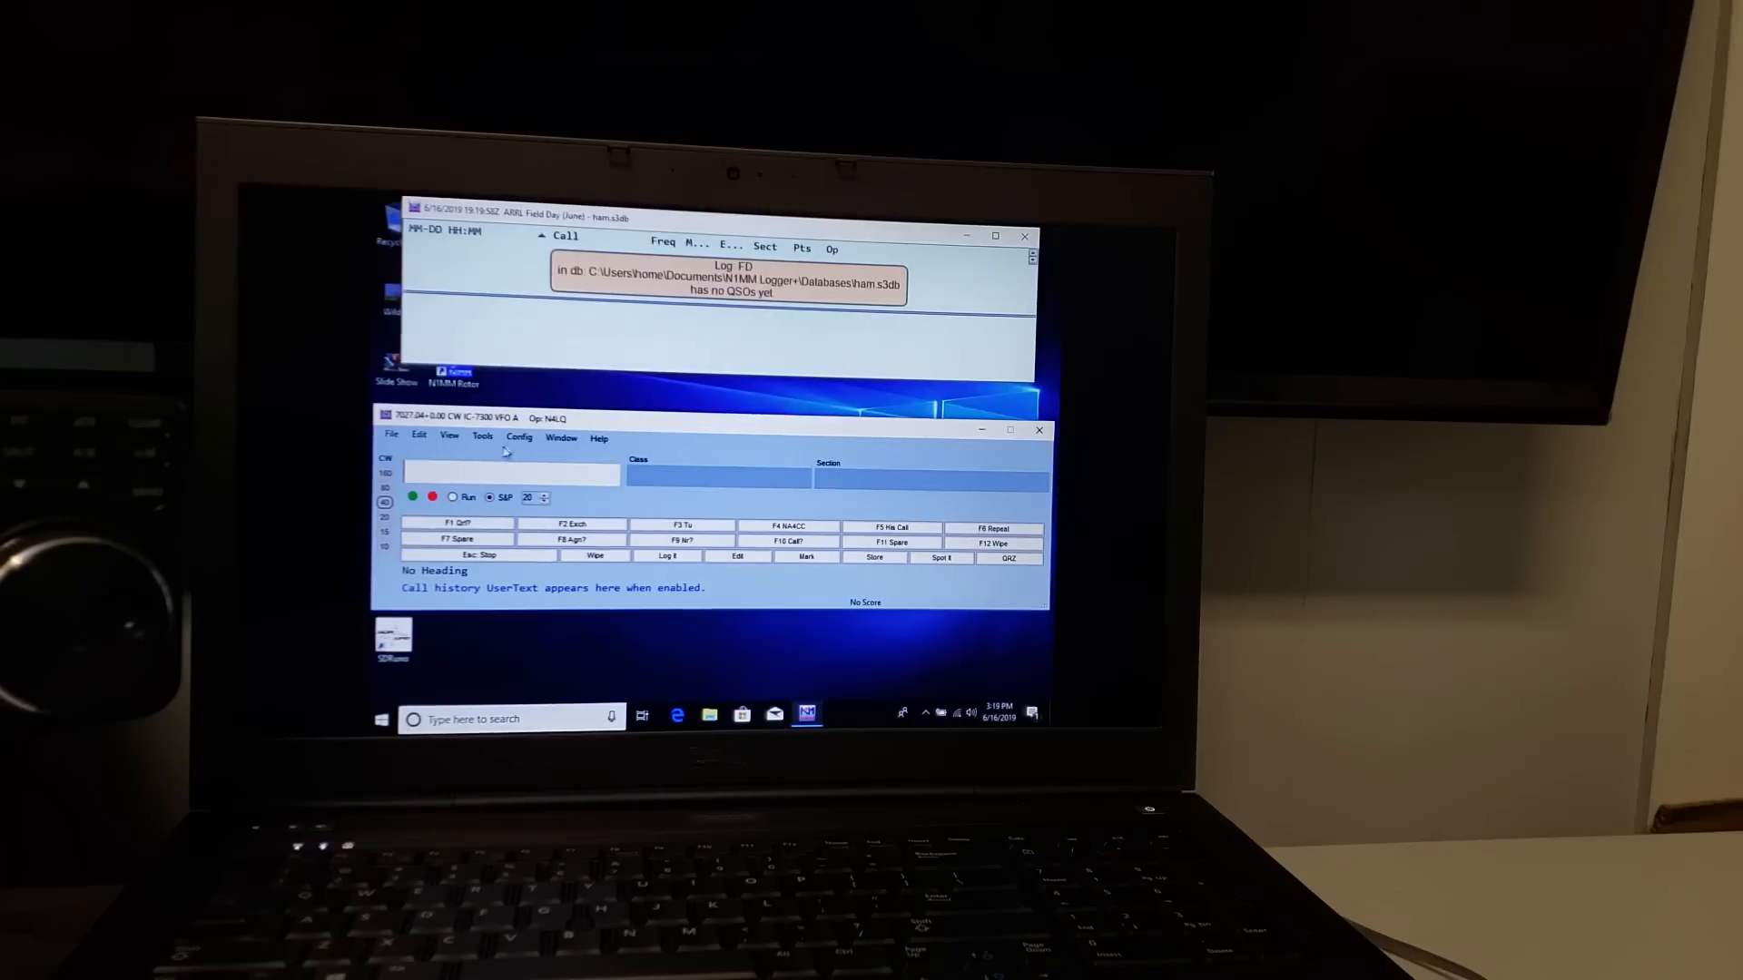
mouse_move(453, 498)
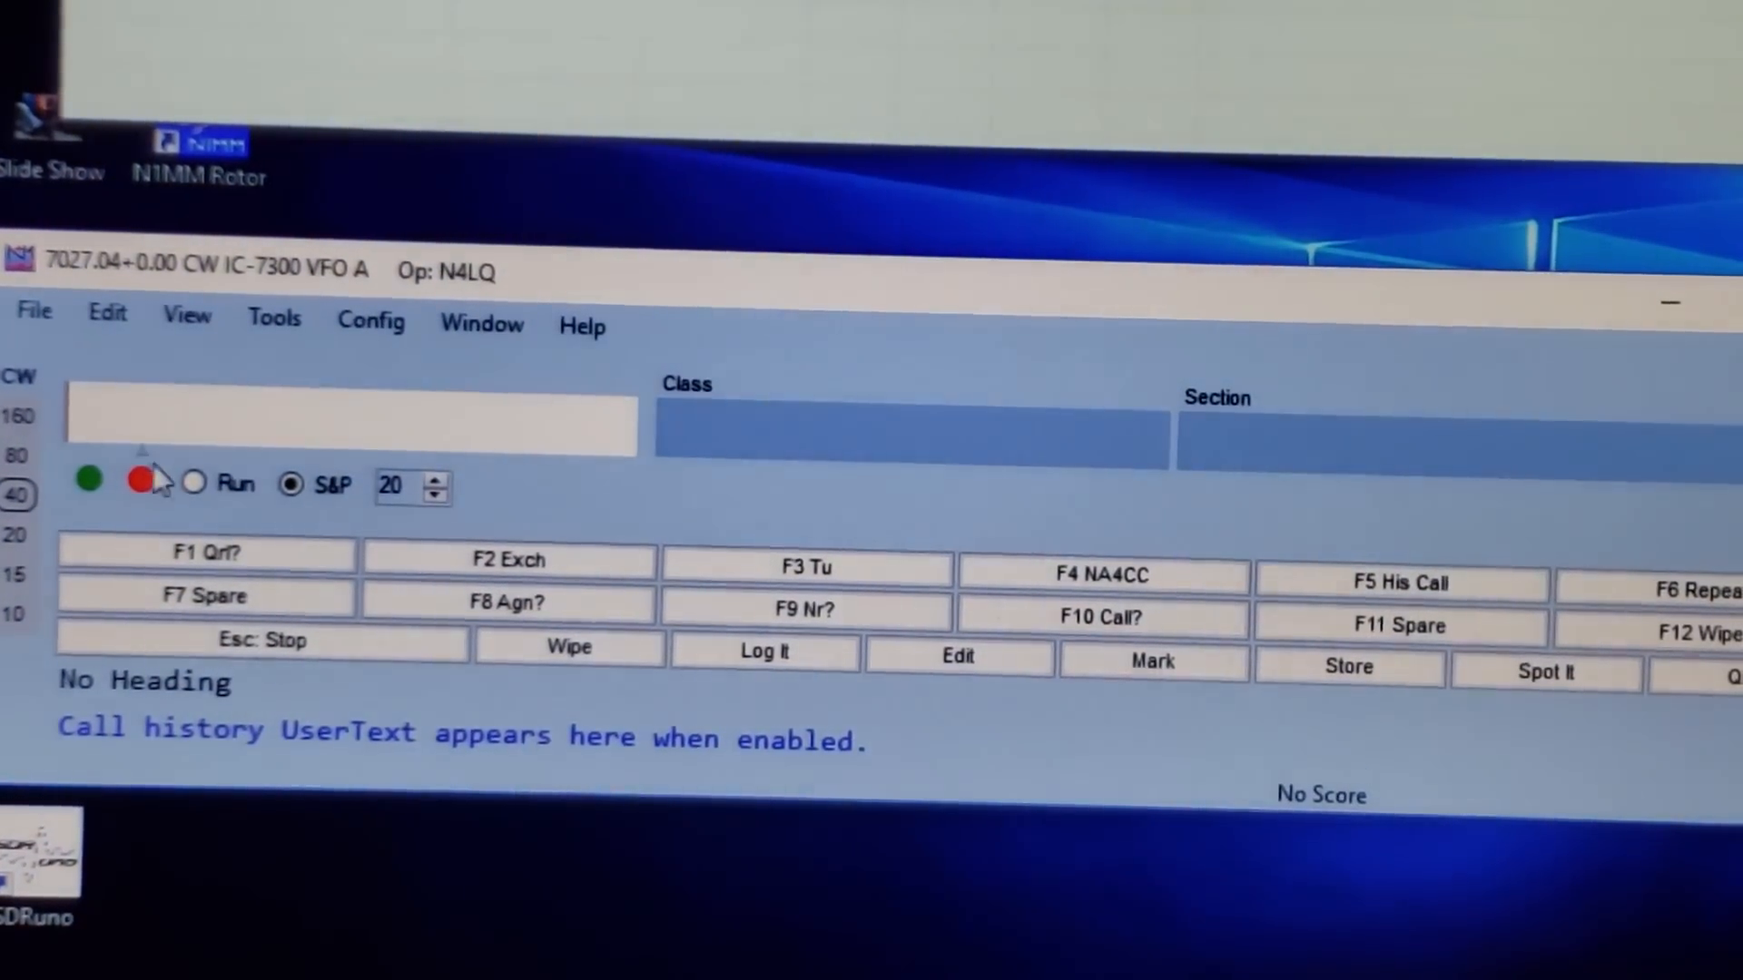
Step: Toggle between S&P and Run, leaving the Entry window in Run mode with F1 labelled CQ
left_click(193, 483)
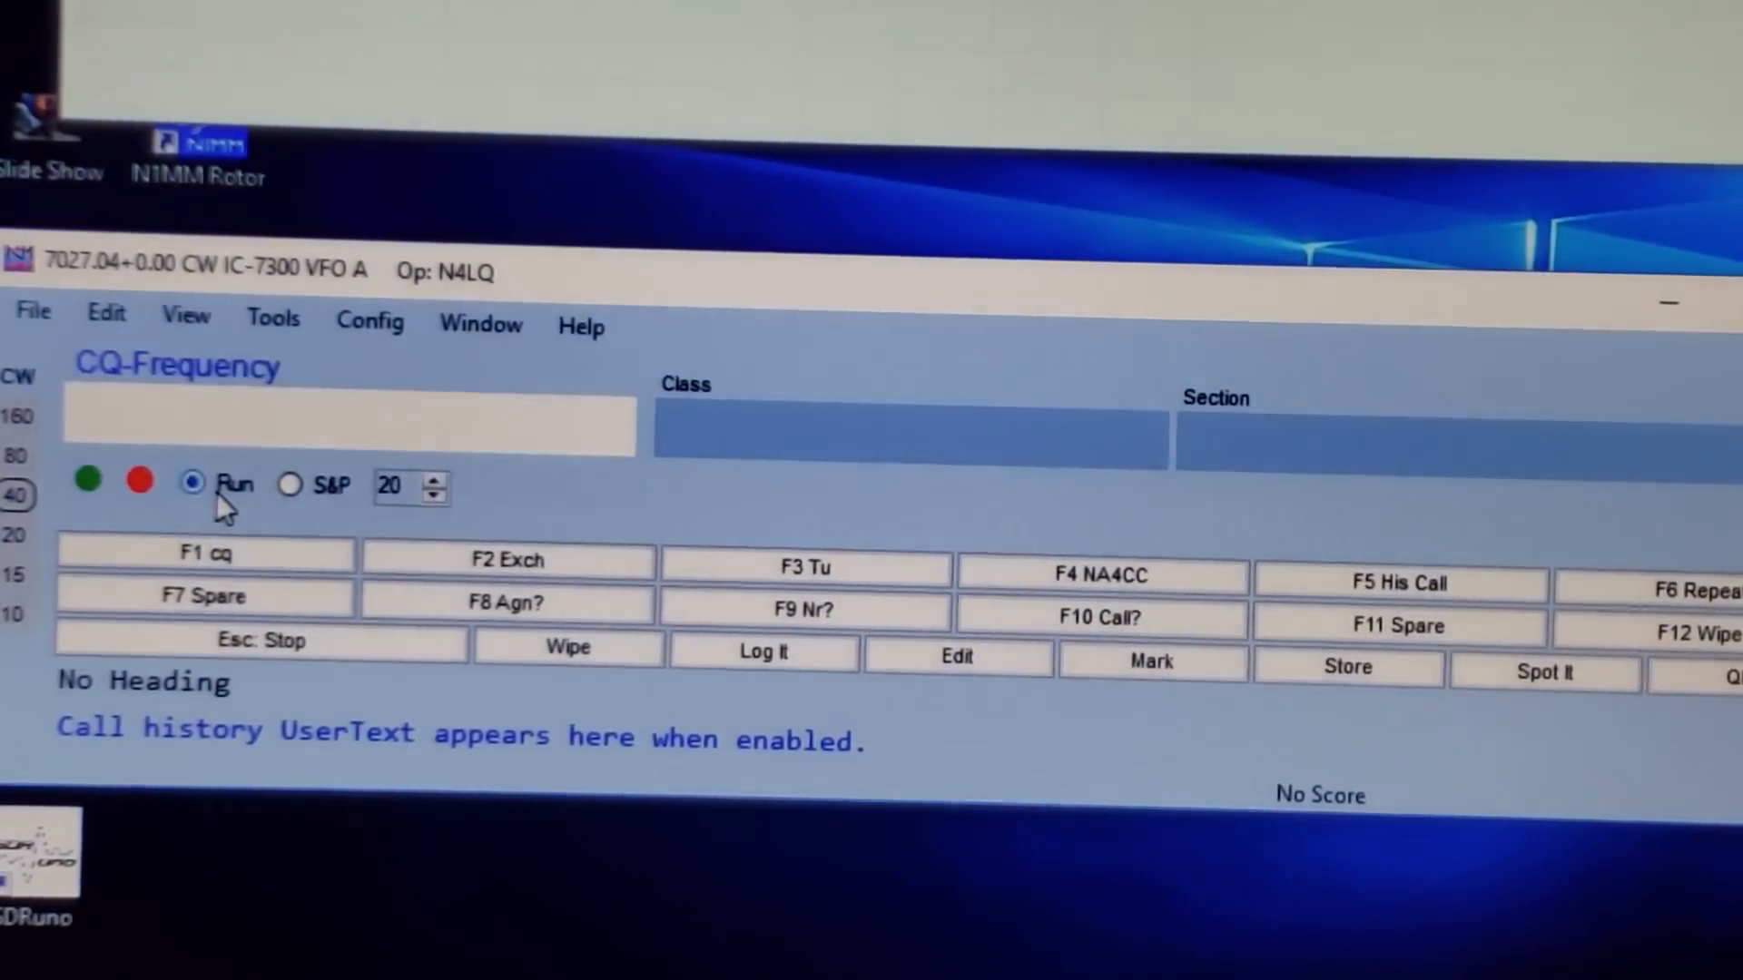
left_click(290, 483)
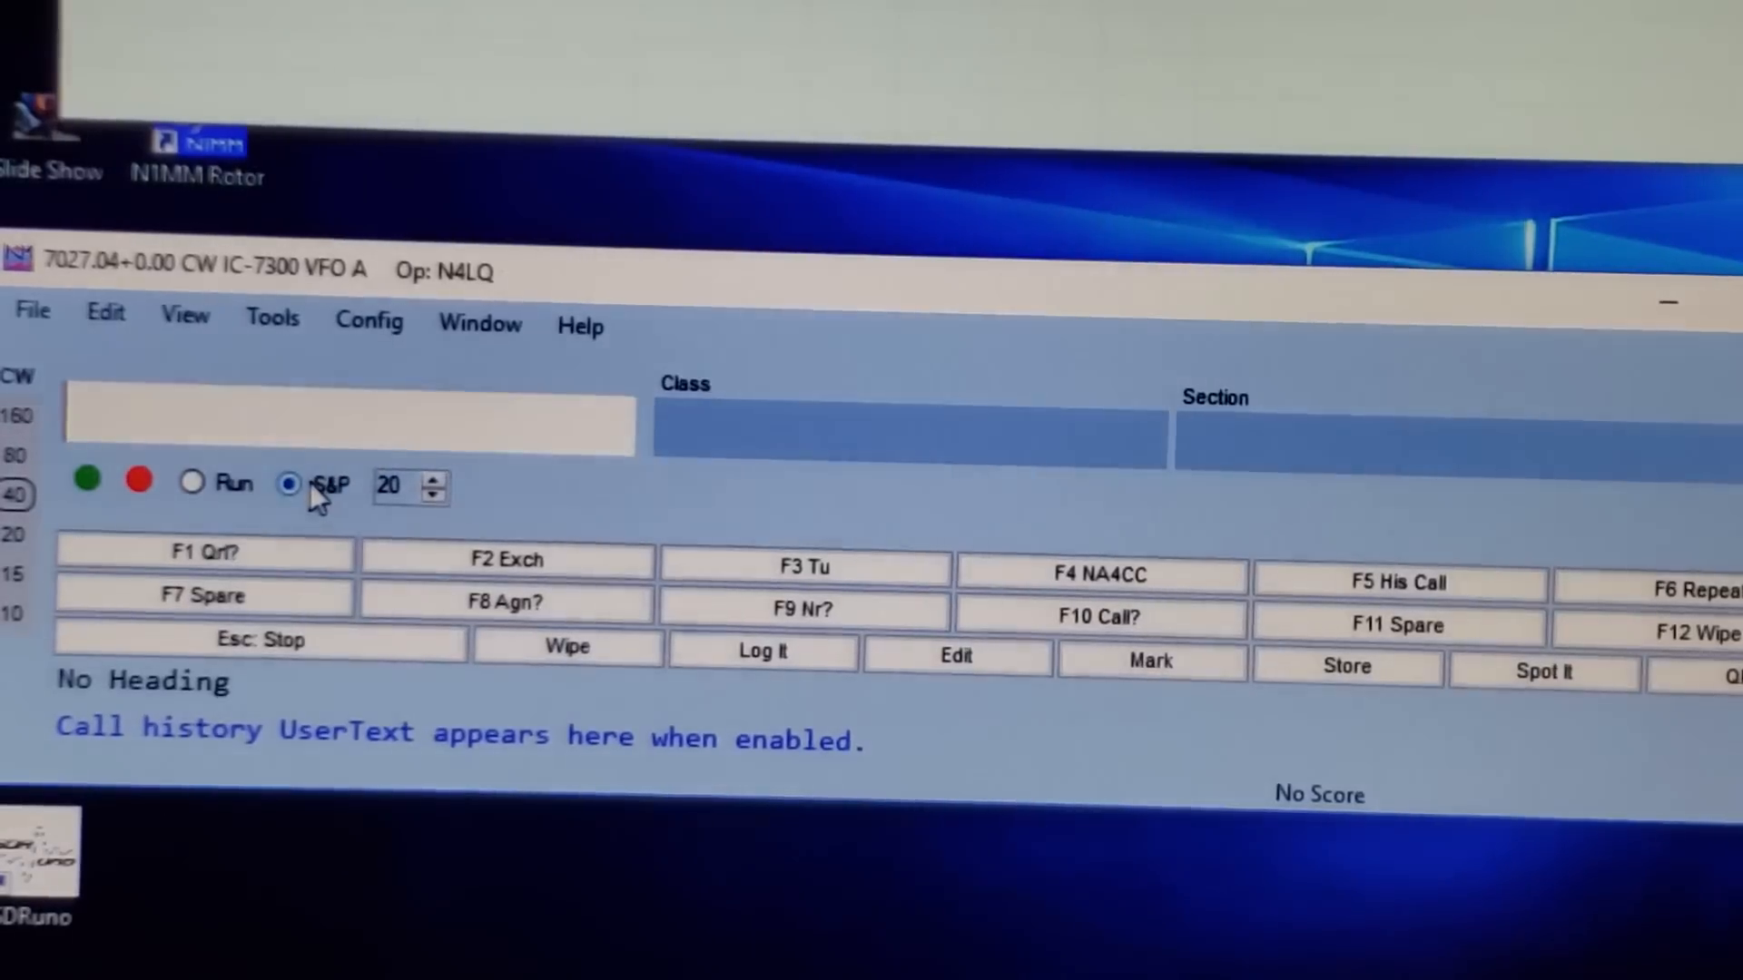
left_click(190, 483)
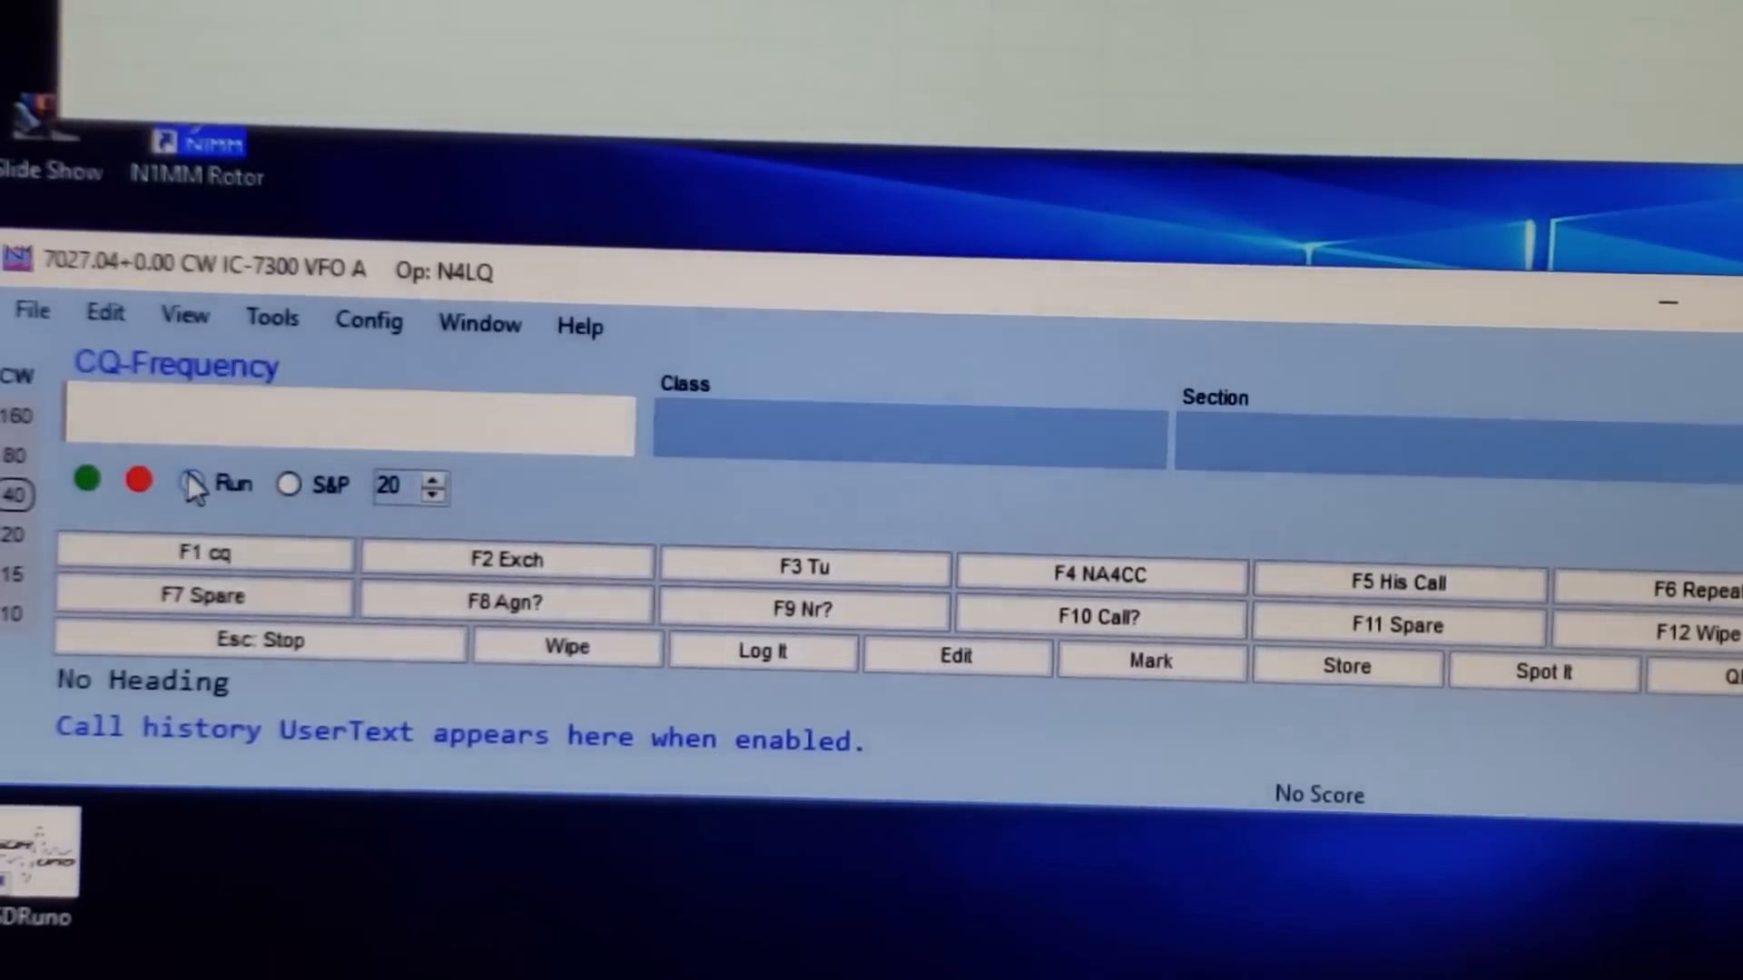
left_click(189, 482)
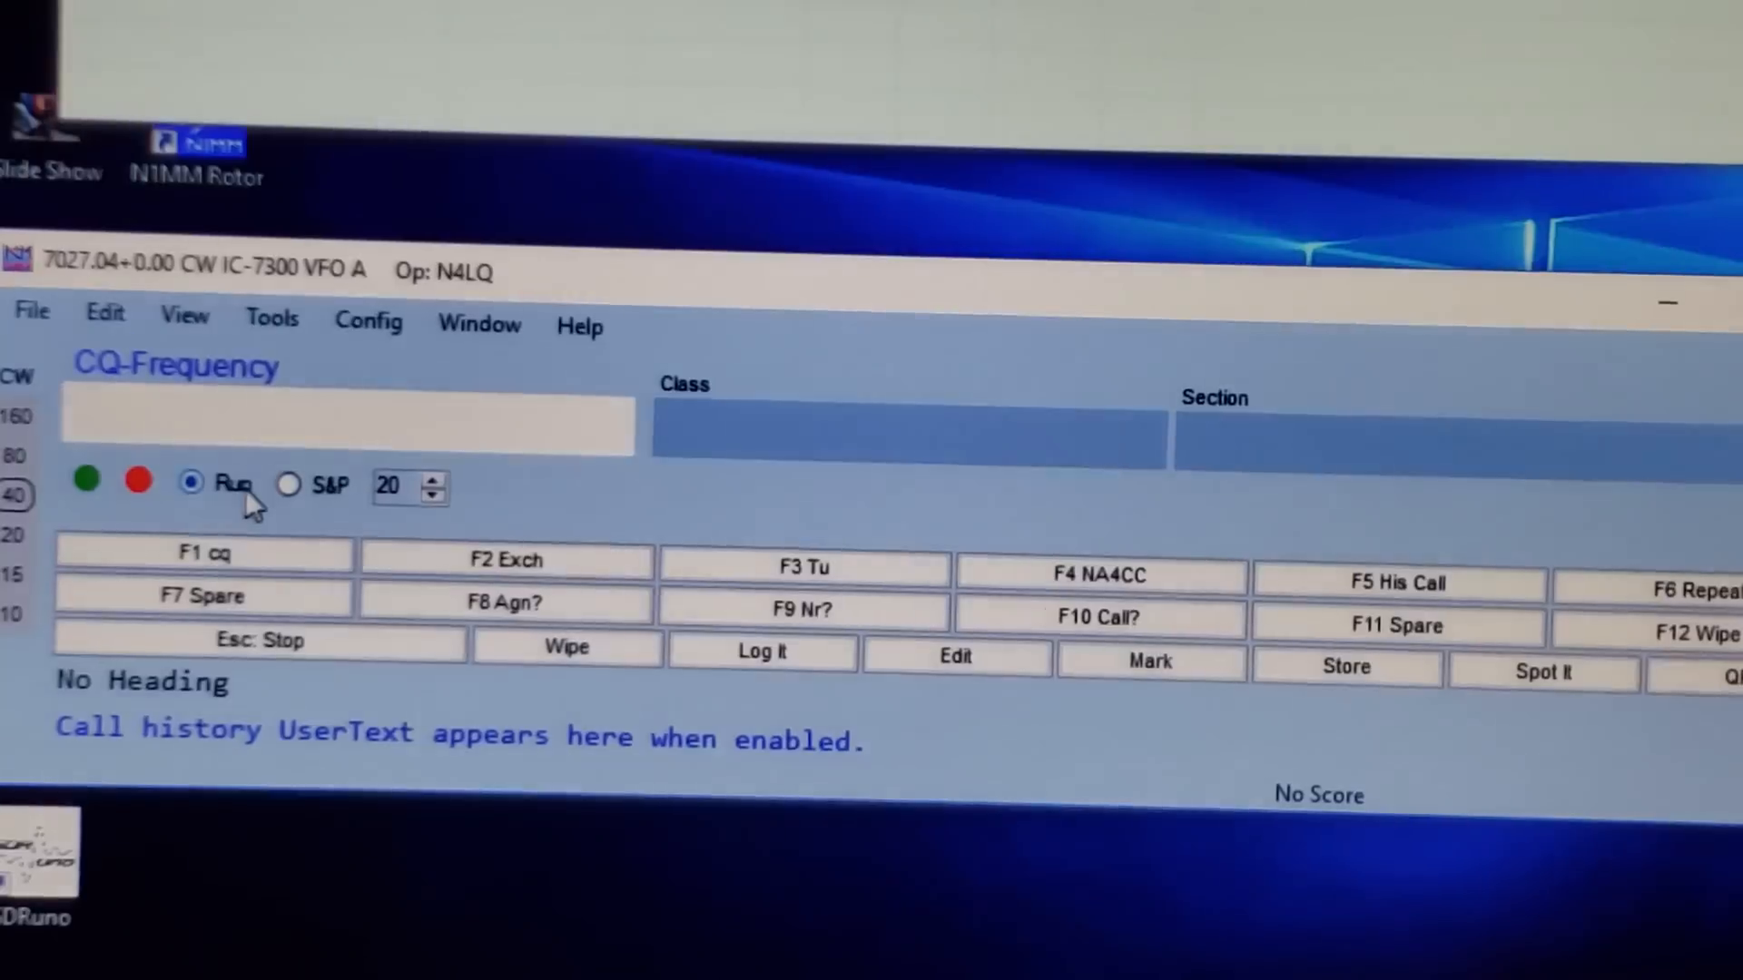
mouse_move(779, 523)
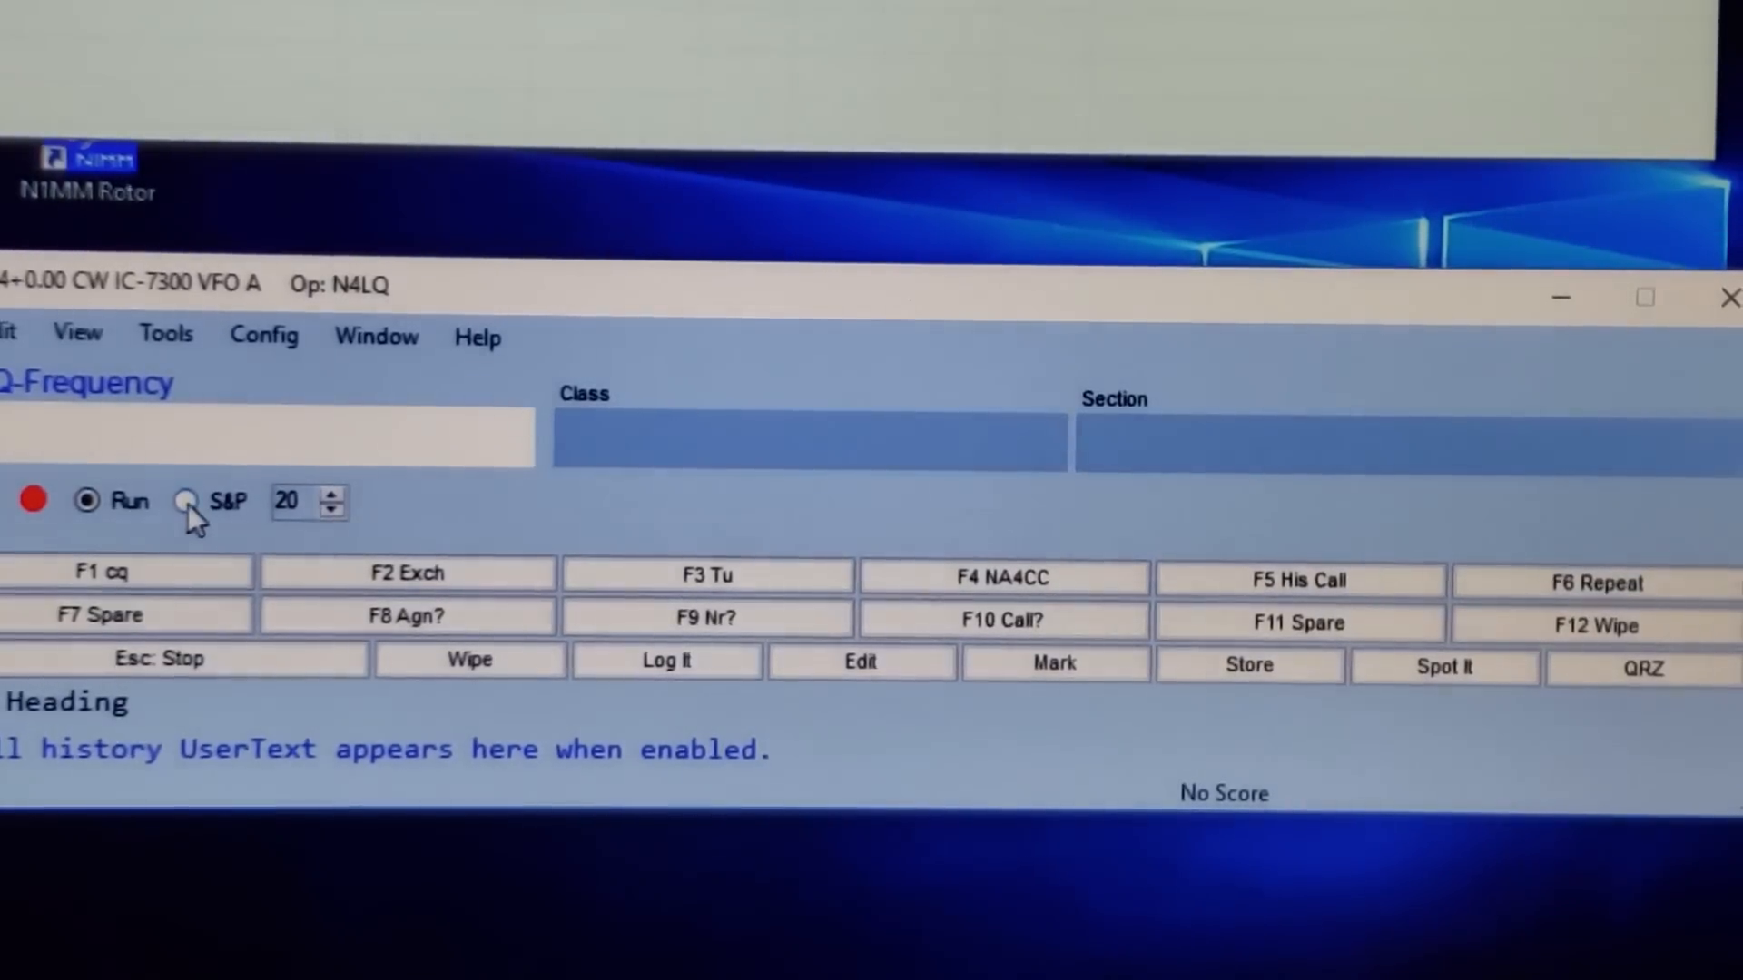
left_click(187, 501)
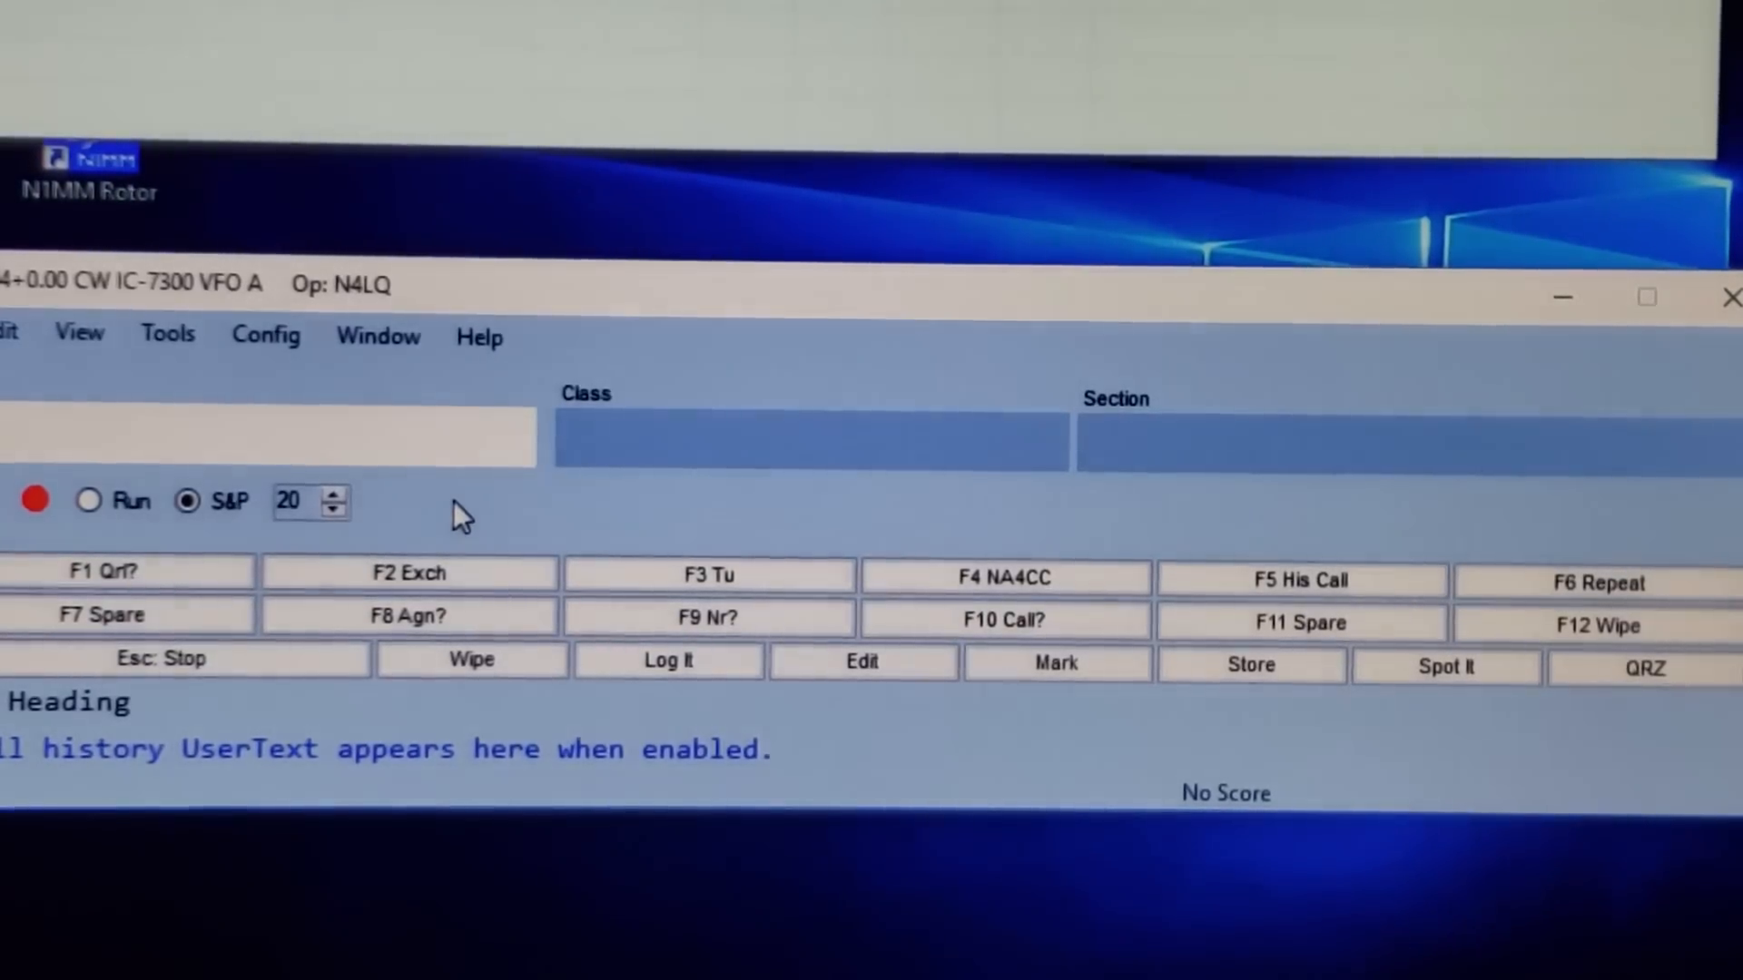
mouse_move(967, 506)
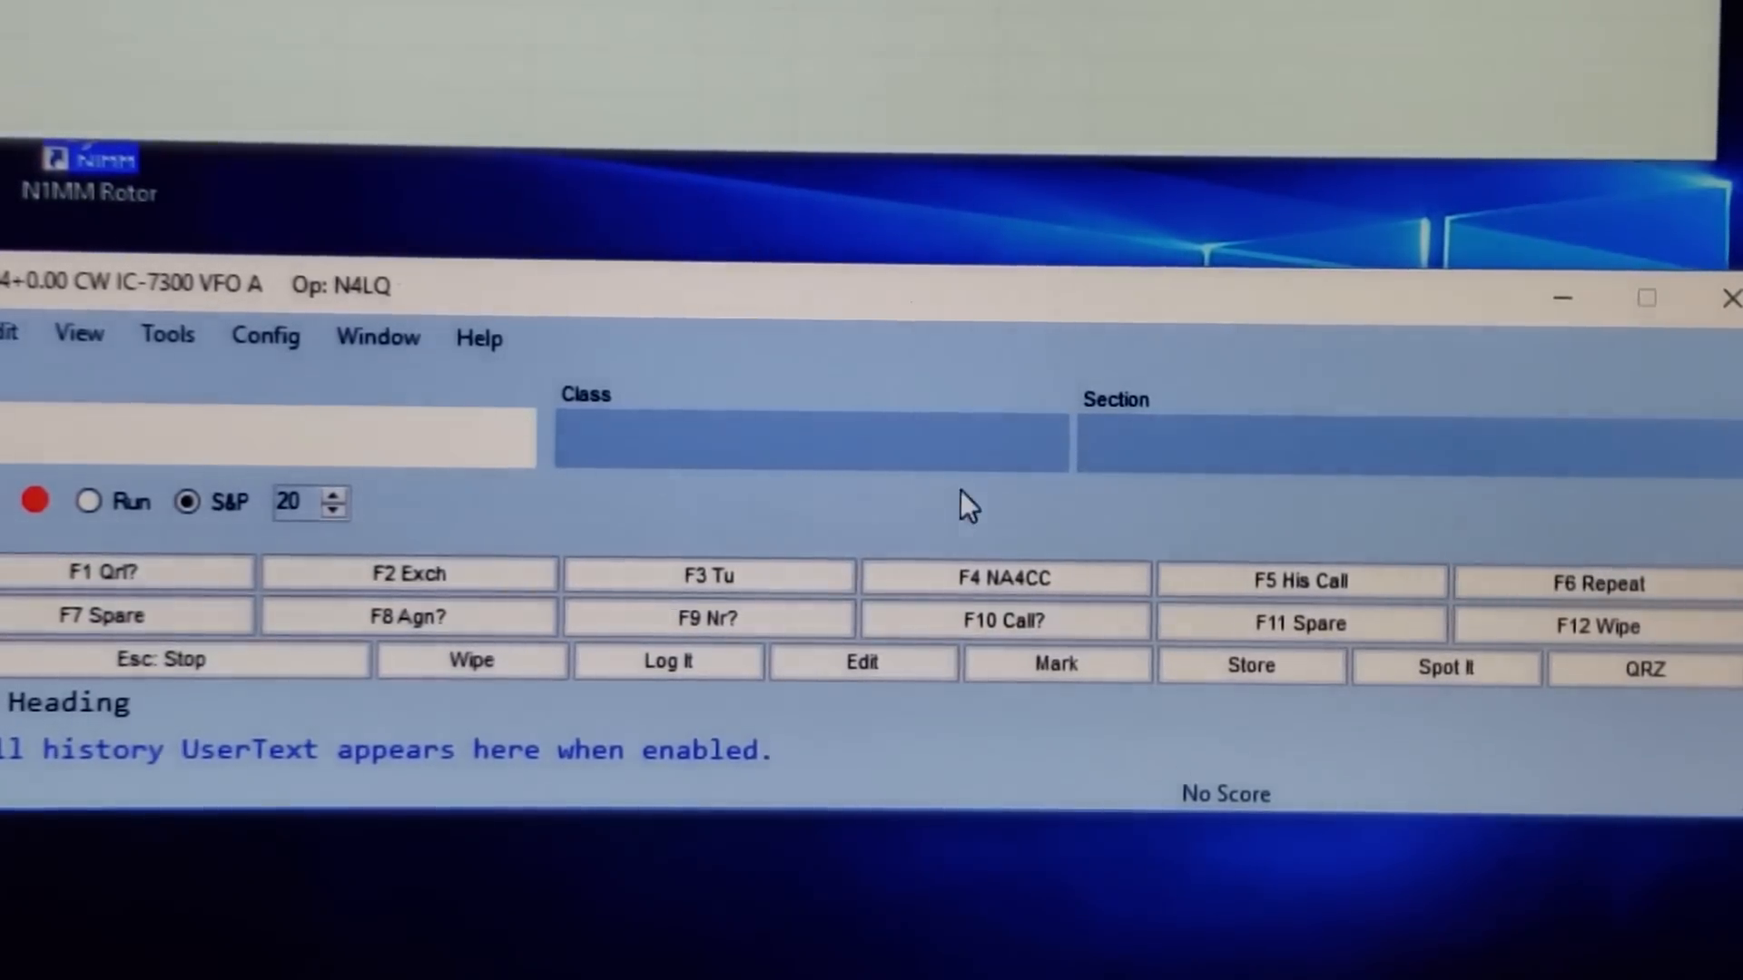
left_click(267, 437)
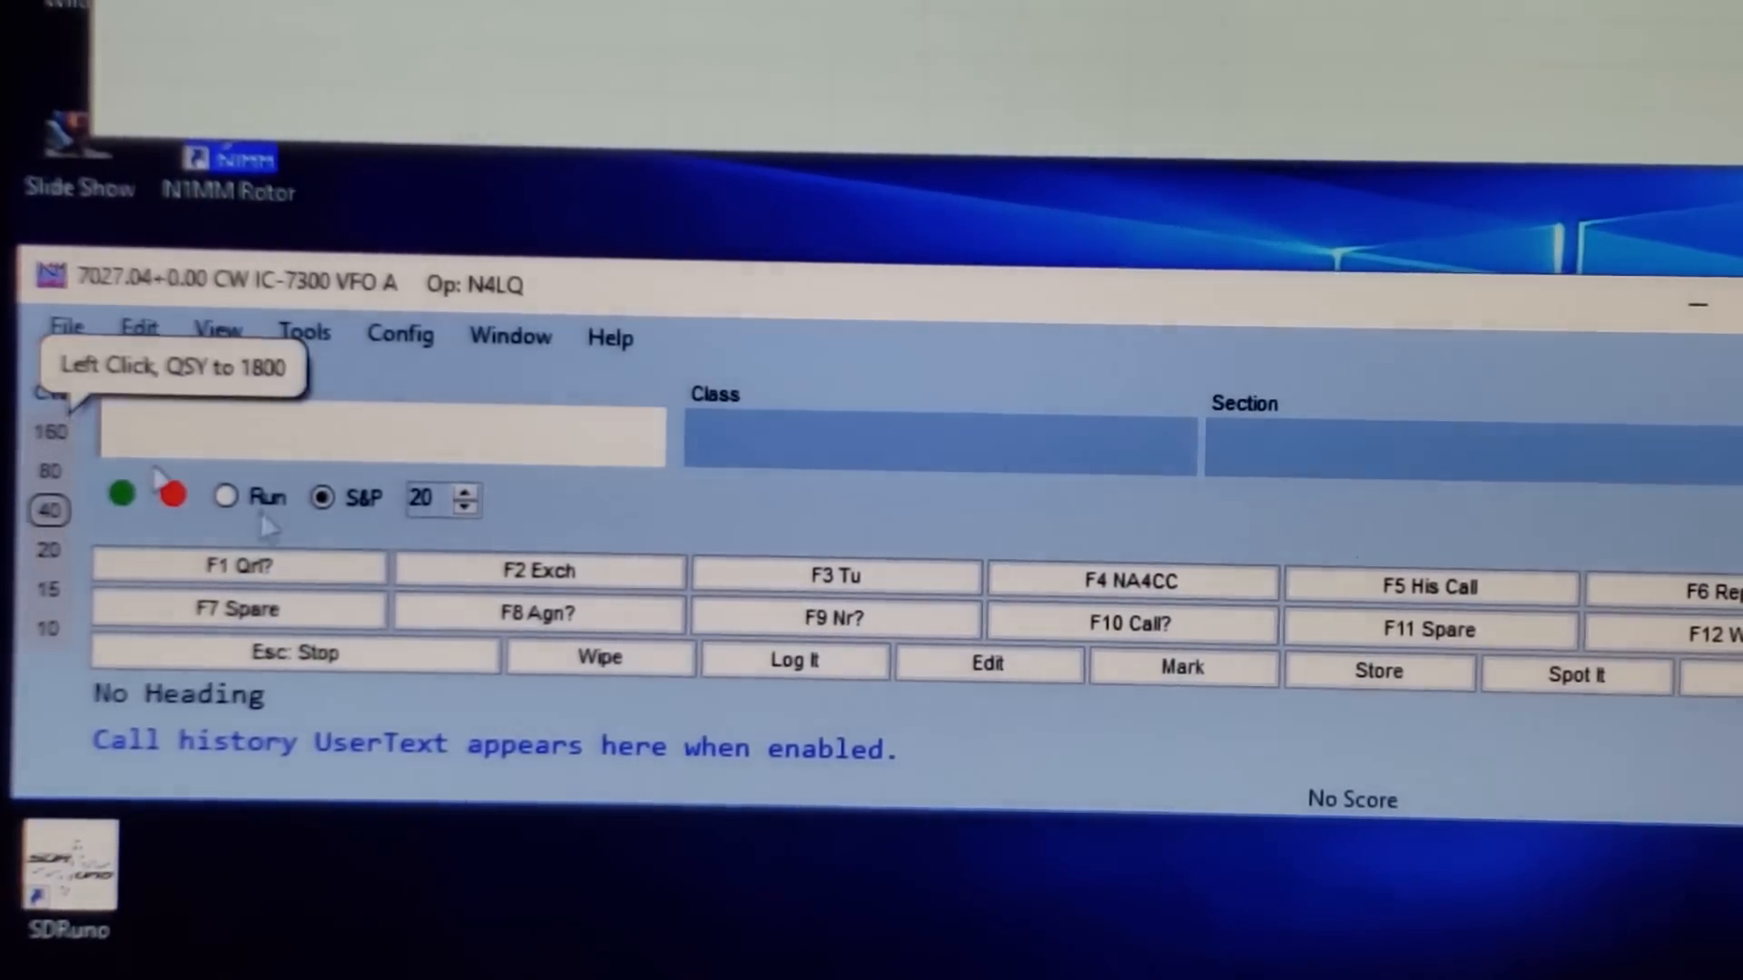
mouse_move(728, 547)
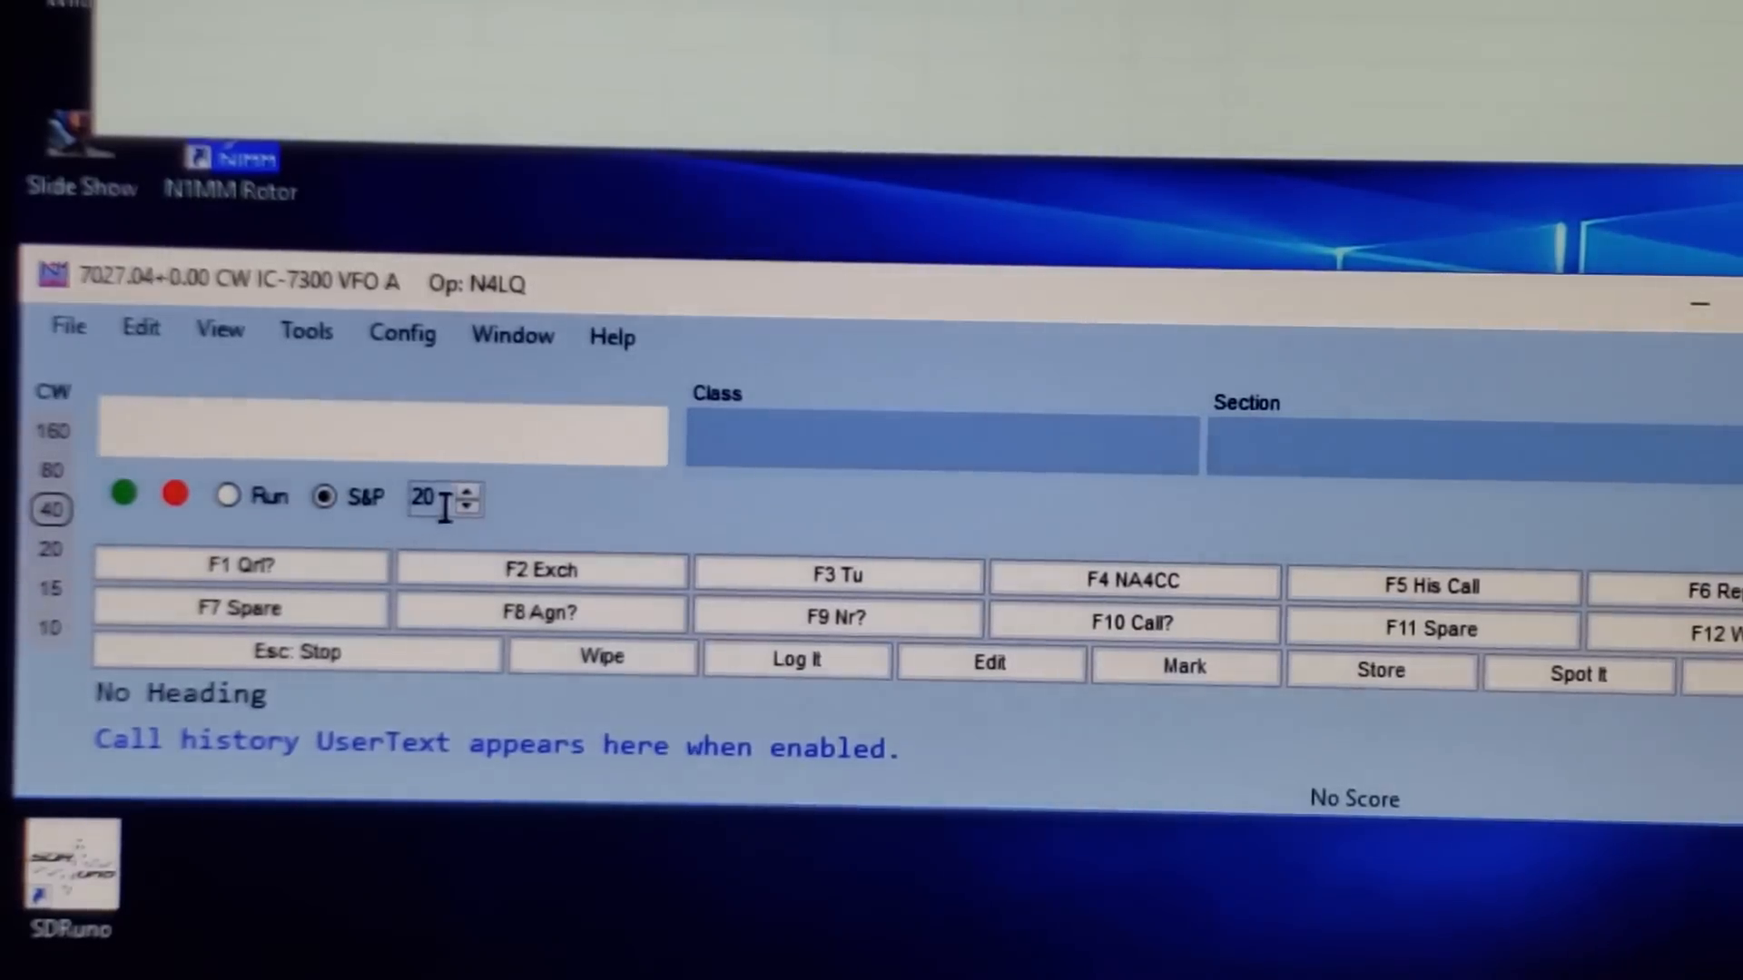
mouse_move(466, 501)
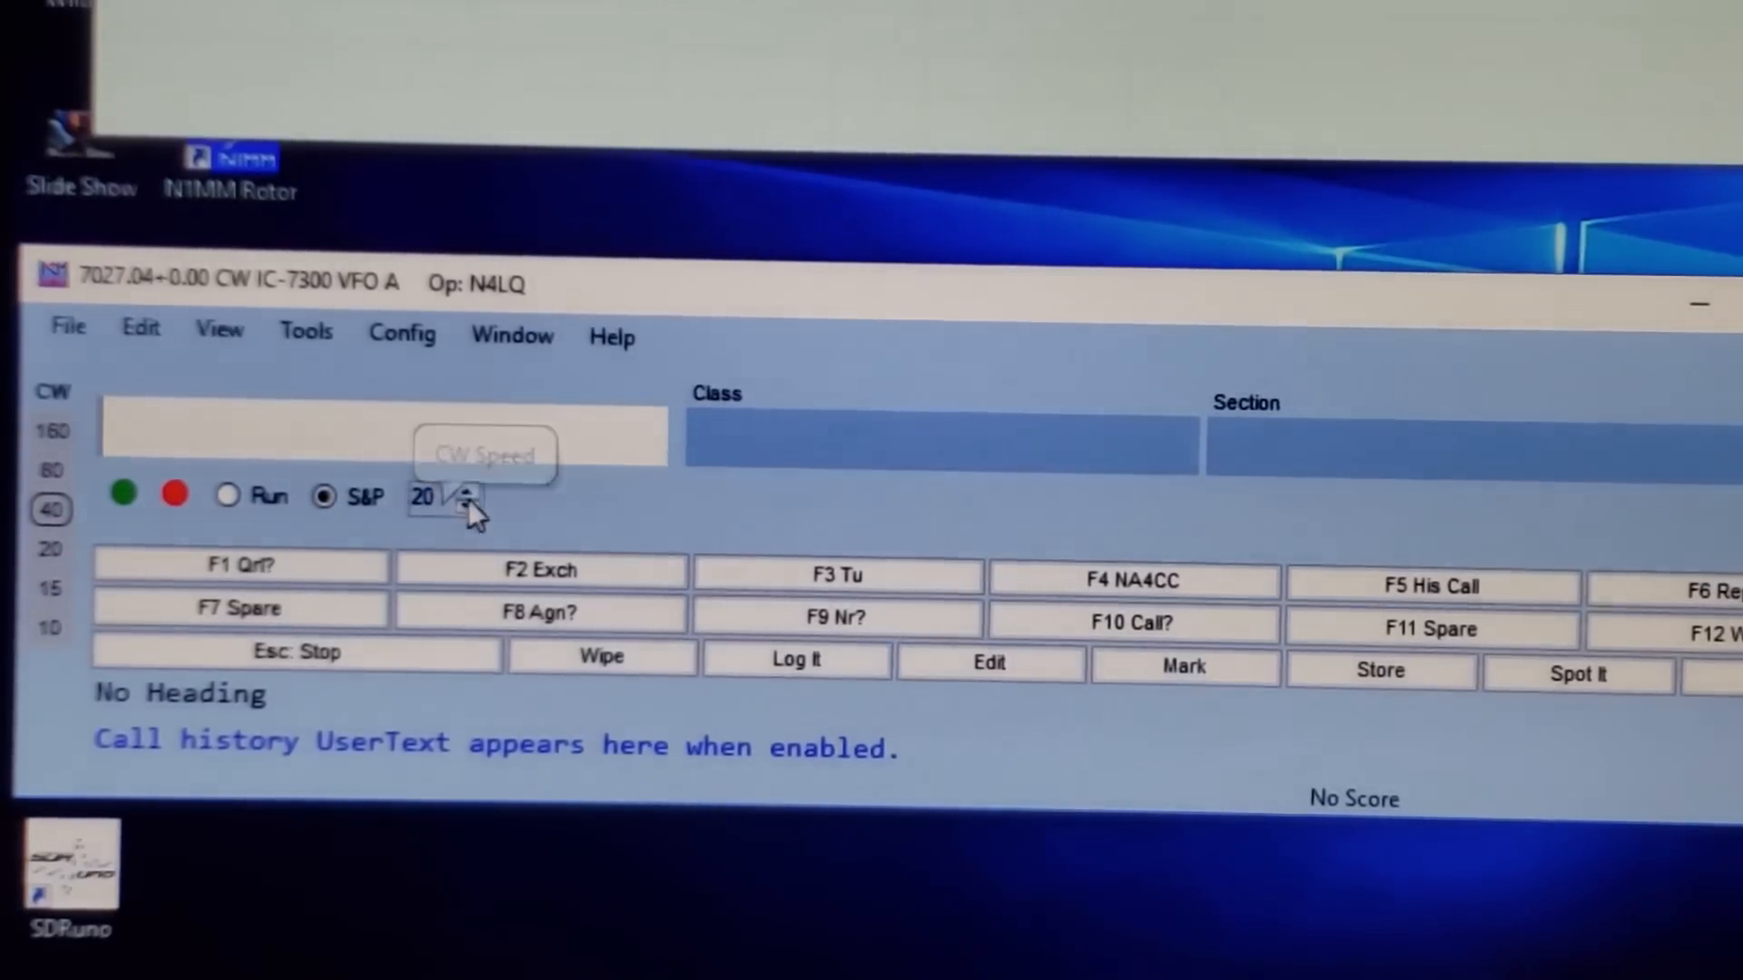
mouse_move(467, 501)
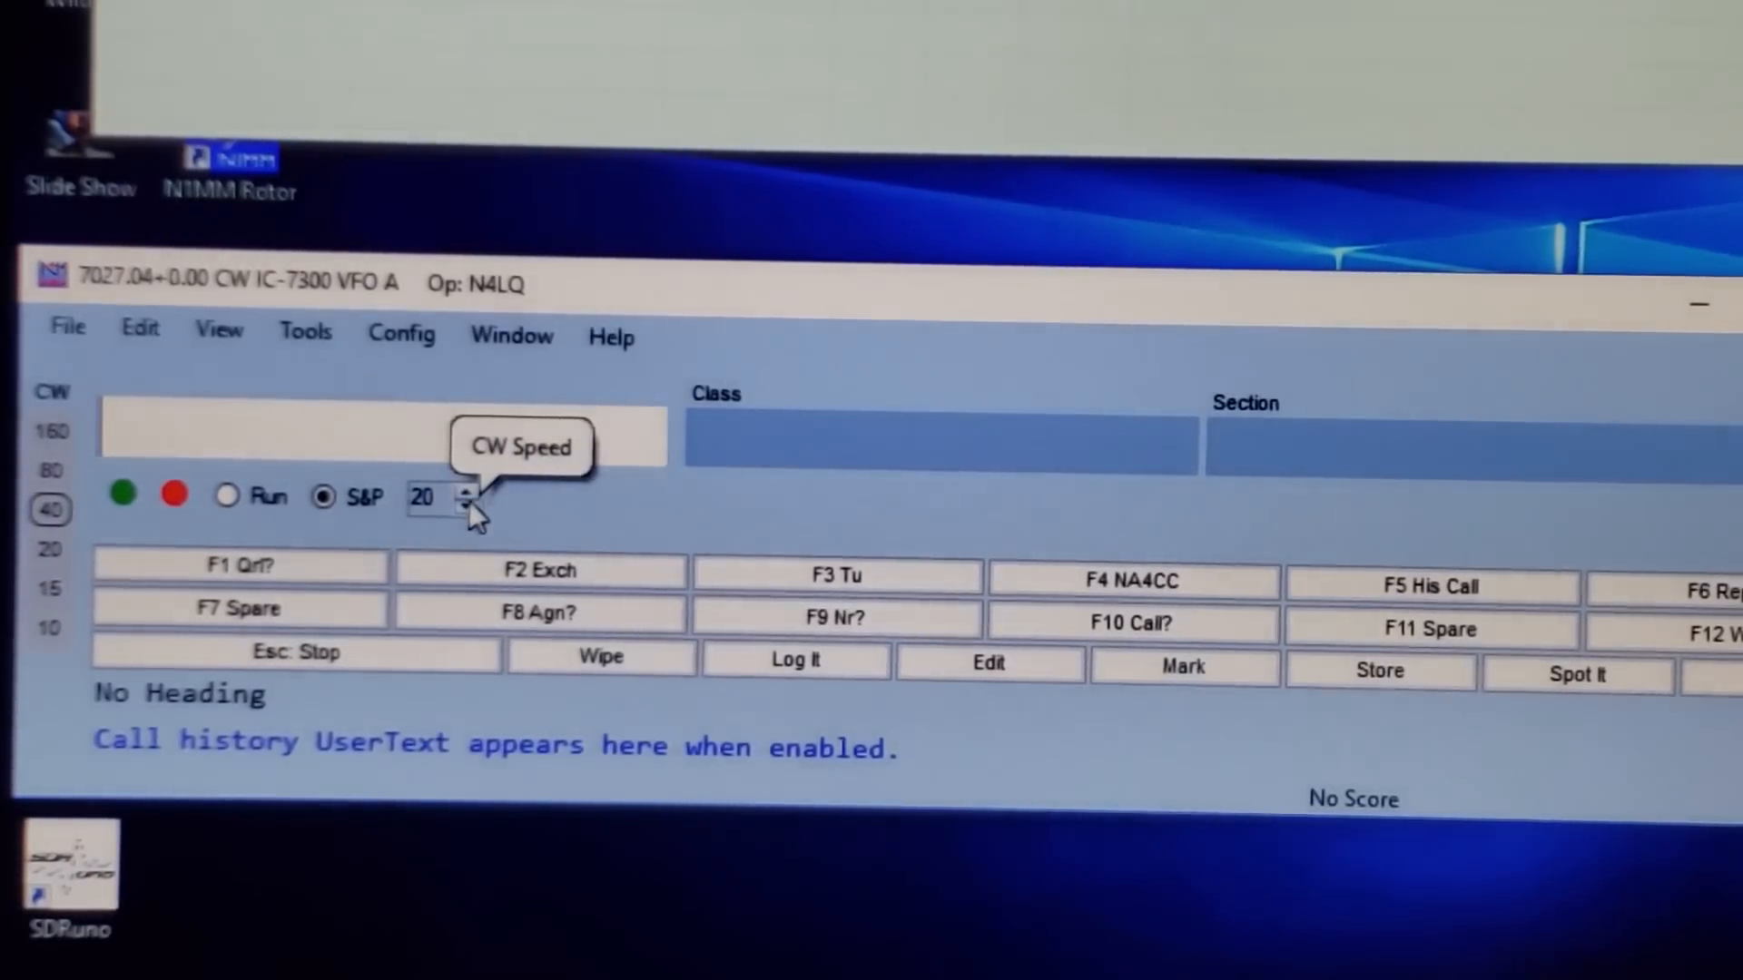
mouse_move(517, 503)
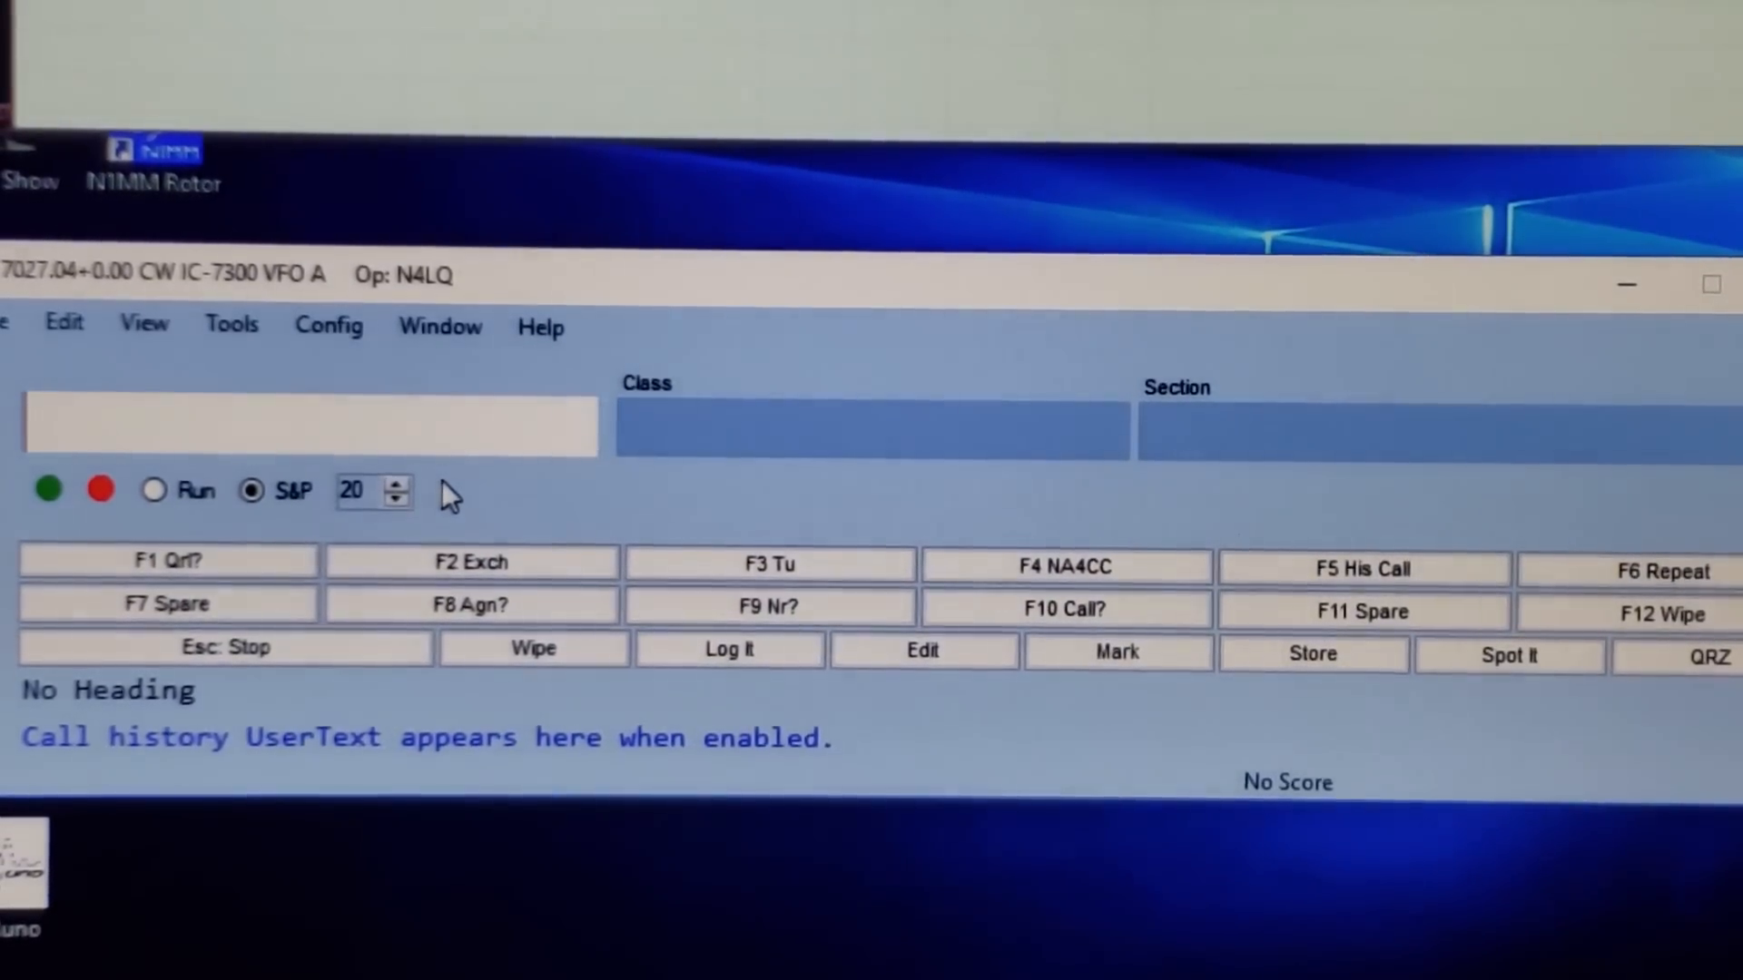
mouse_move(523, 503)
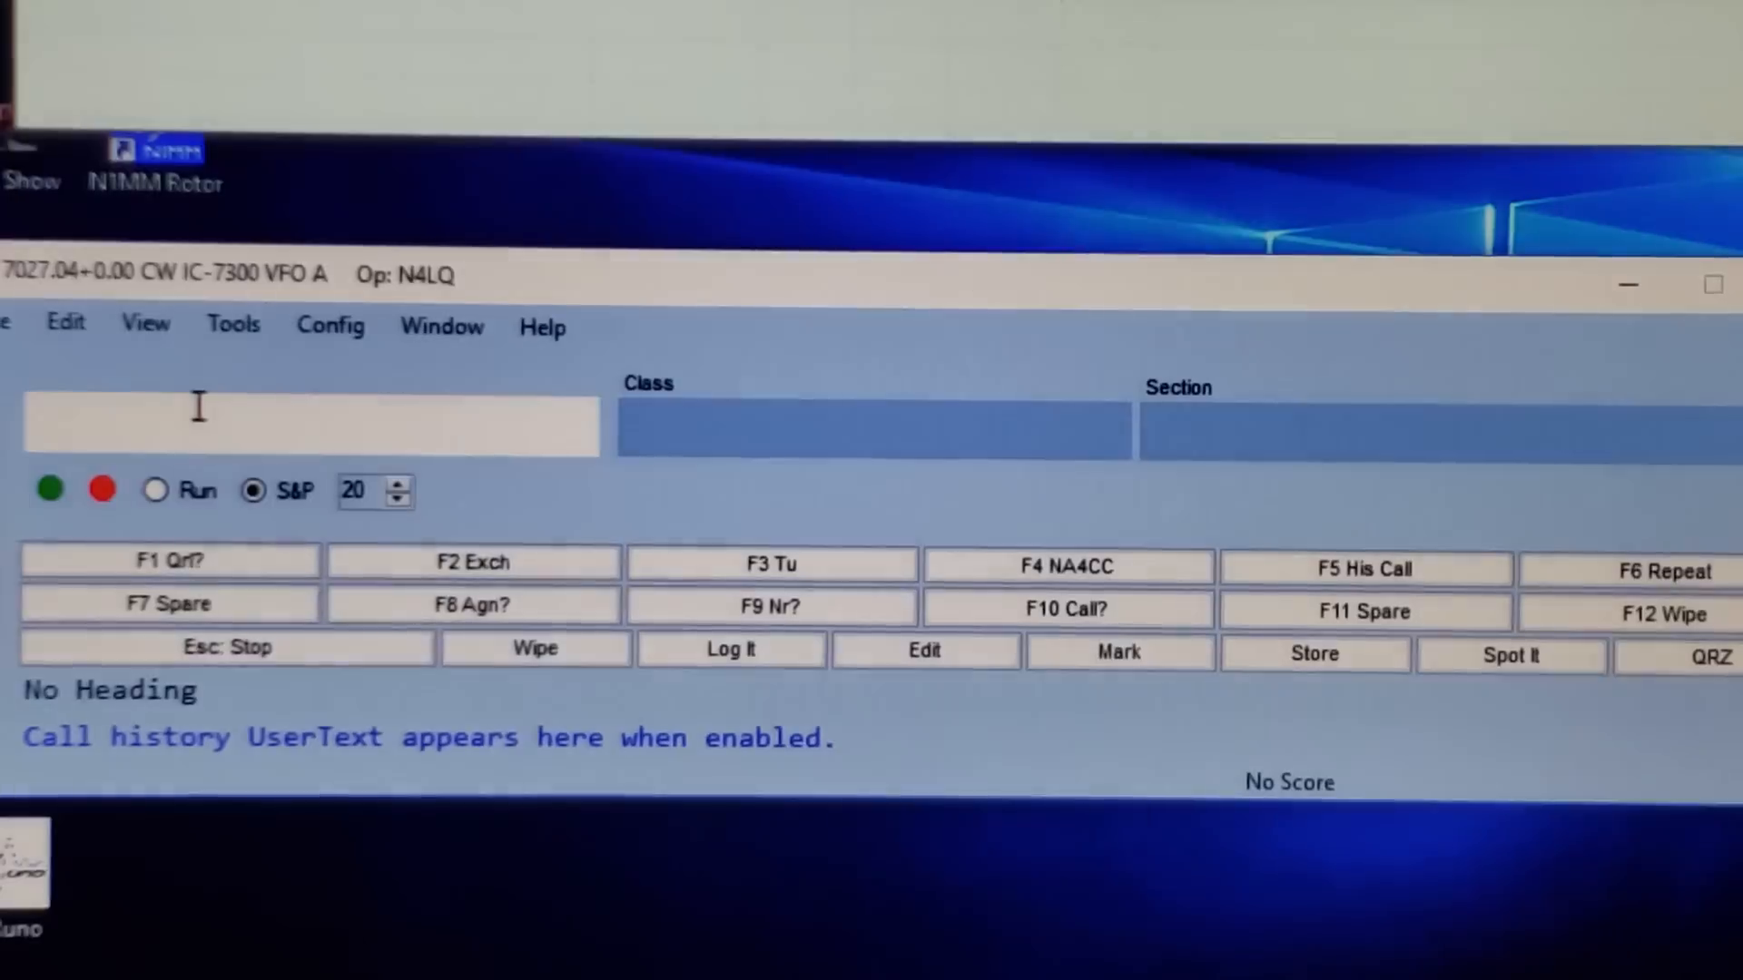
mouse_move(156, 493)
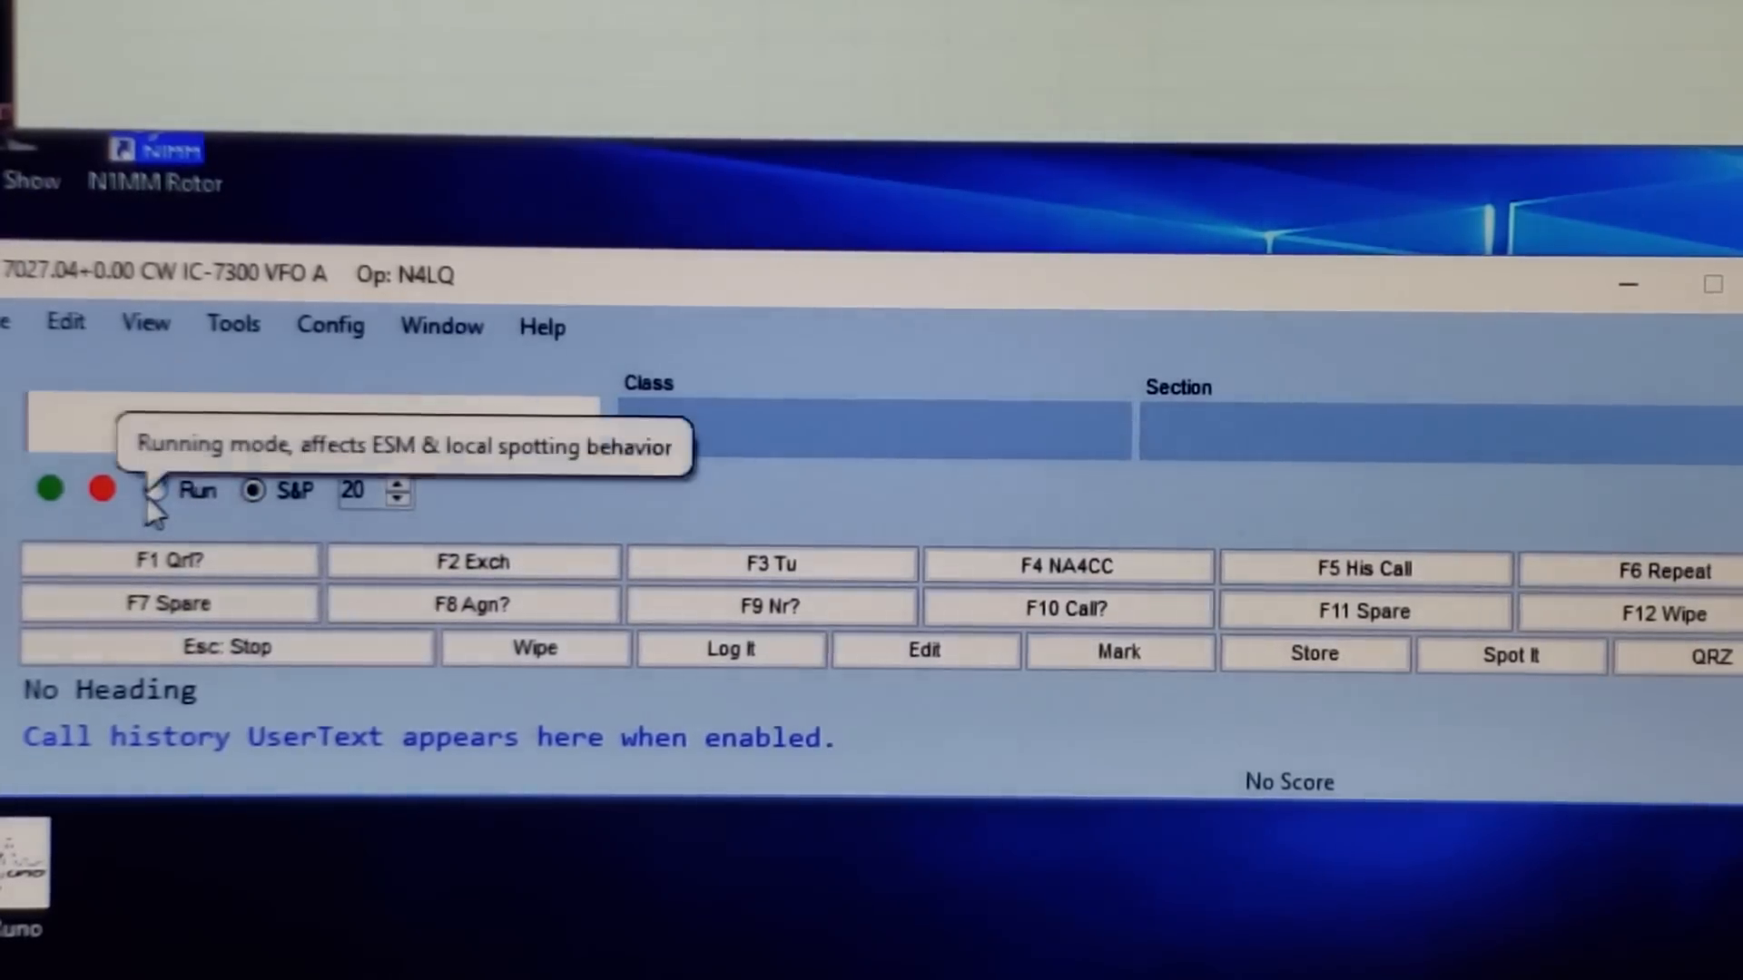
left_click(156, 490)
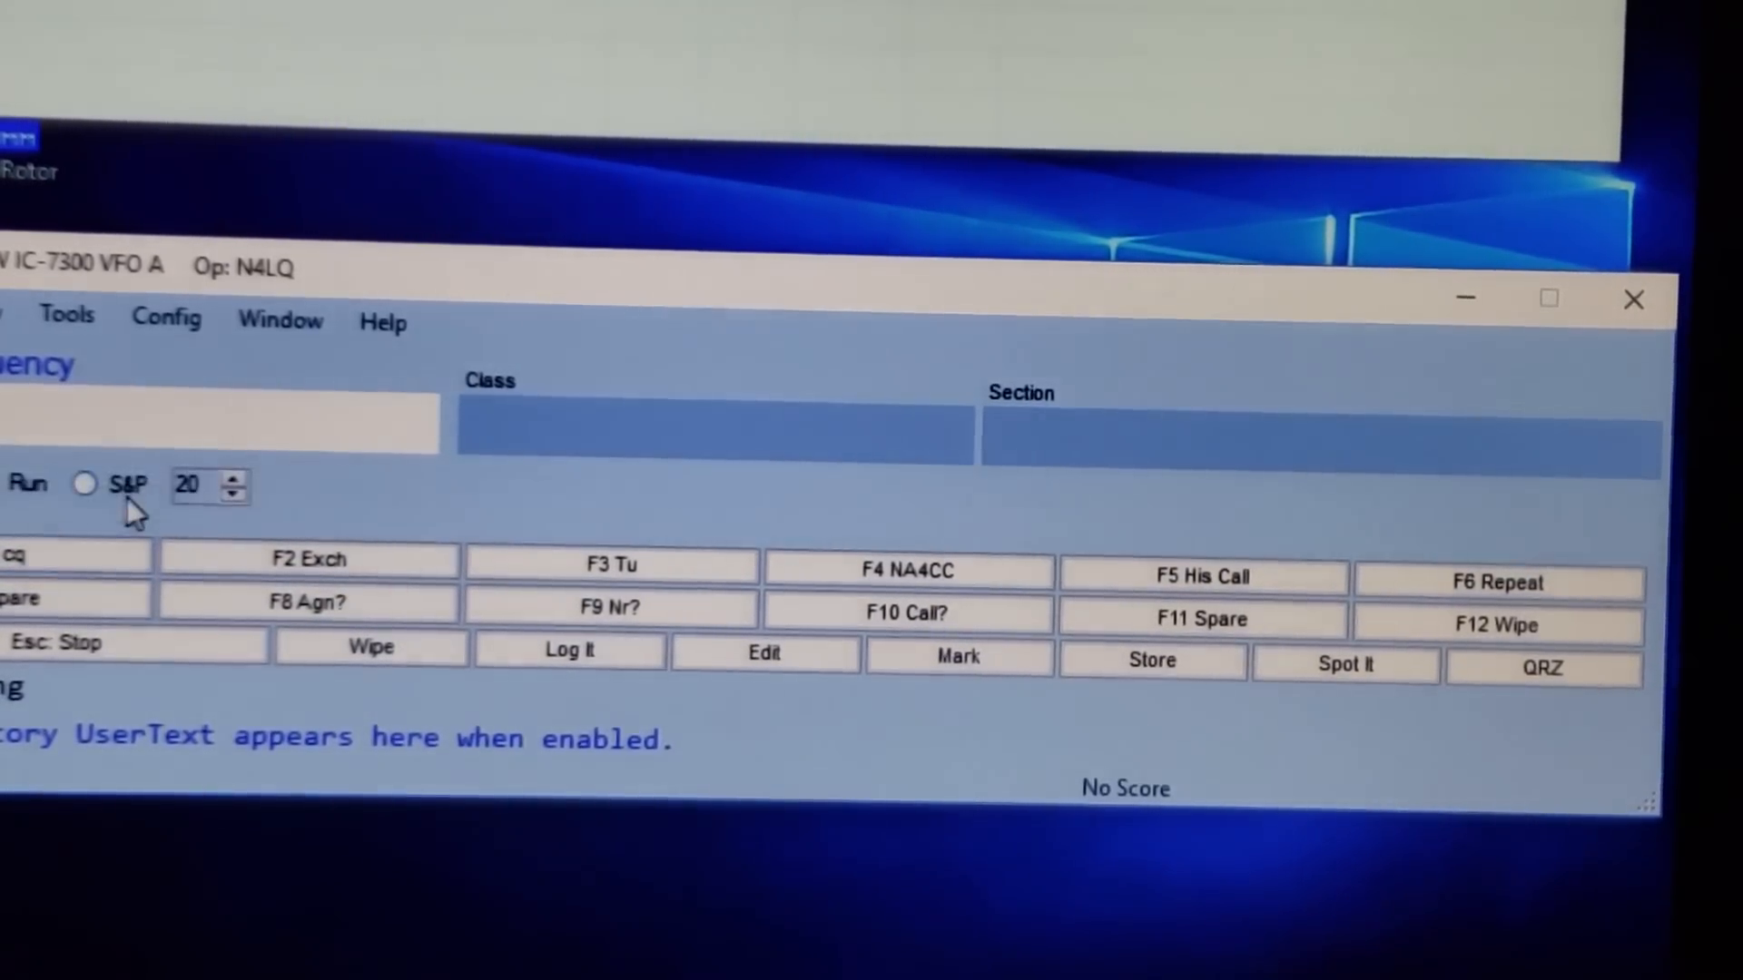
mouse_move(110, 483)
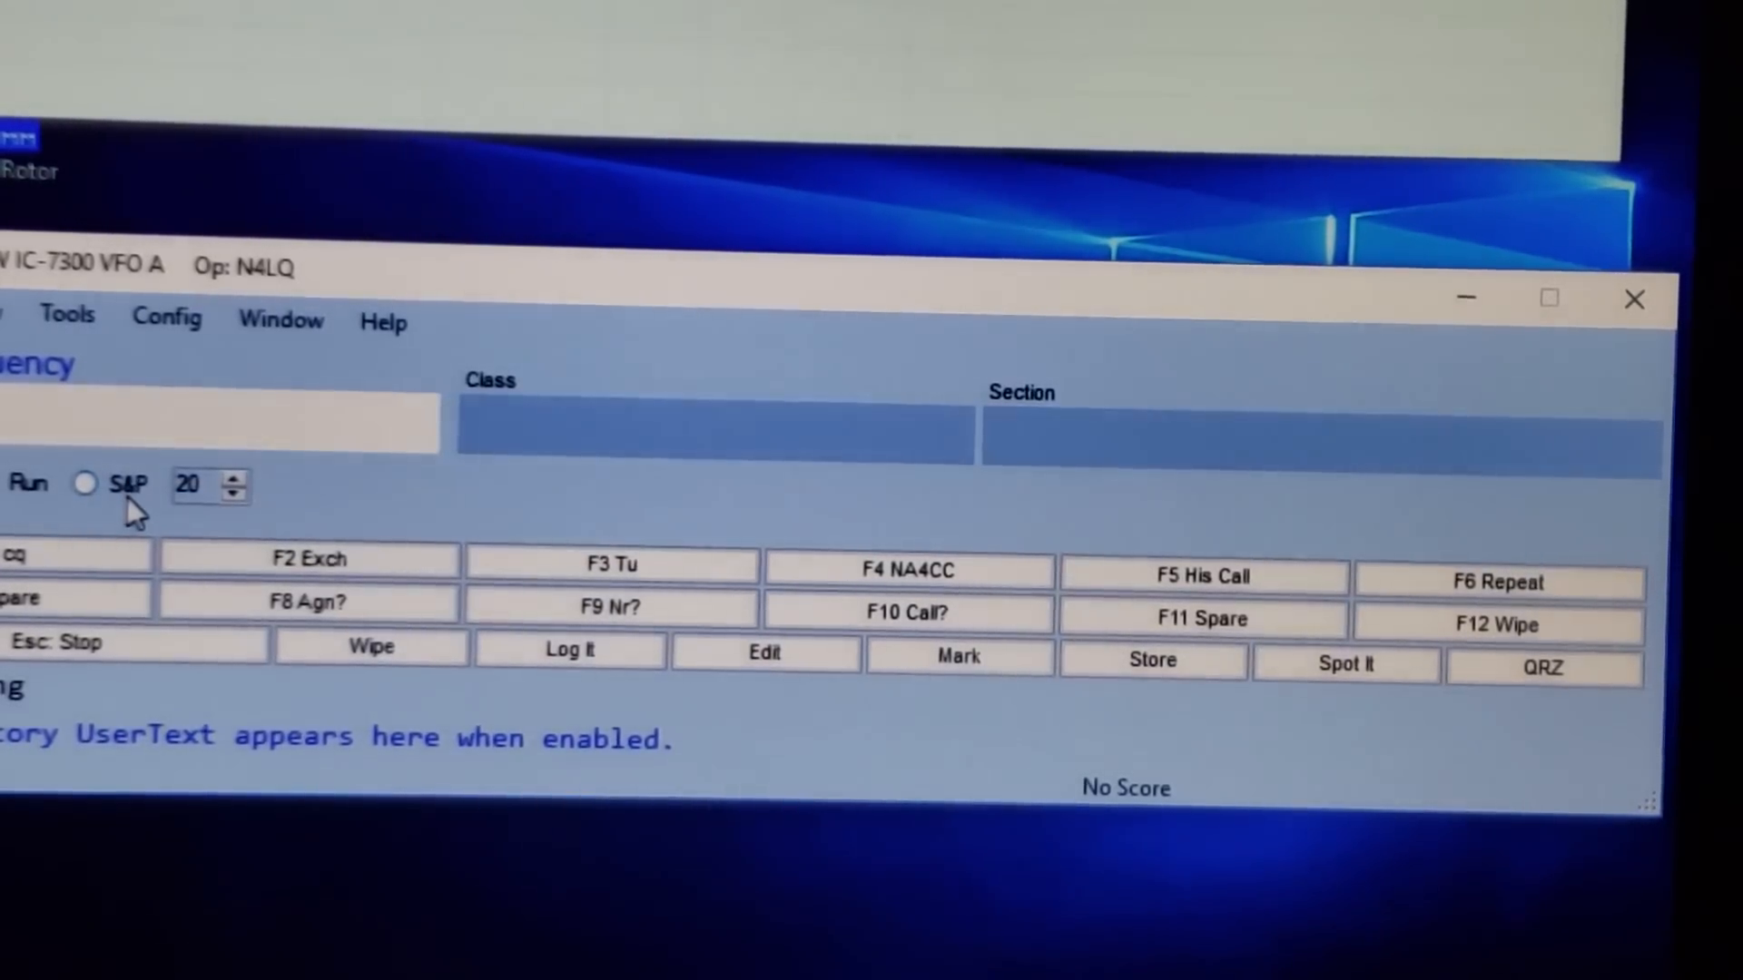
left_click(96, 483)
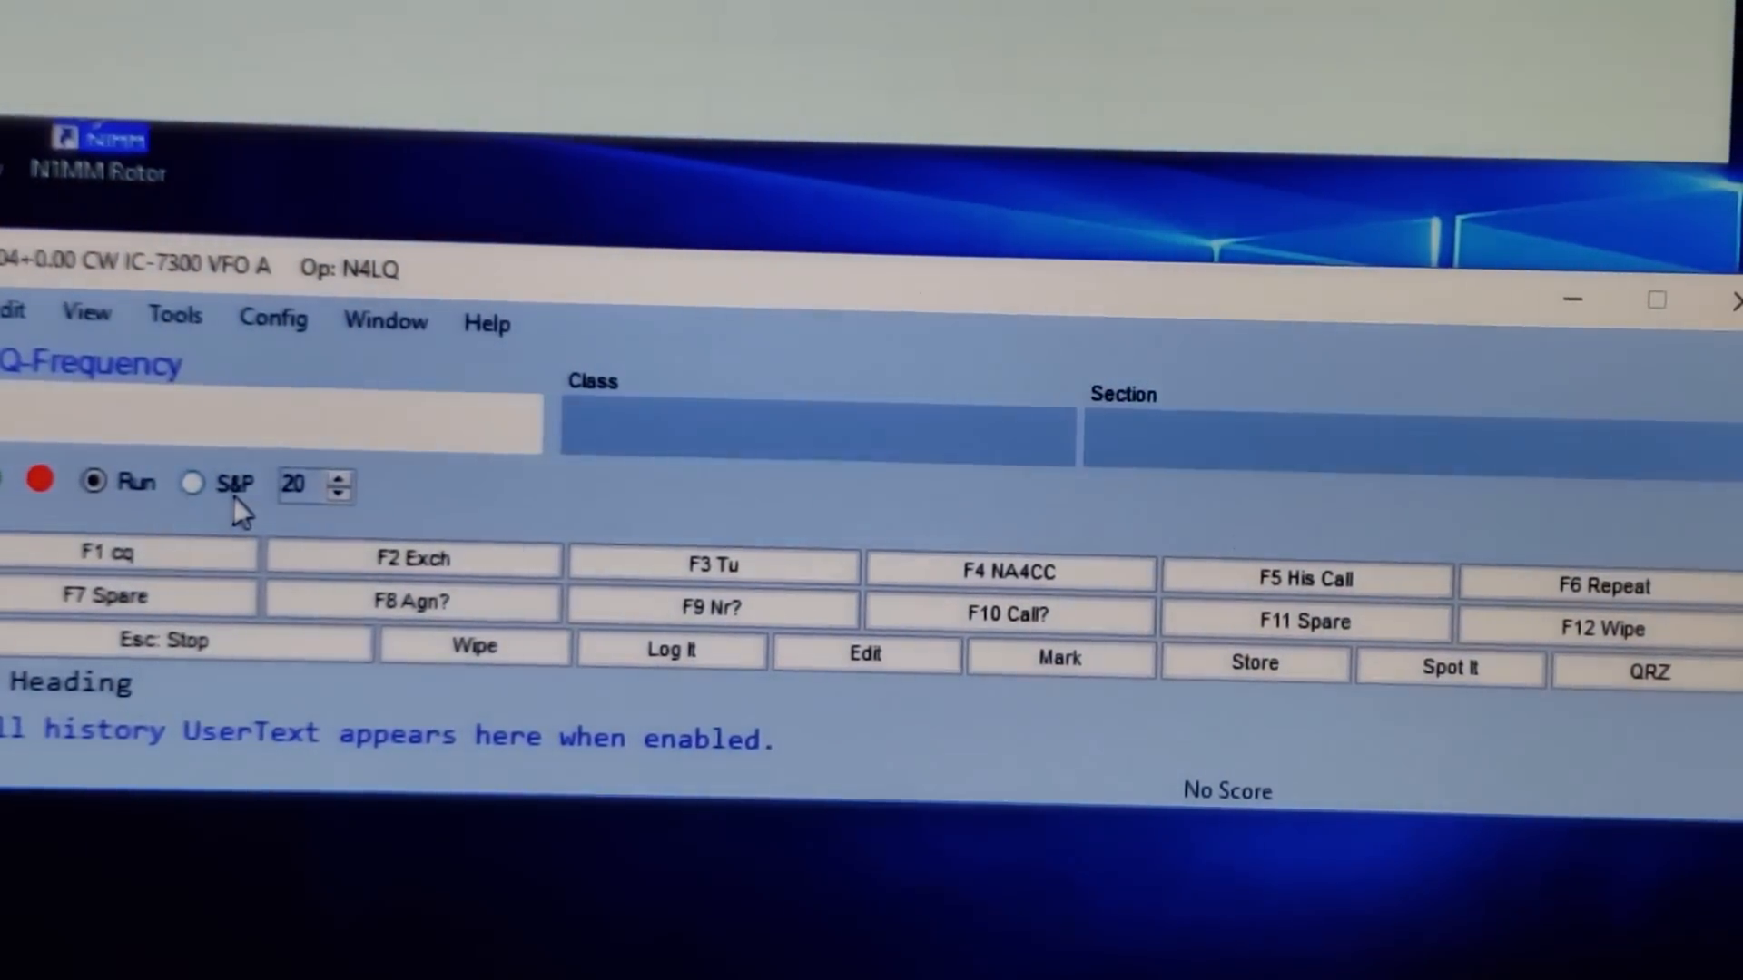
mouse_move(100, 554)
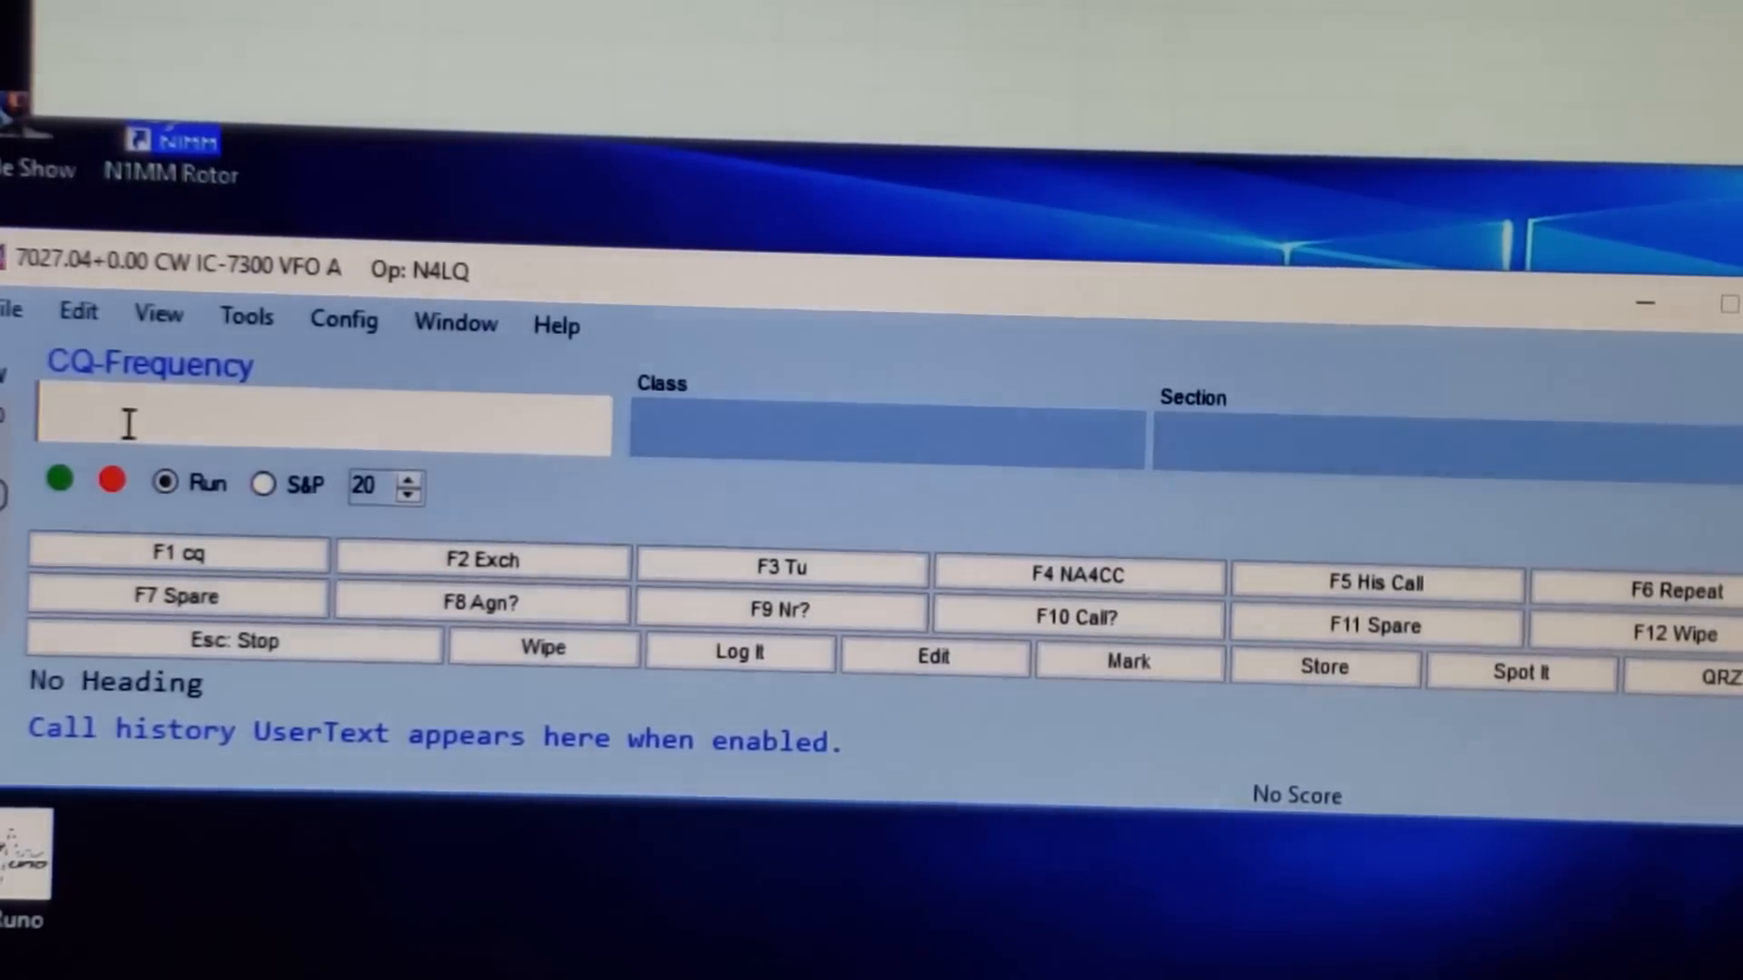
Step: Enter callsign W1AW and send the exchange to that station
type("W1")
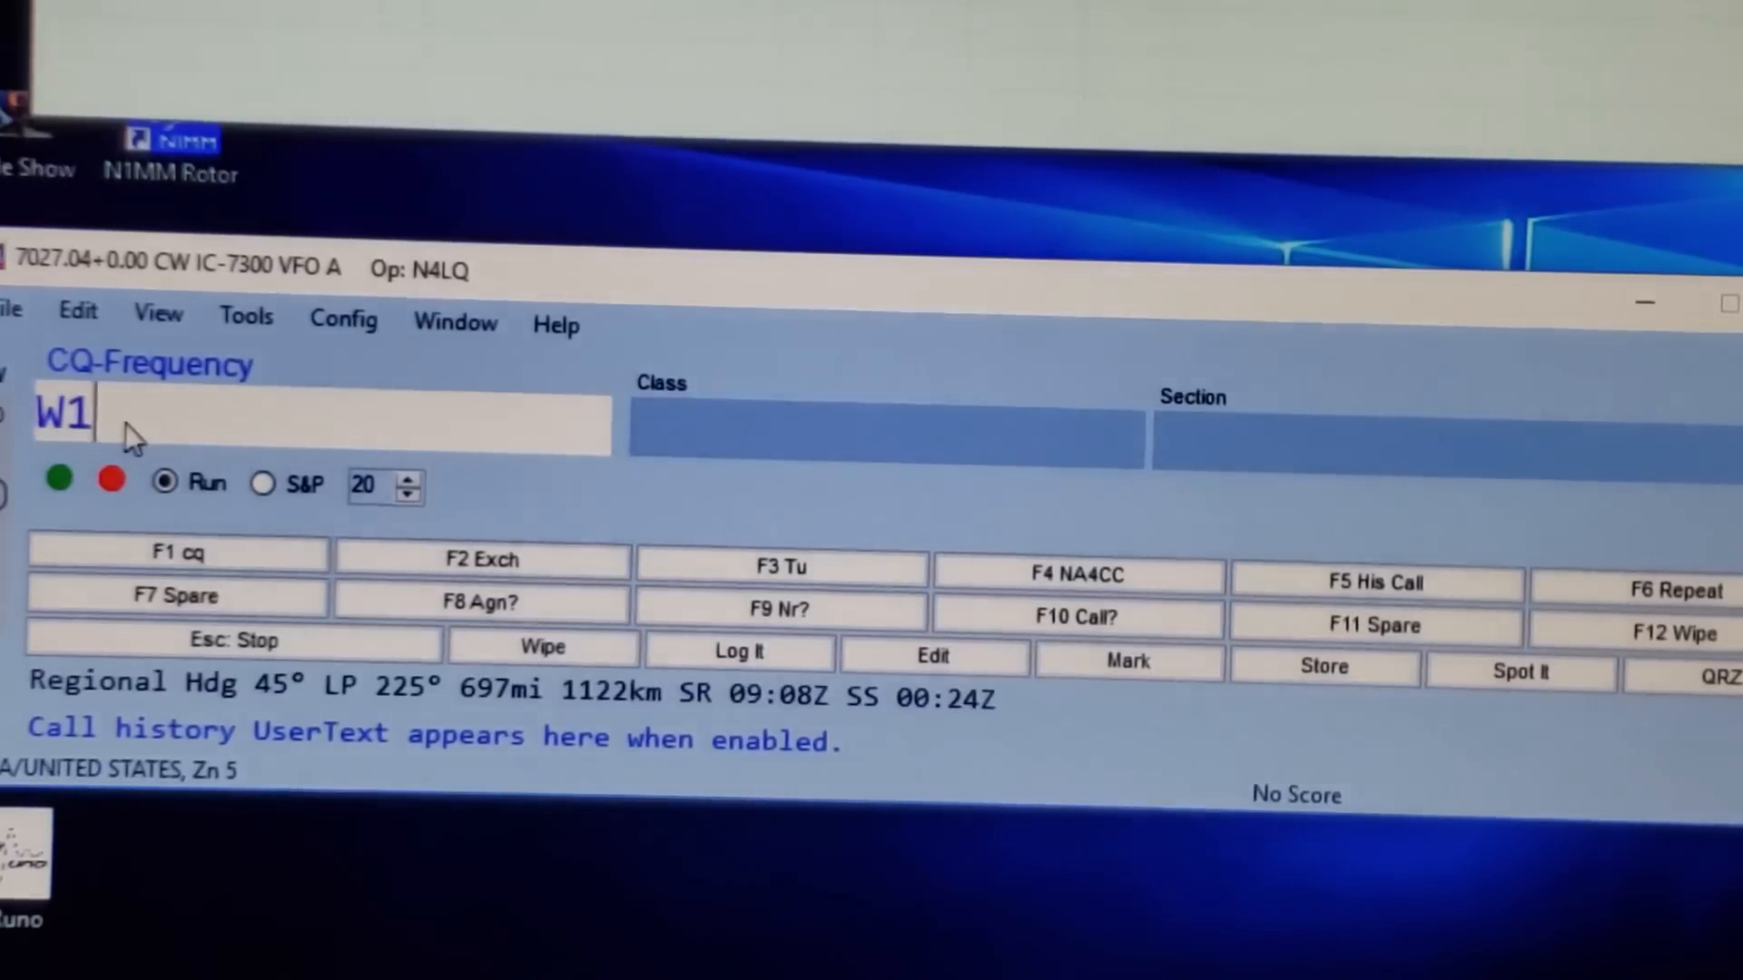
type("AW")
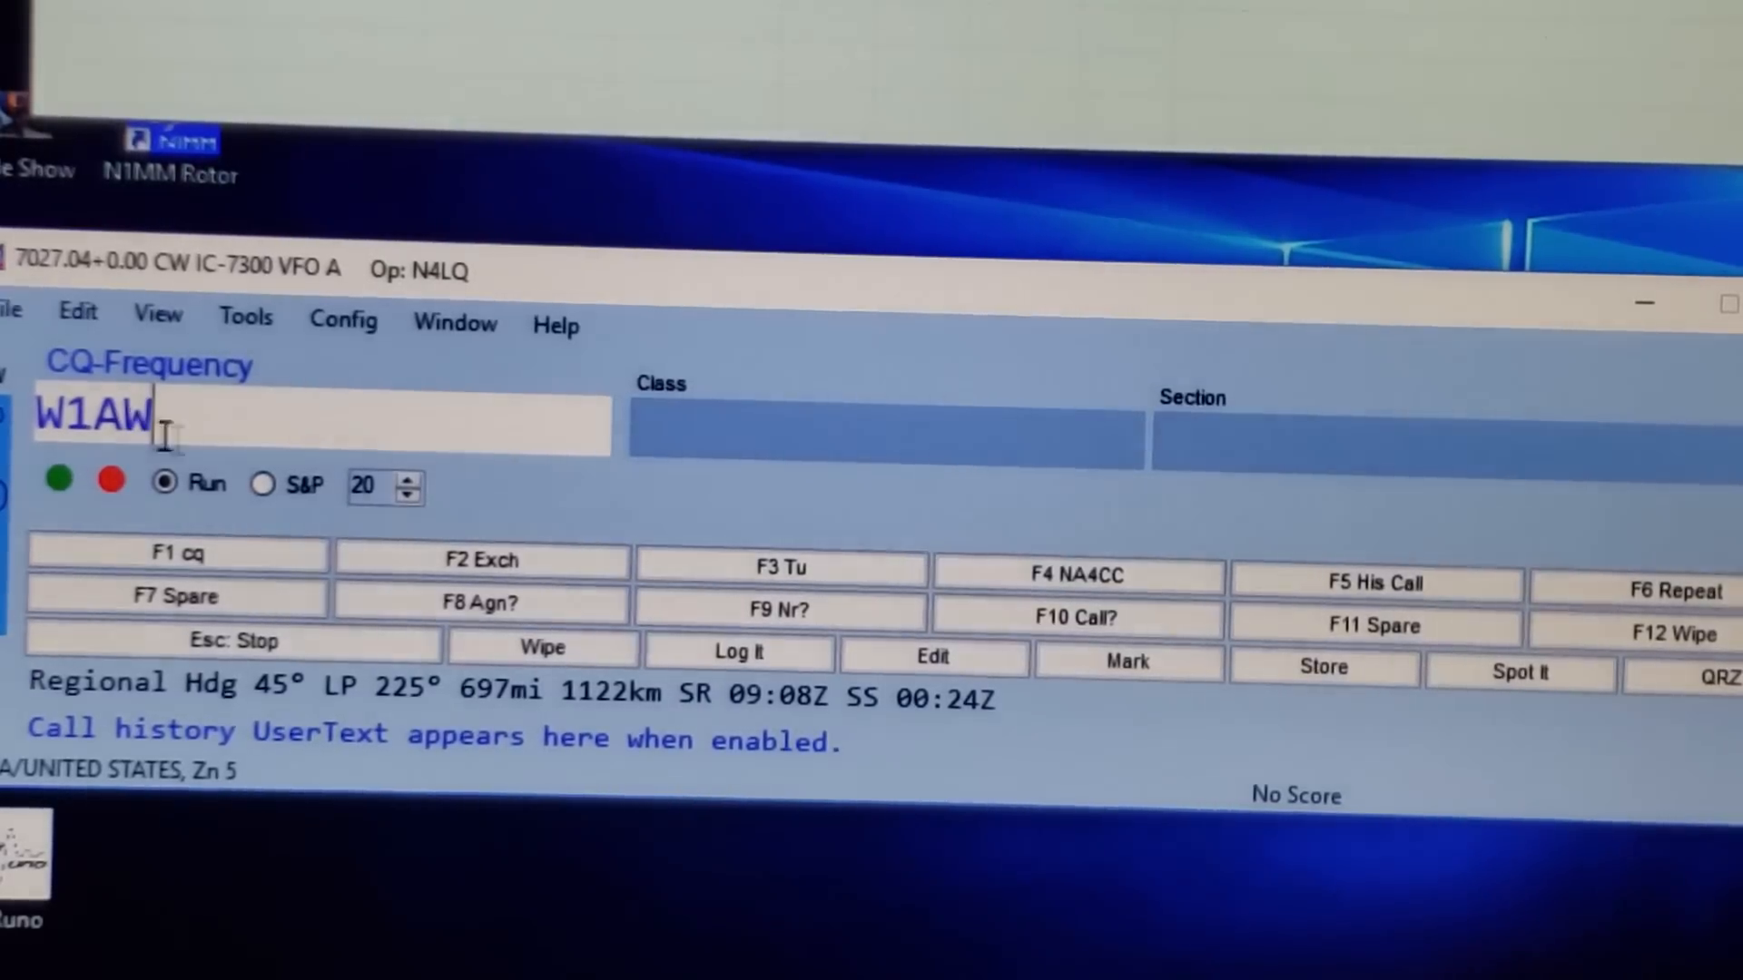
mouse_move(480, 561)
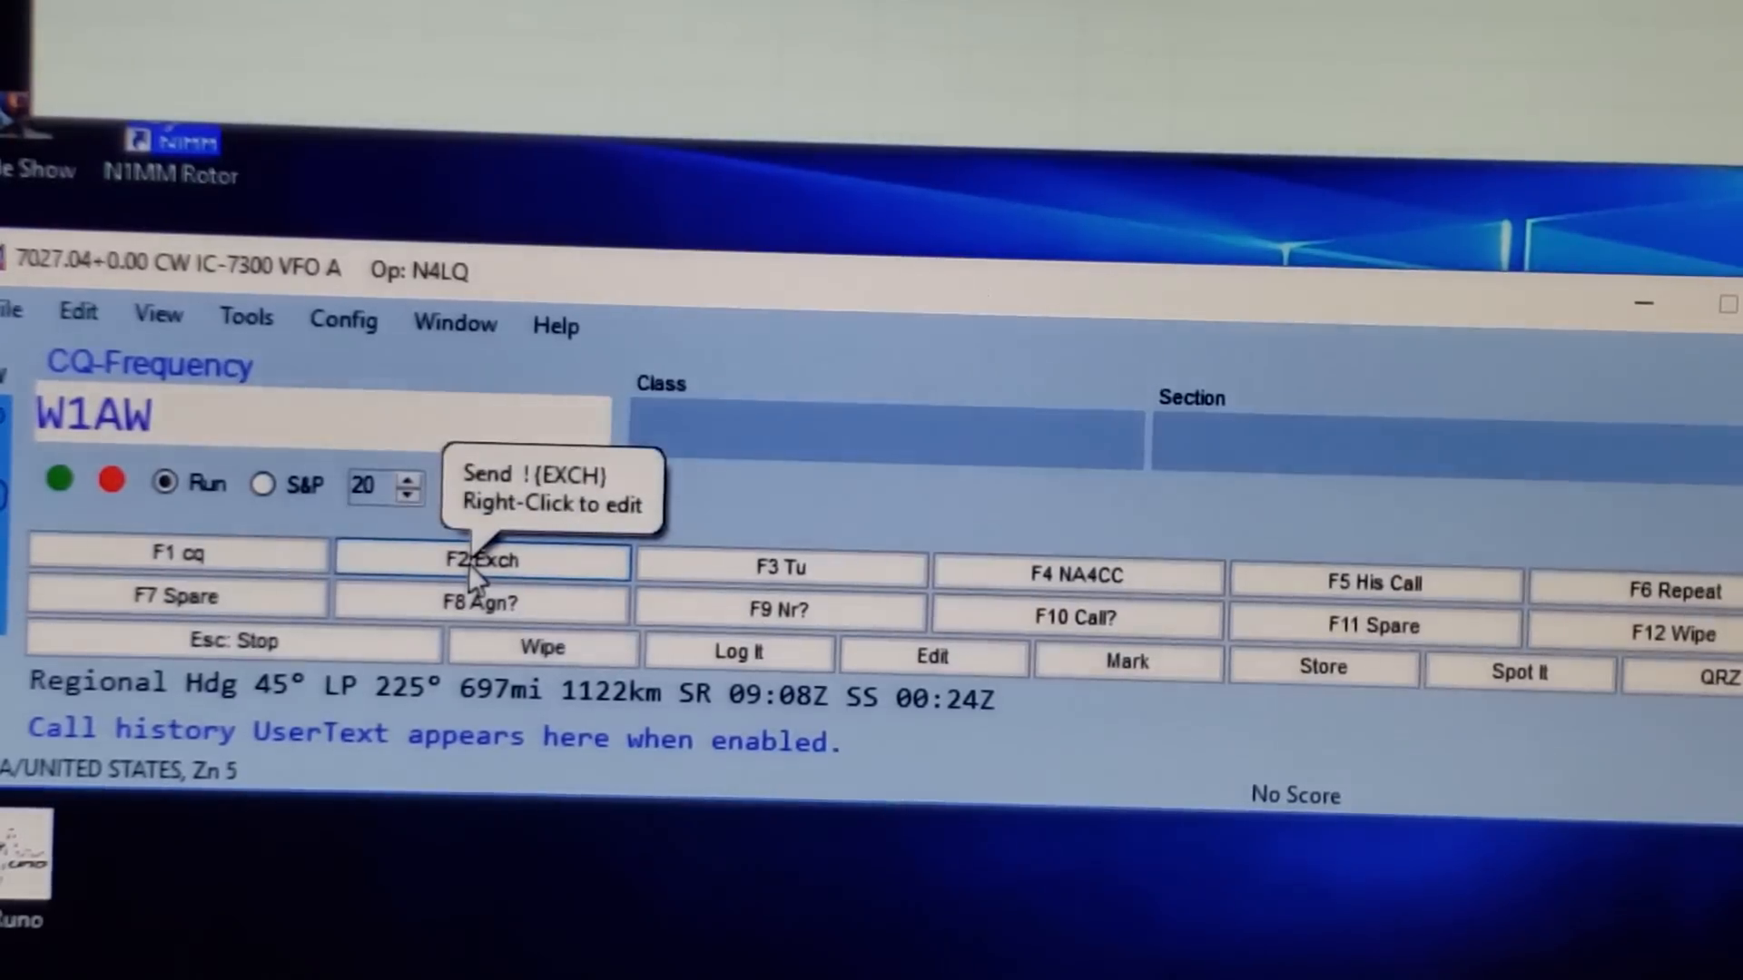
left_click(277, 424)
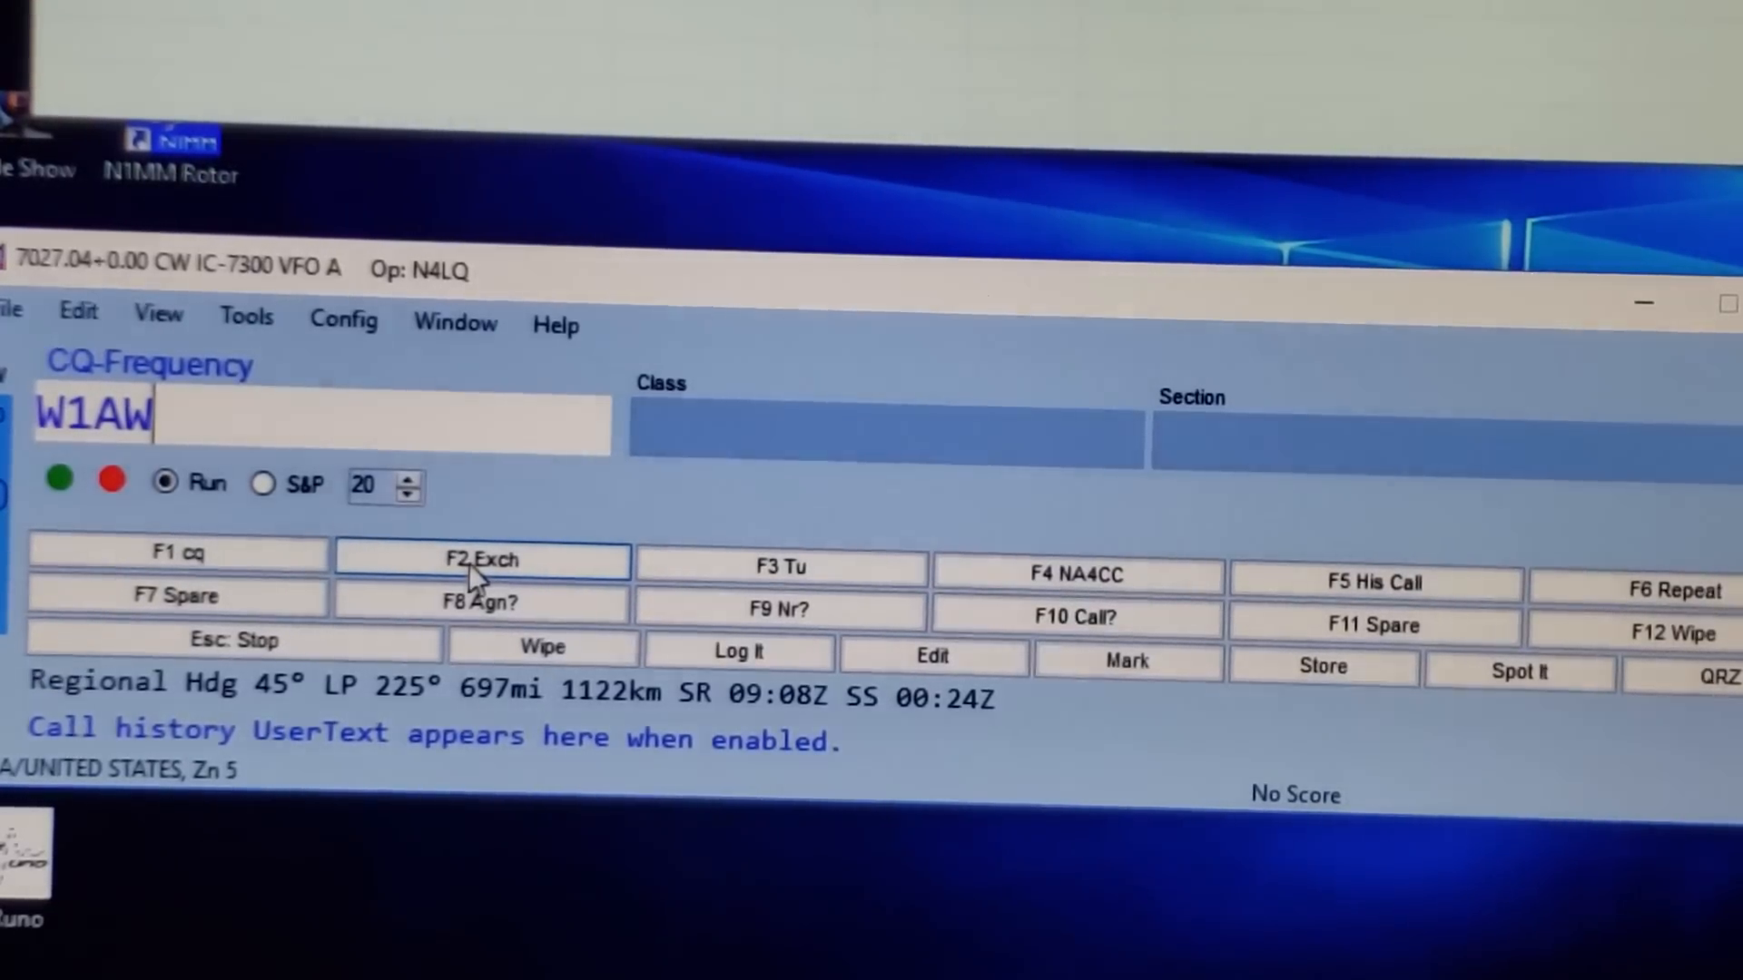
mouse_move(601, 589)
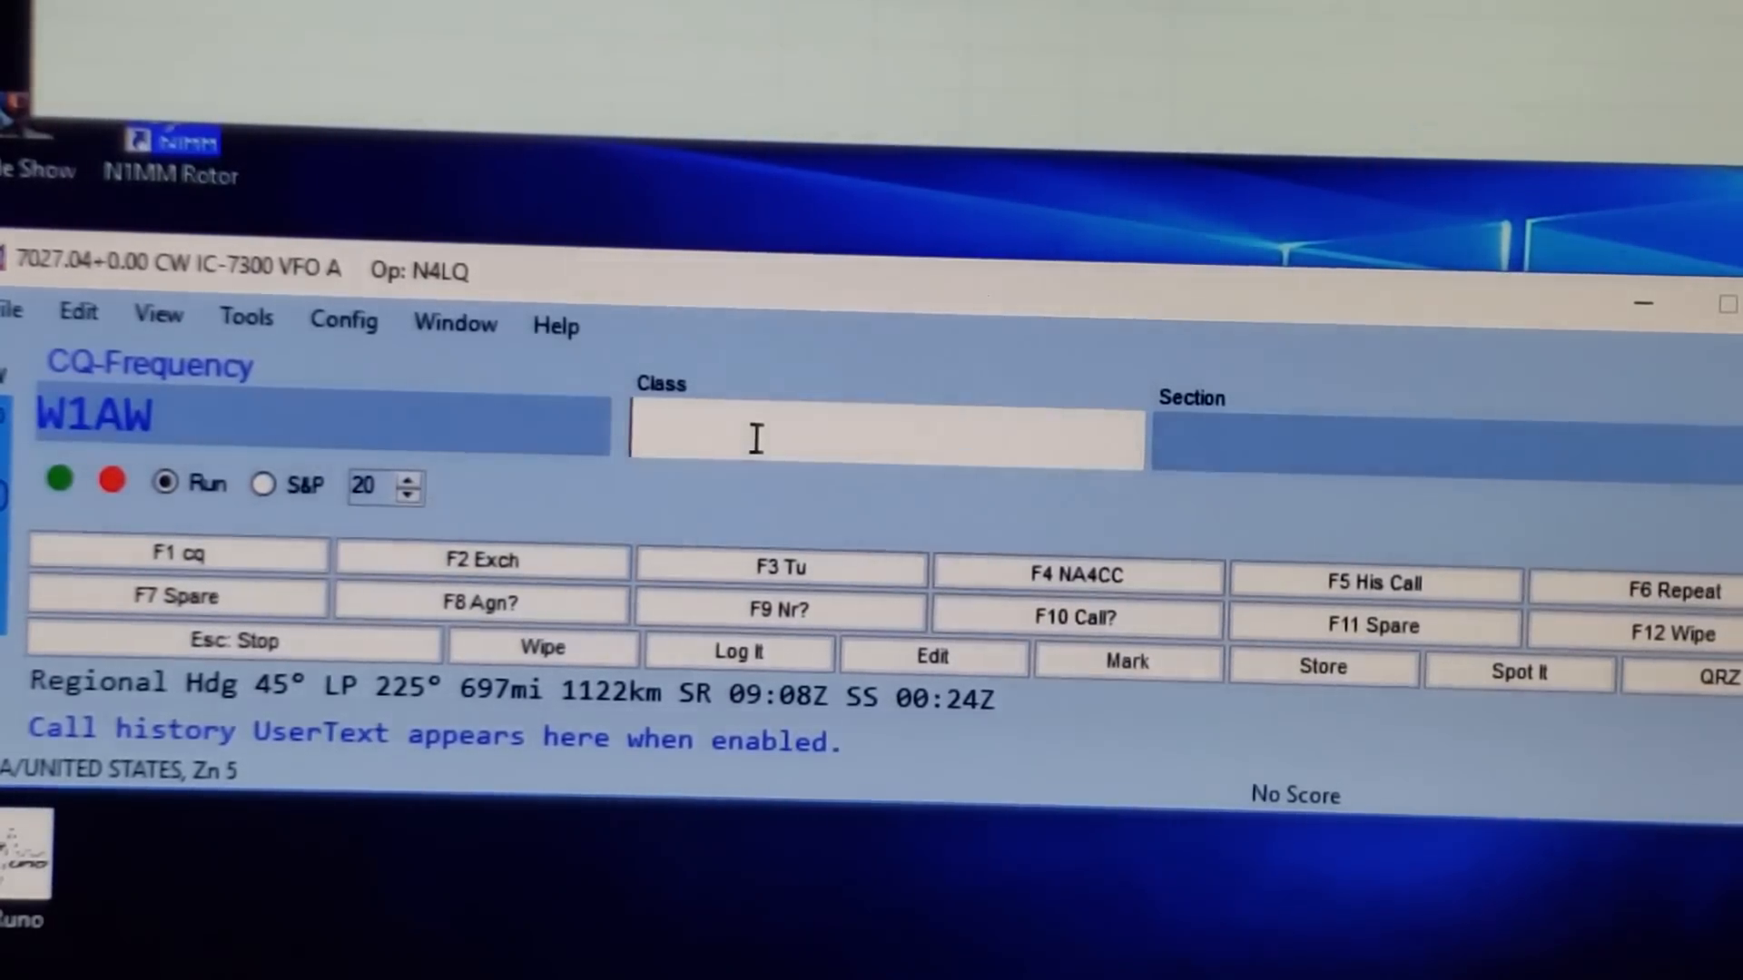
Step: Fill W1AW's exchange with class 13A and section CT
type("13")
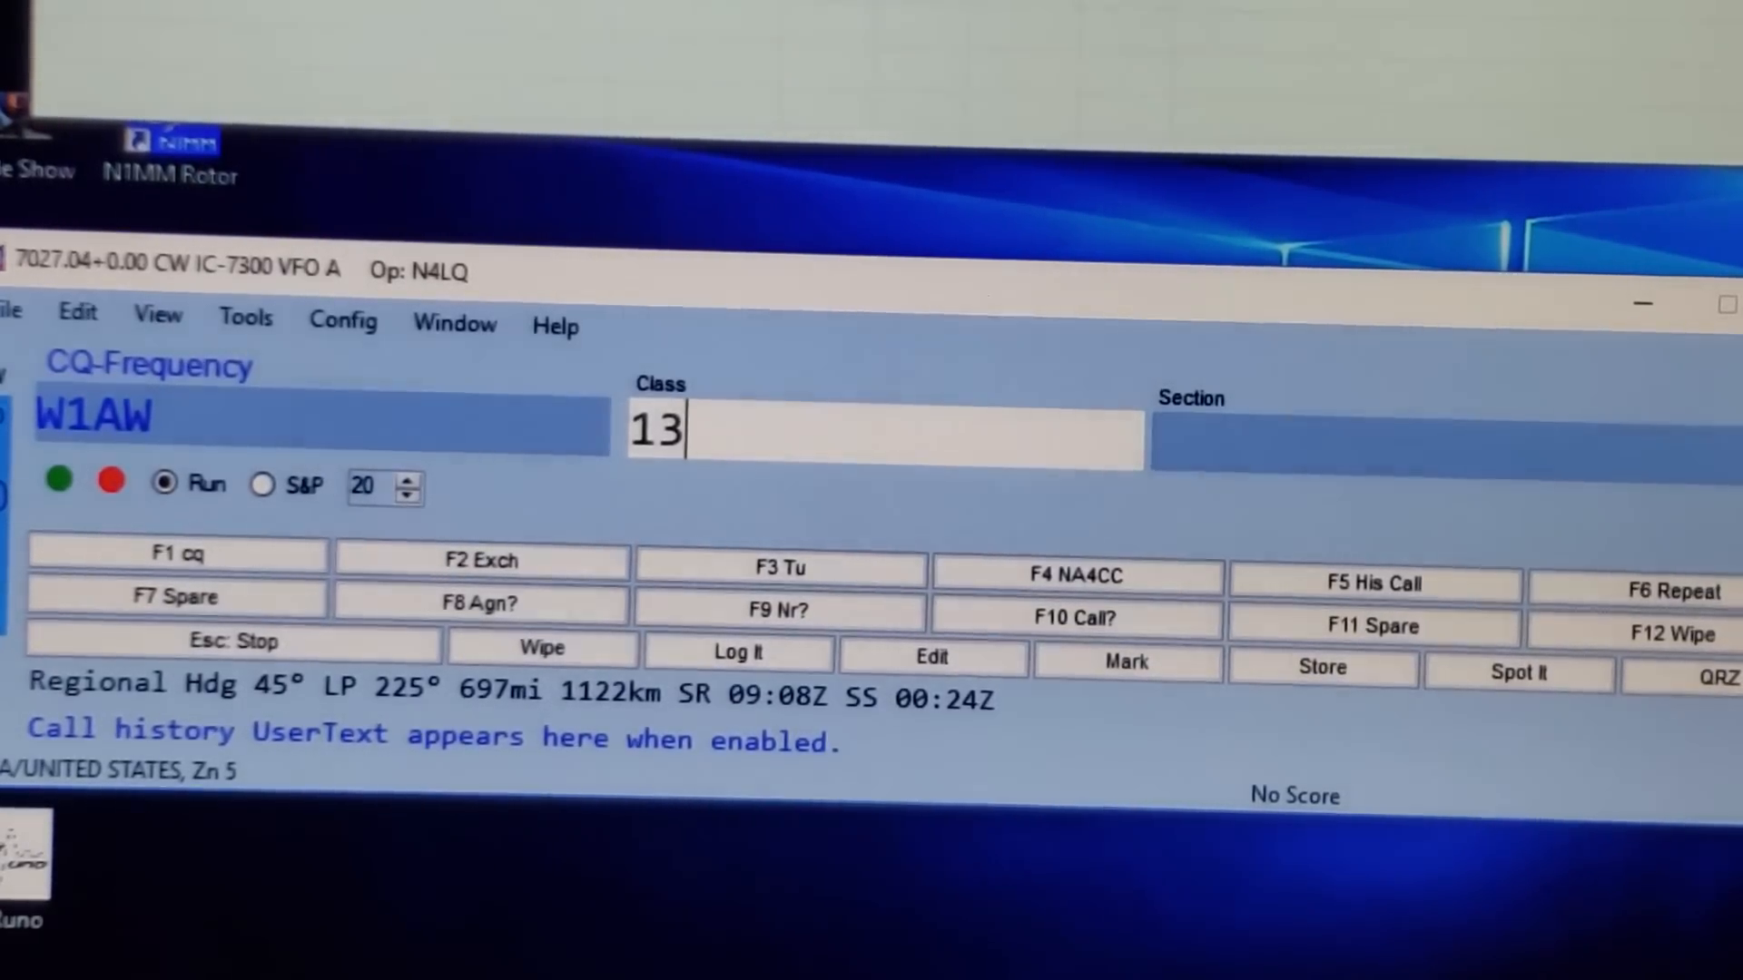
type("A")
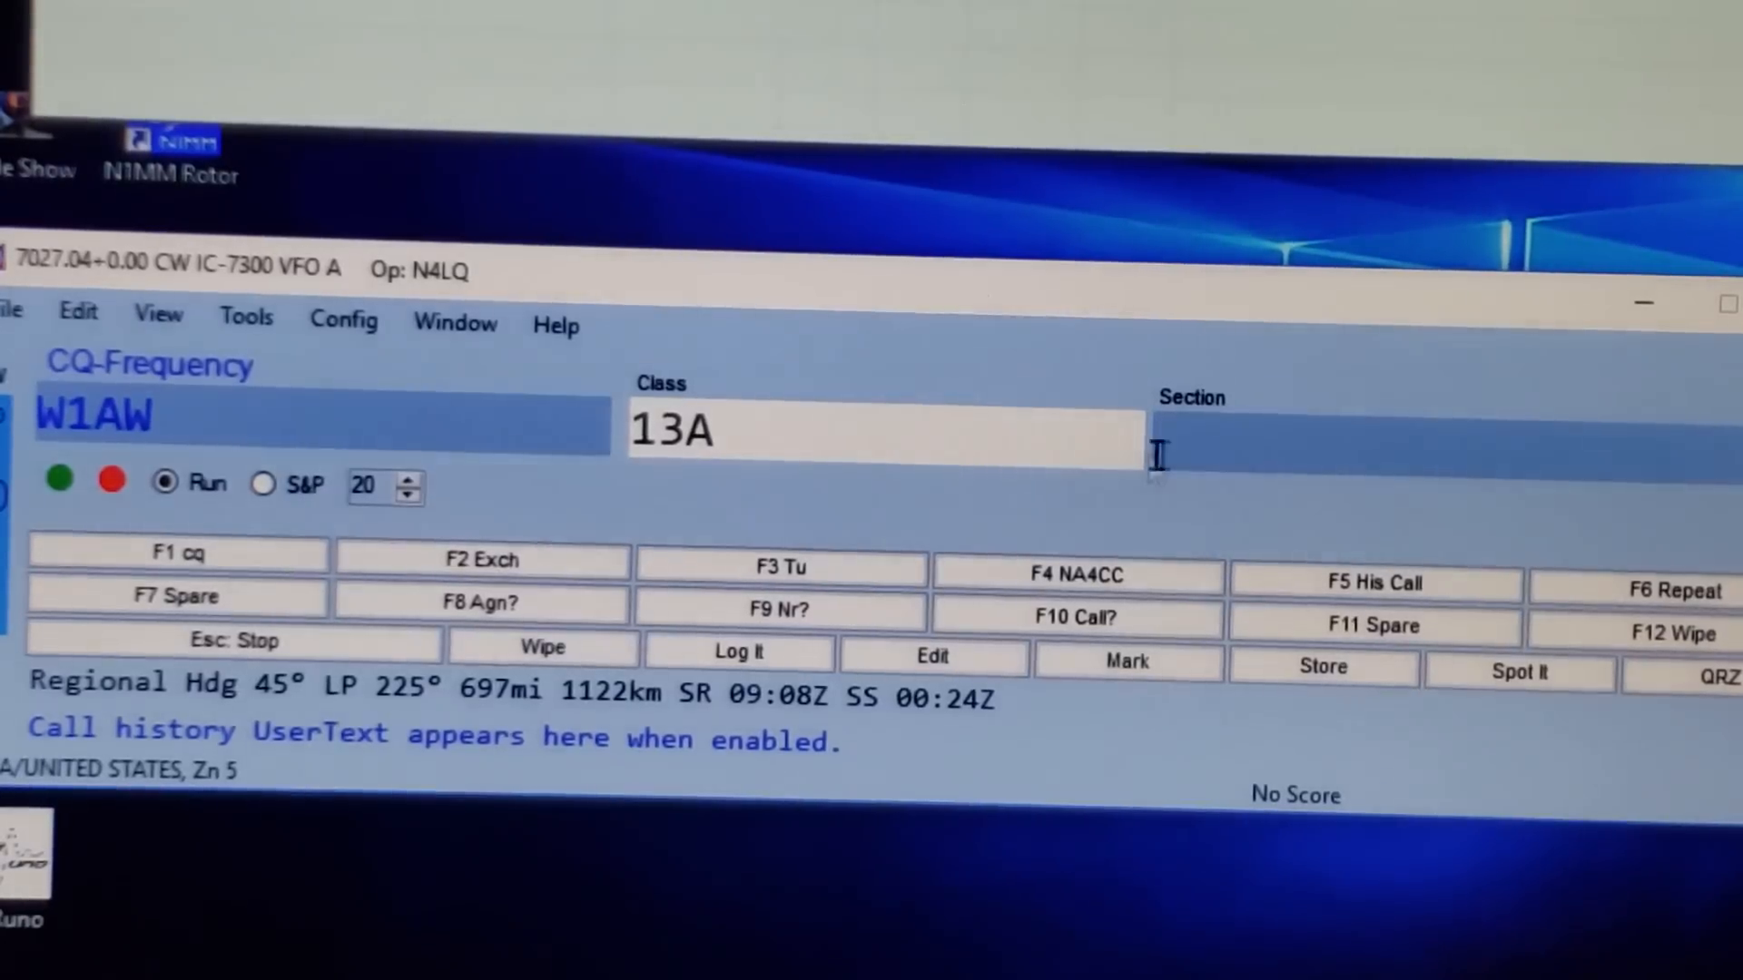
type("C")
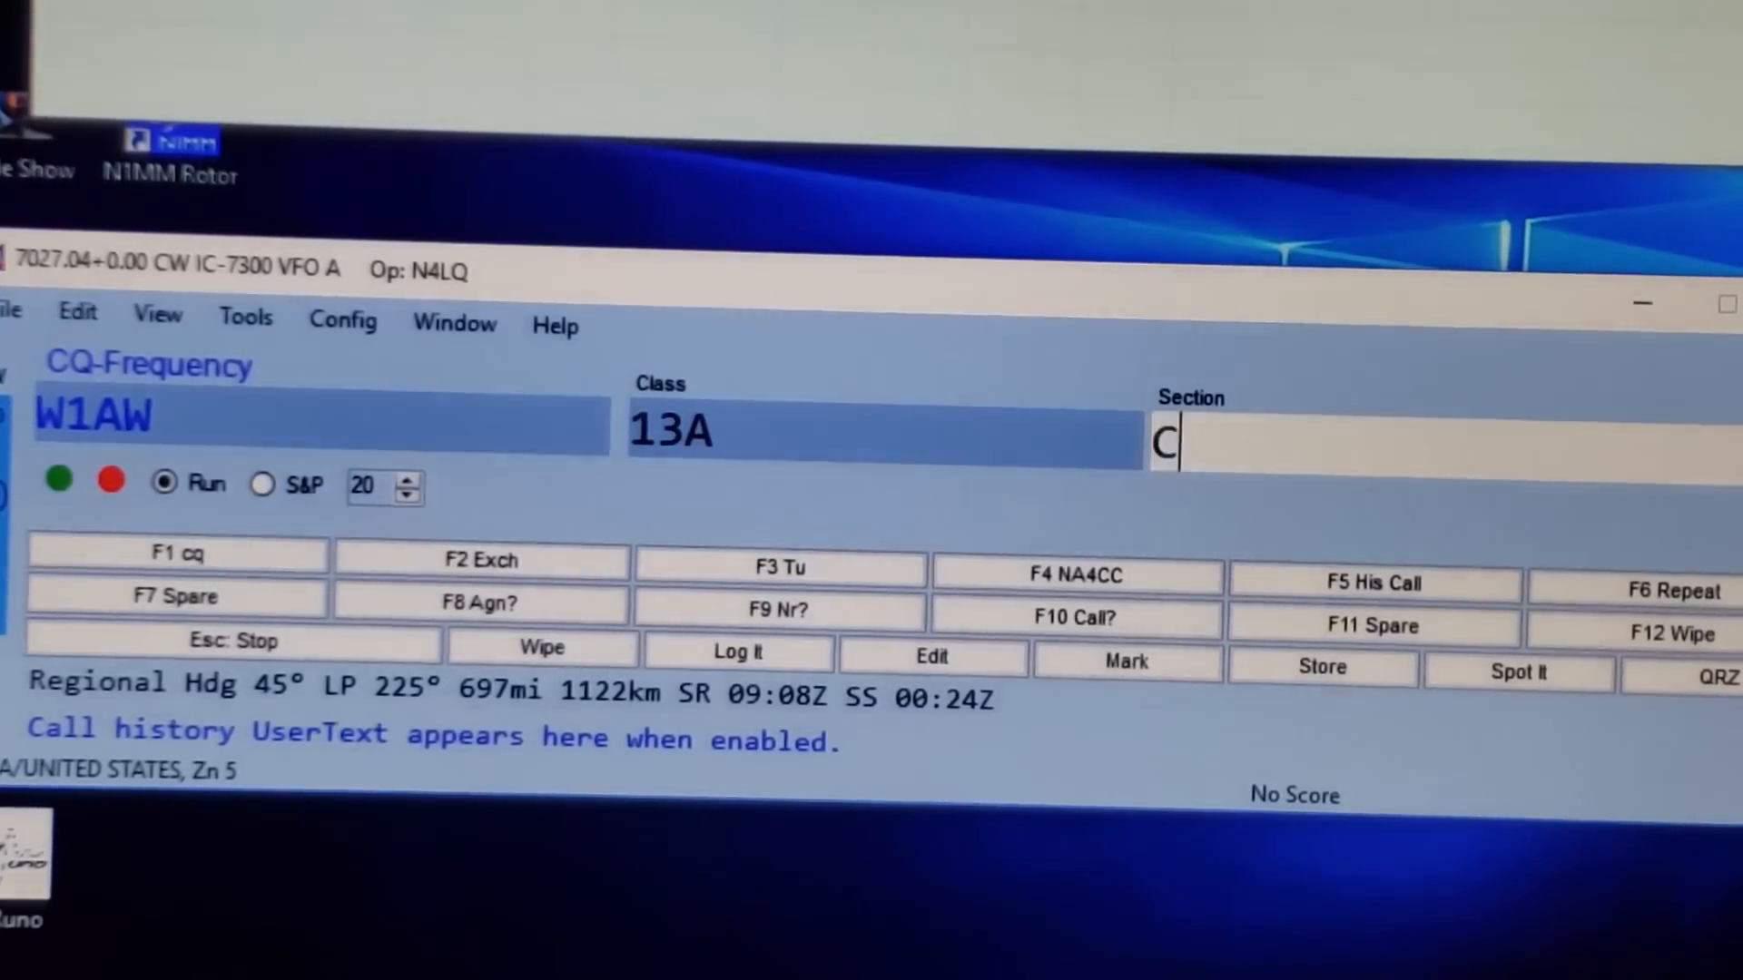
type("T")
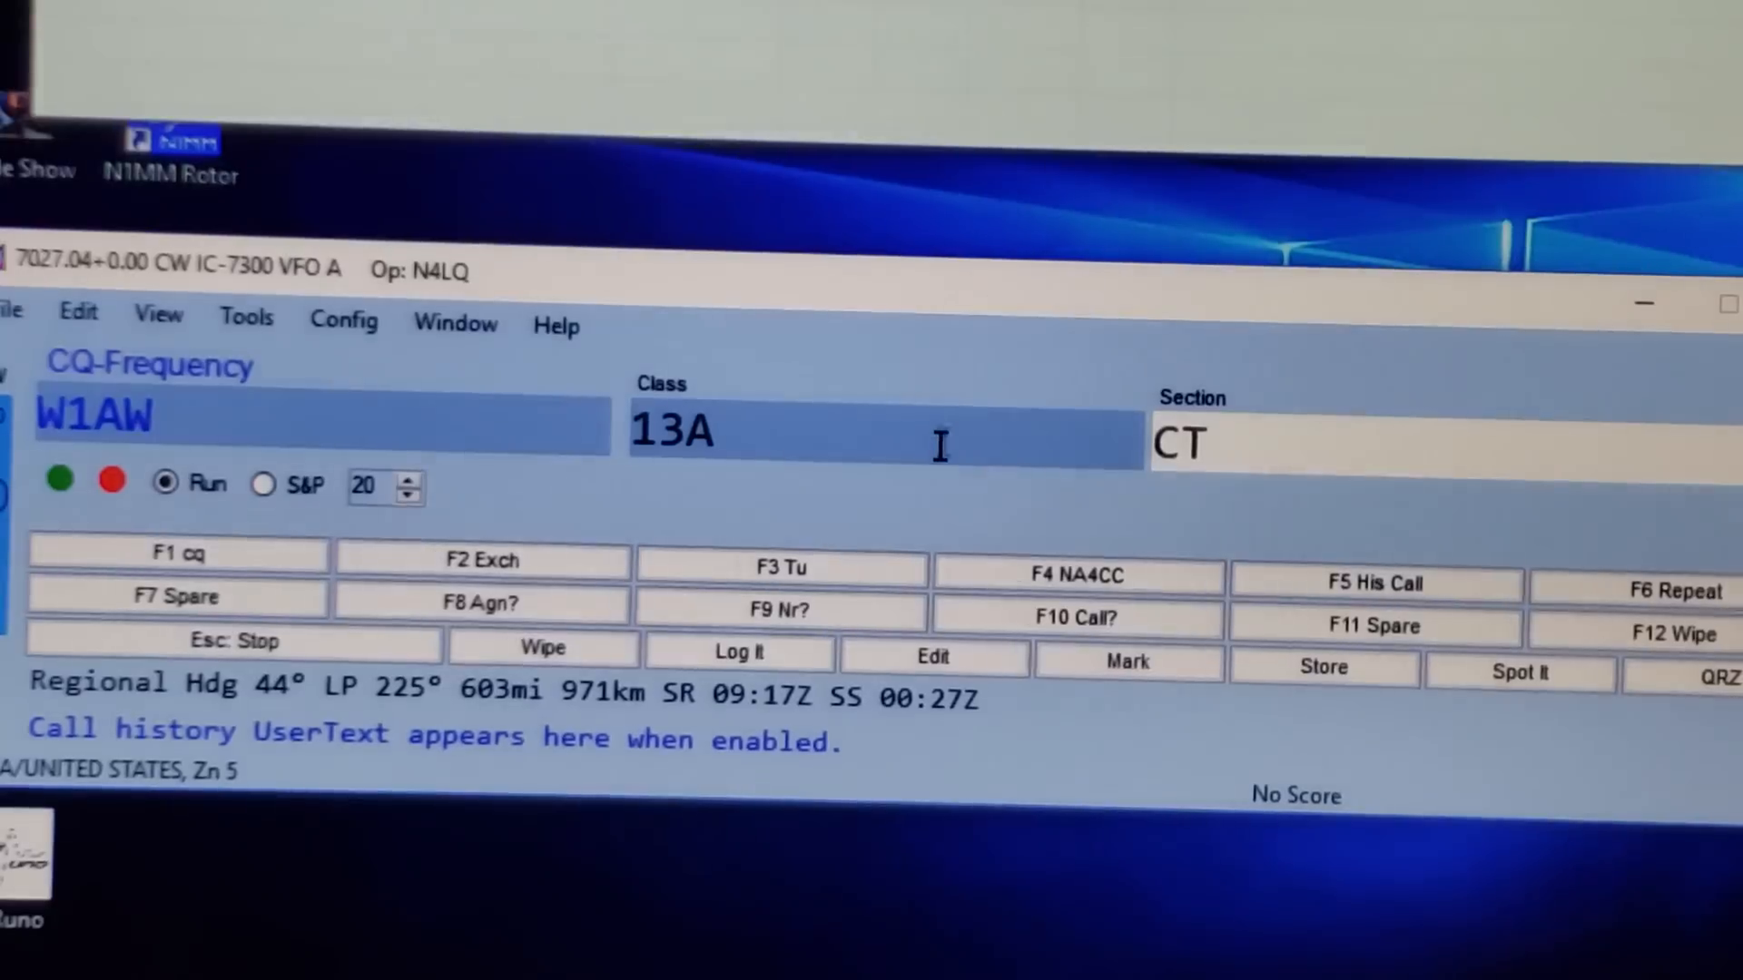
mouse_move(781, 568)
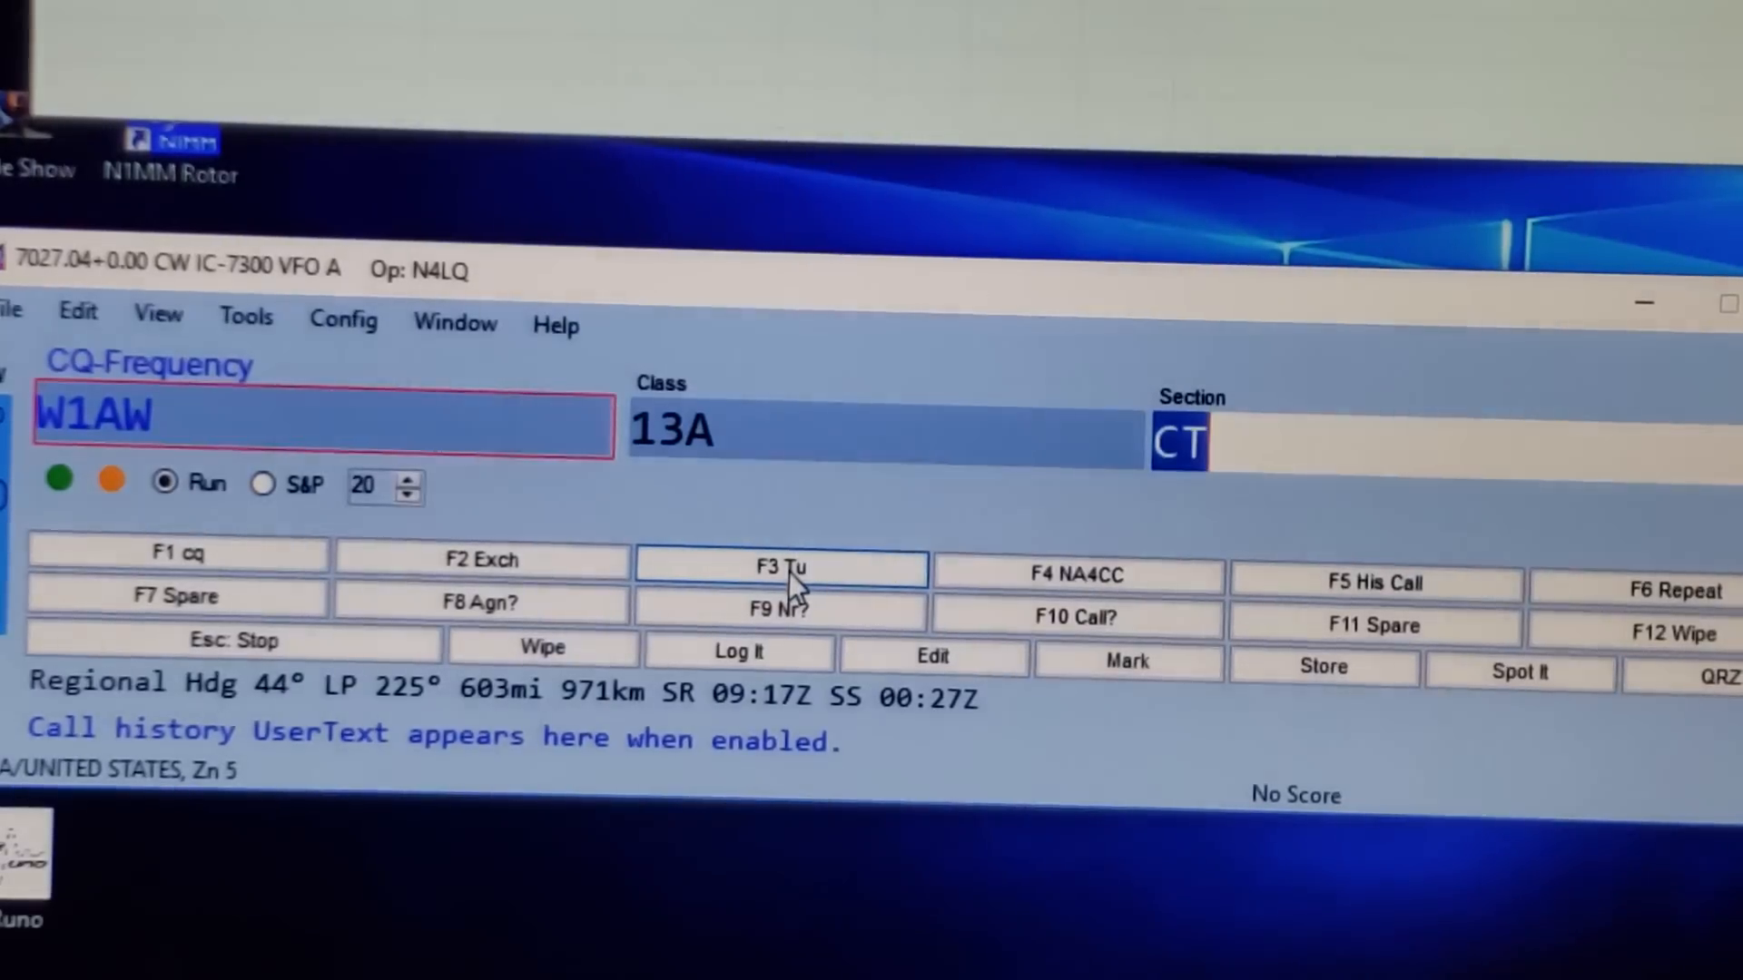
mouse_move(864, 533)
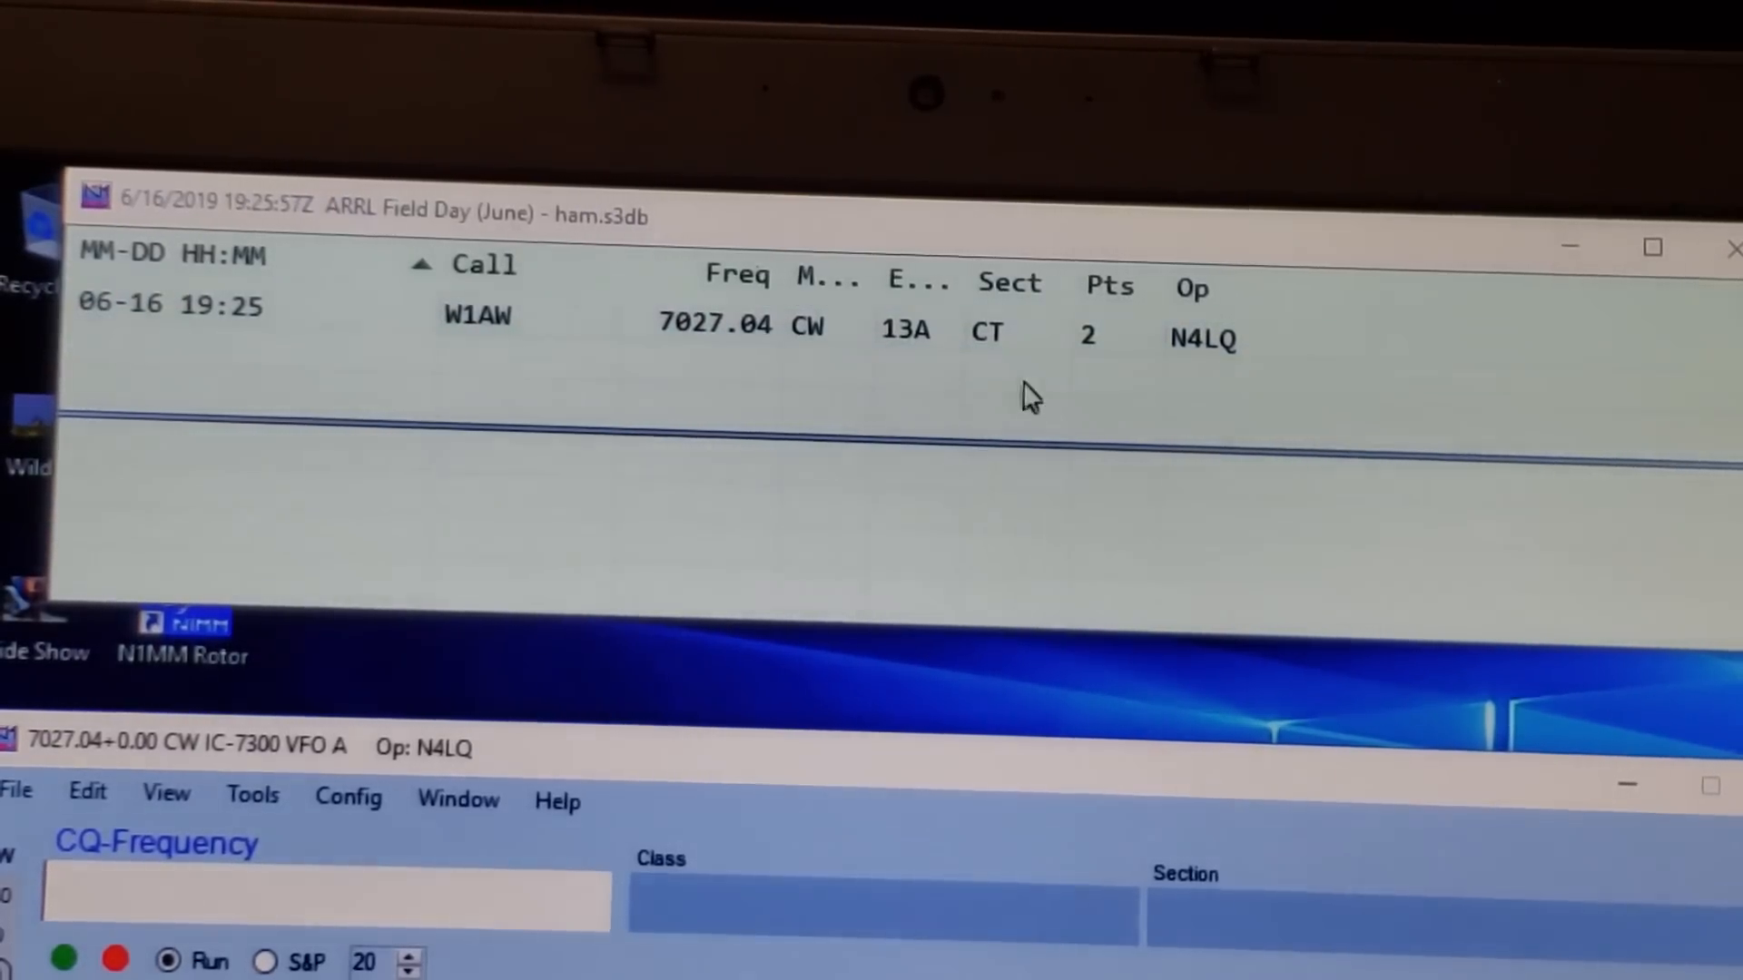
mouse_move(944, 434)
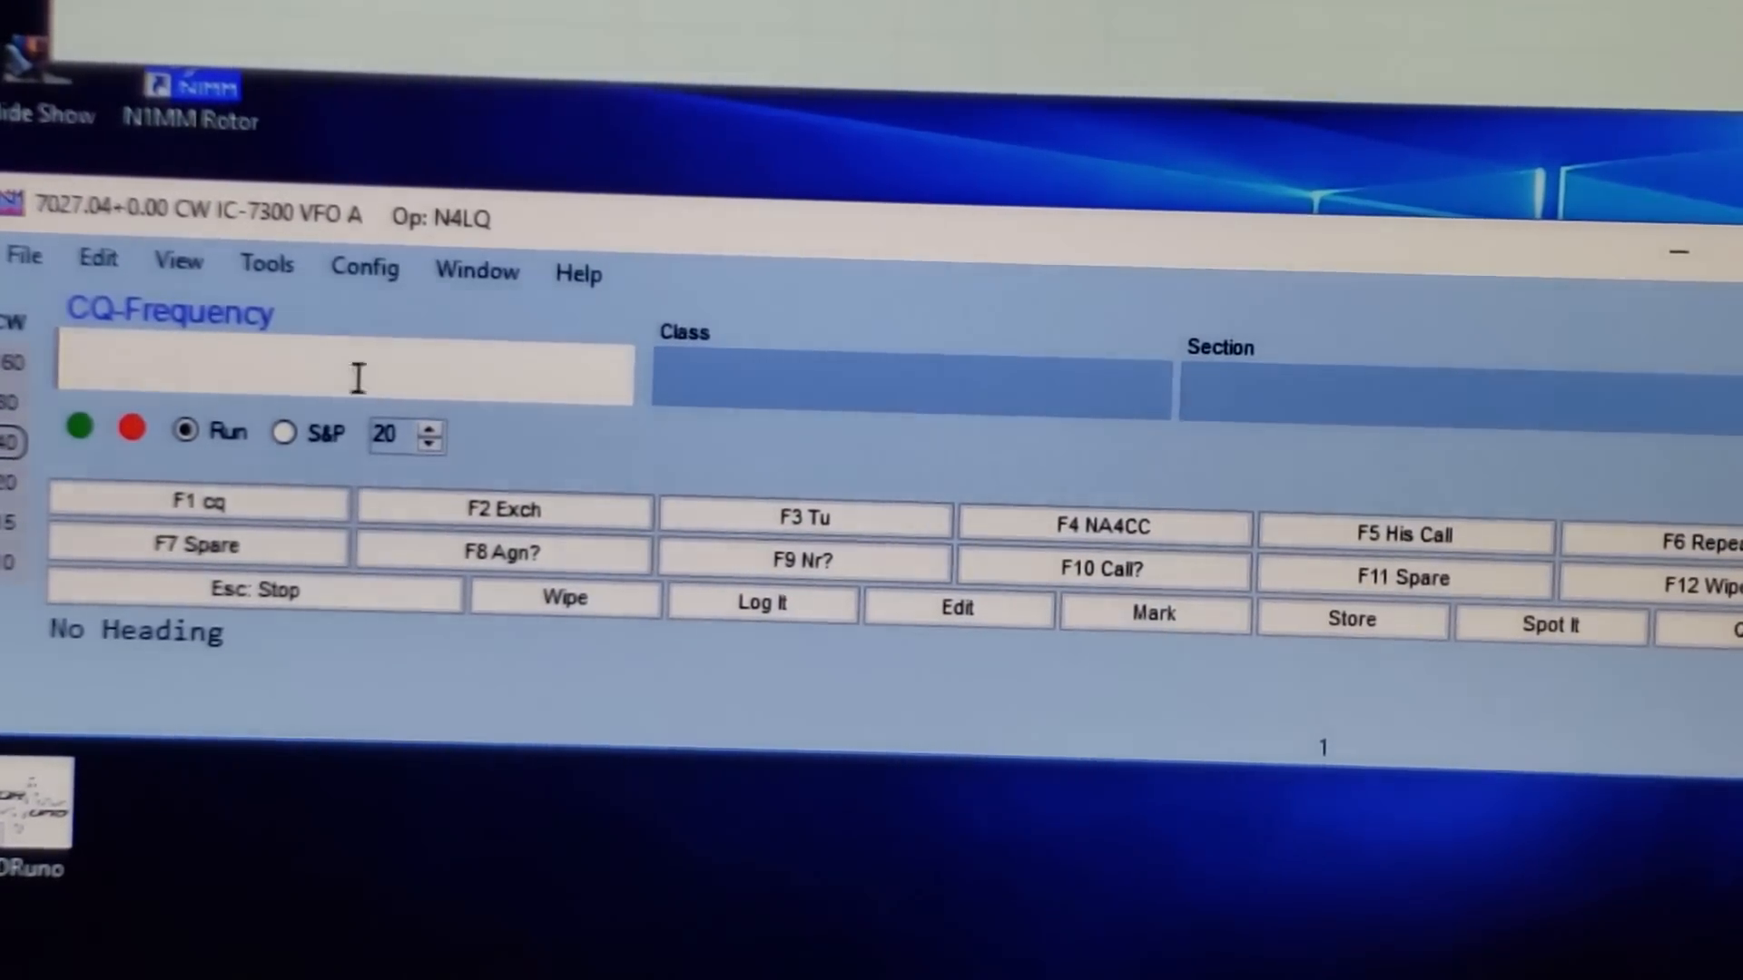
Step: Switch the Entry window back to Search and Pounce mode, F1 now QRL?
left_click(285, 432)
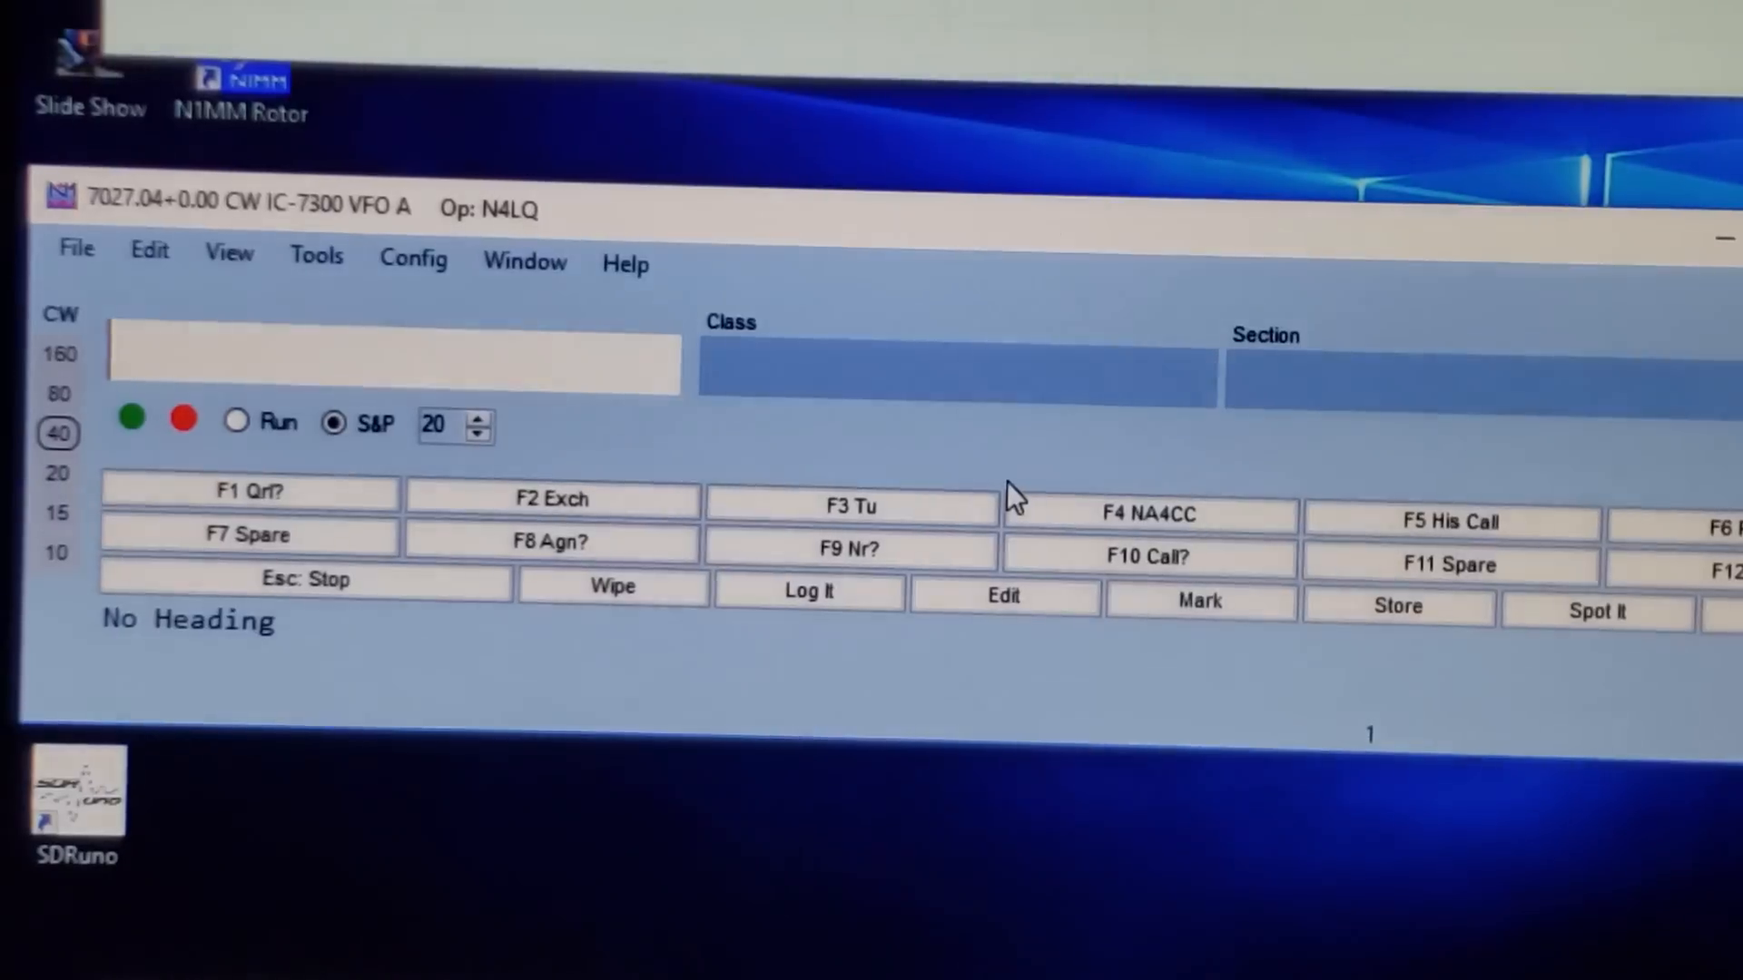
Step: Enter W4BEW as the callsign of the station being answered
type("W")
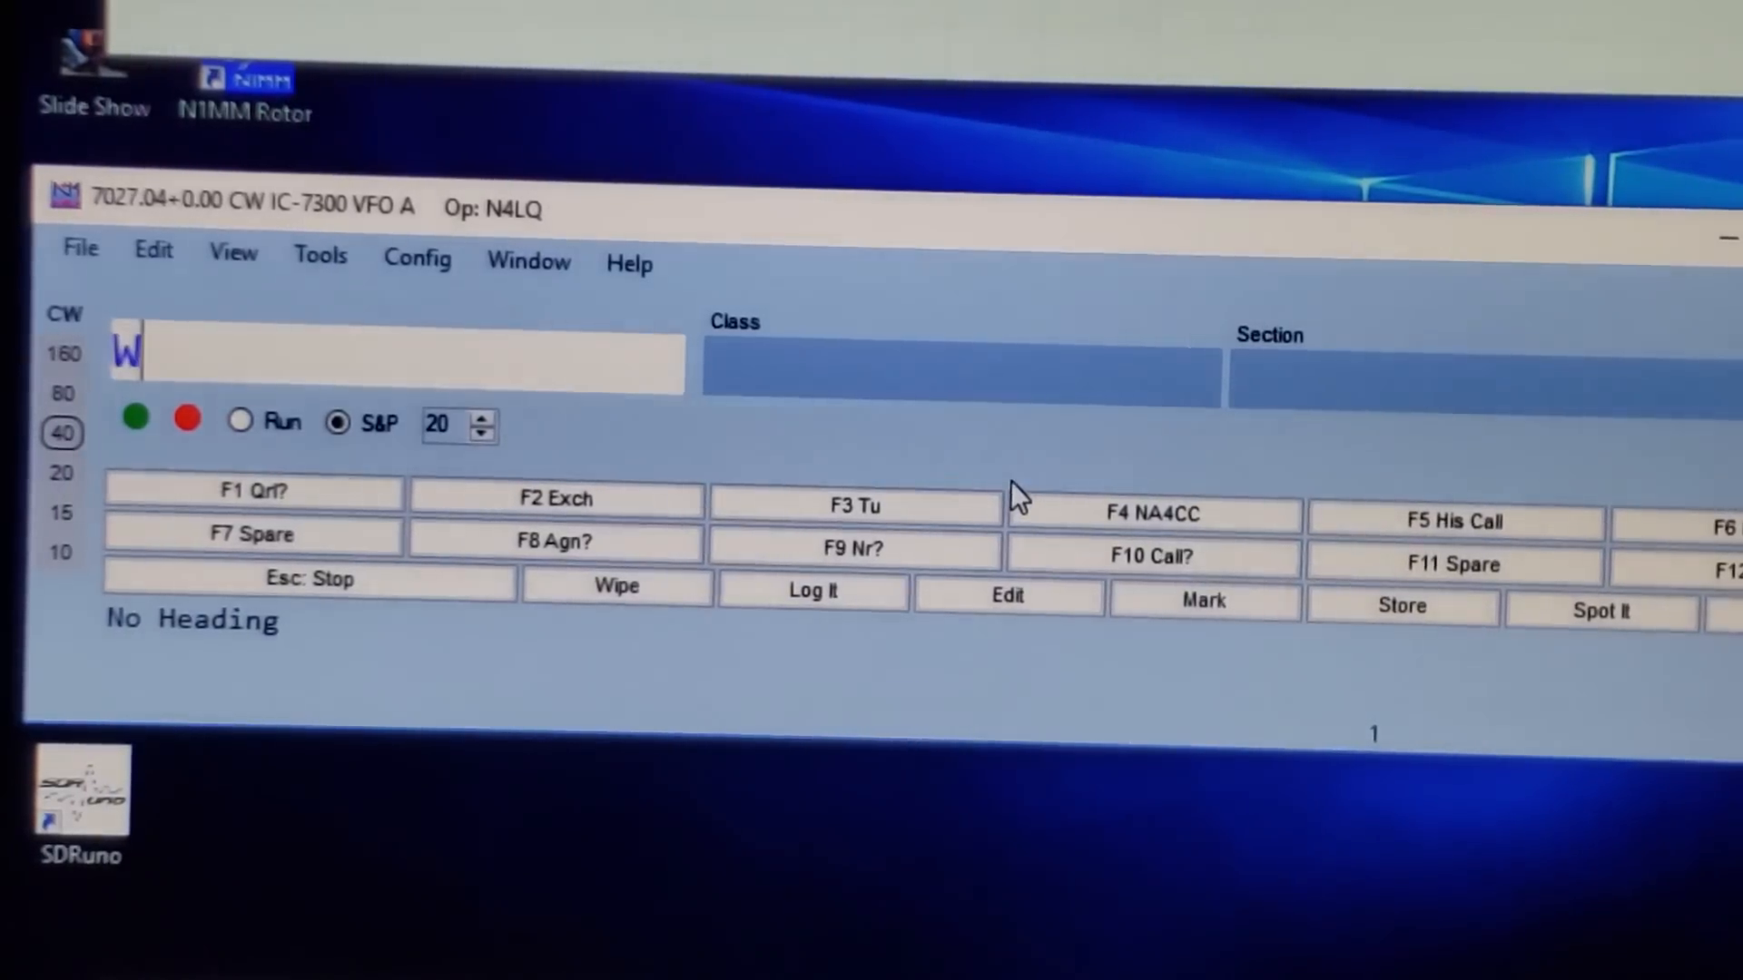
type("4")
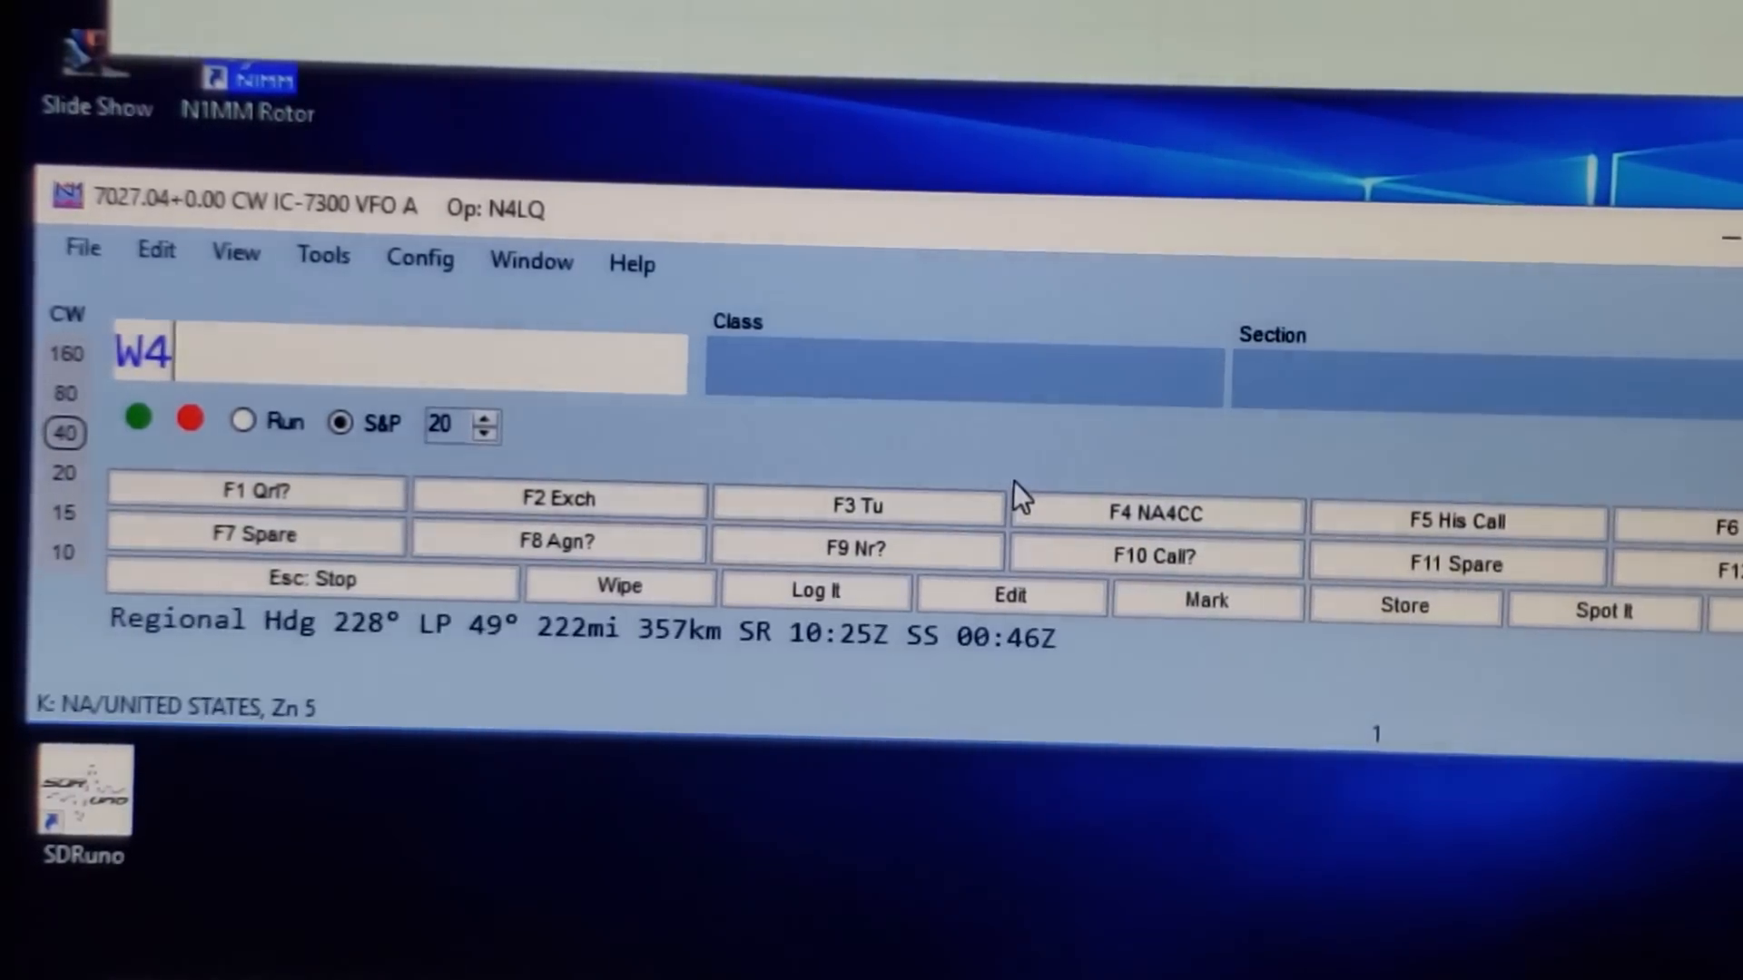
type("BE")
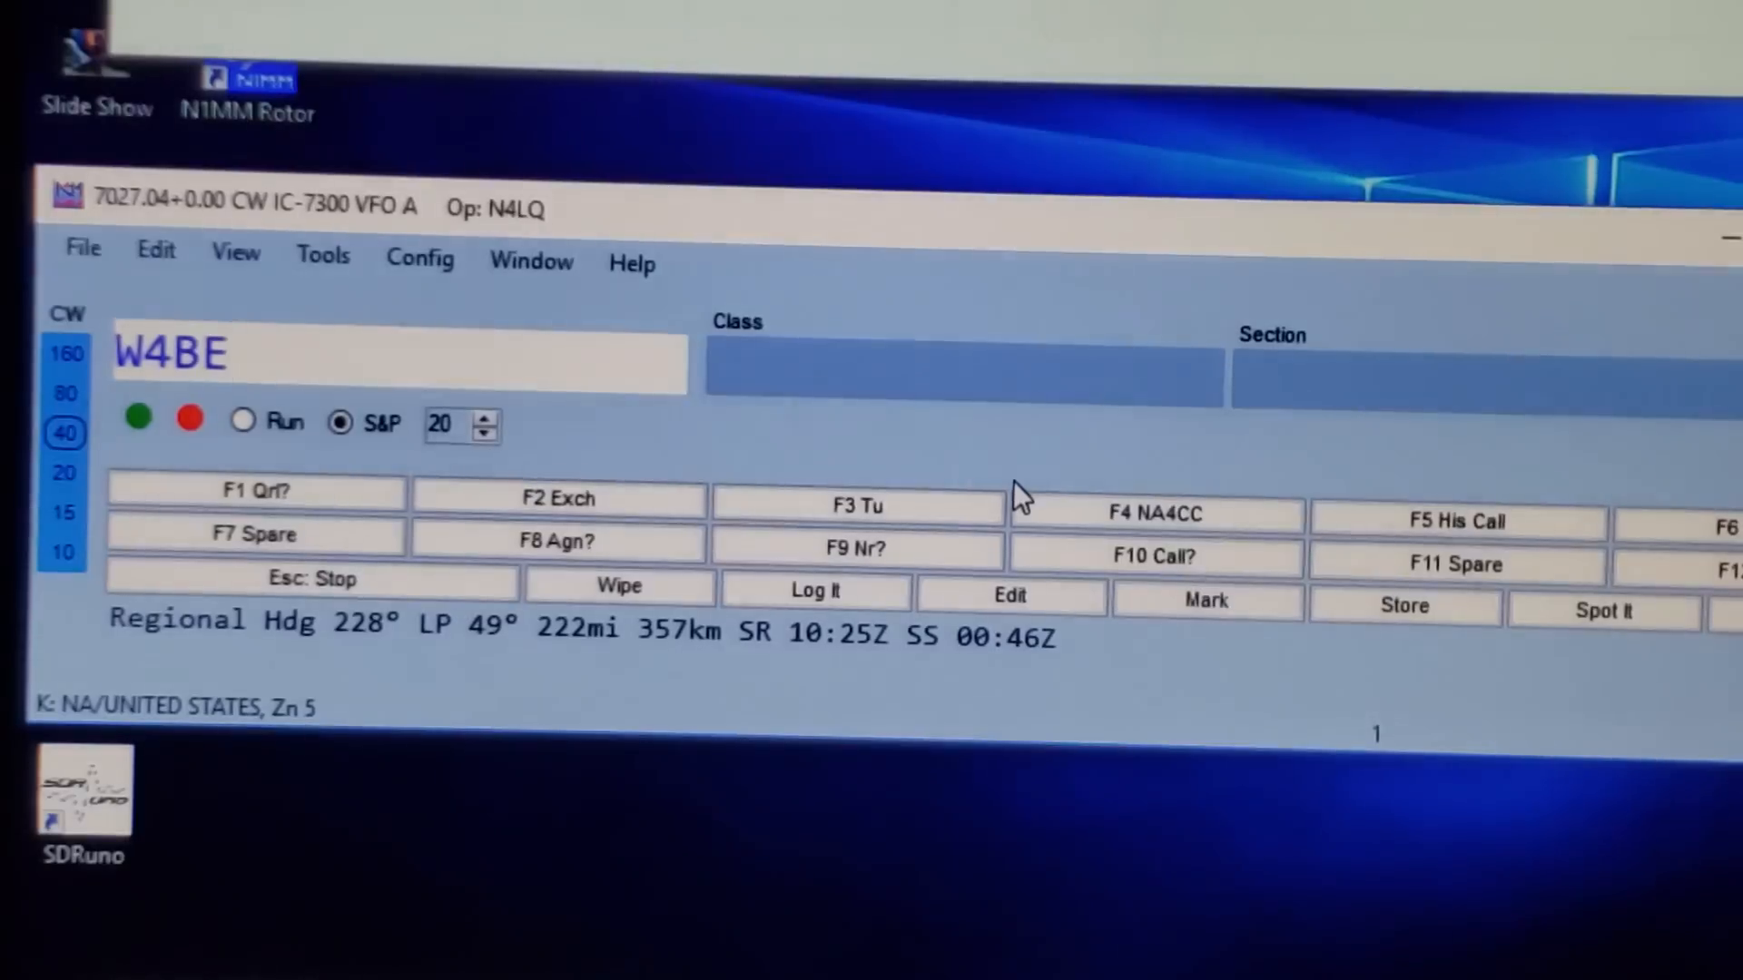
type("W")
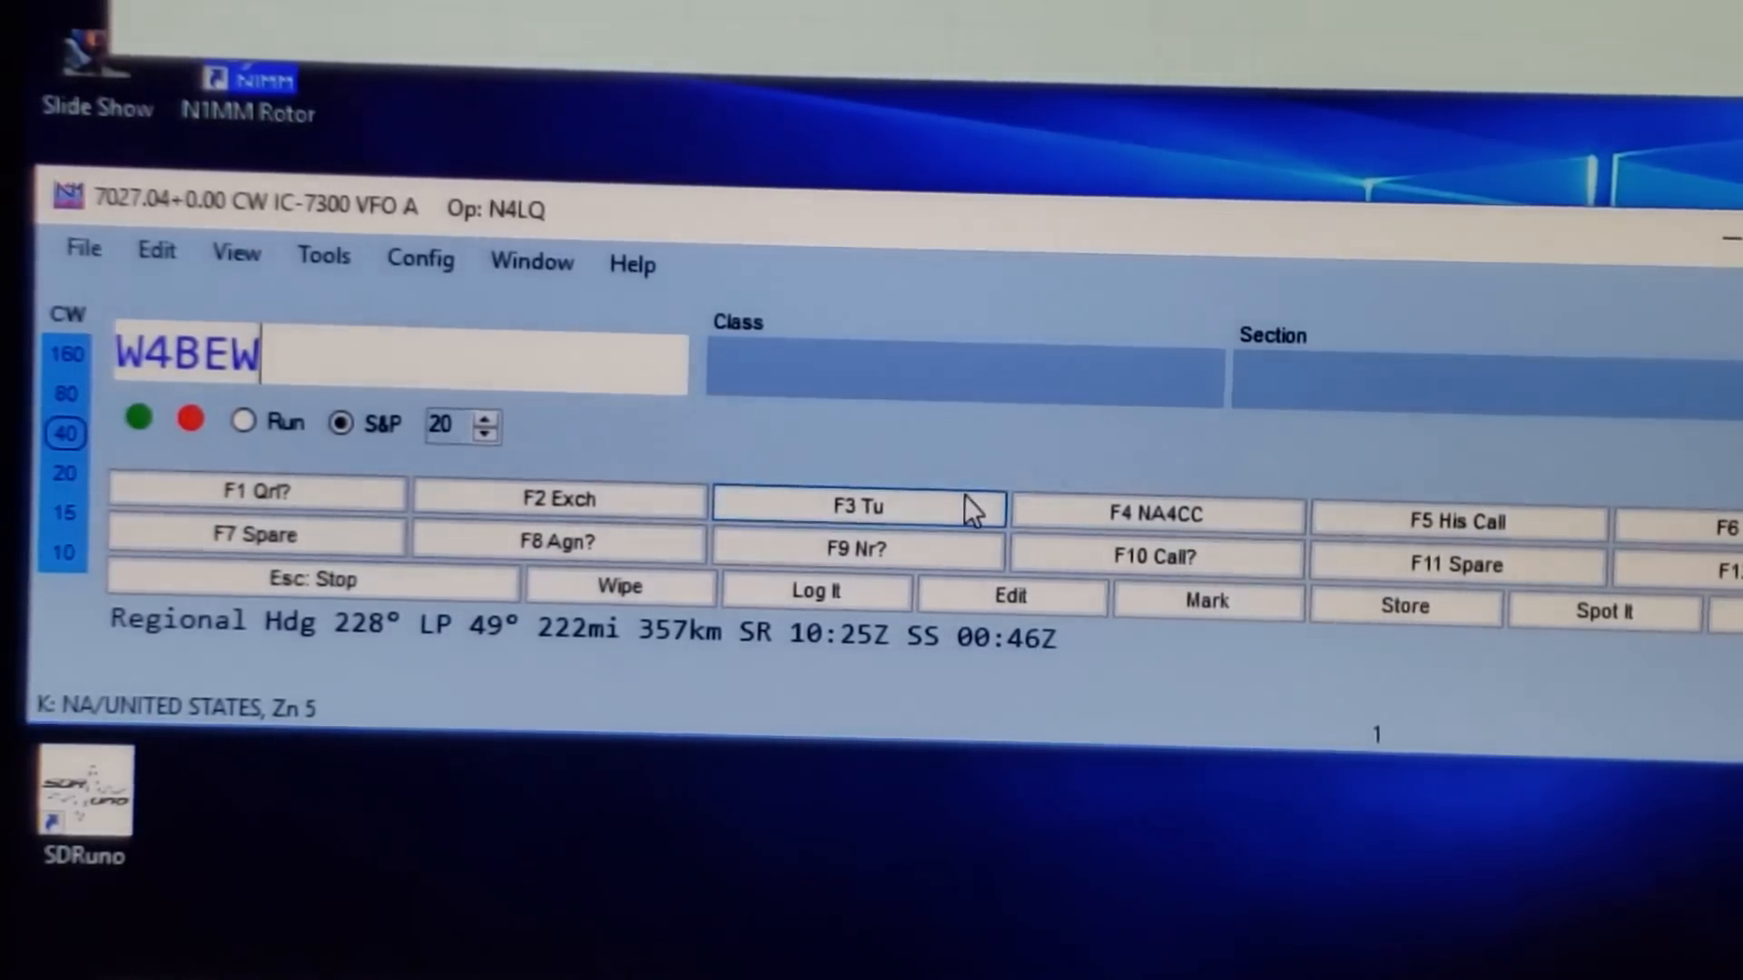
mouse_move(561, 499)
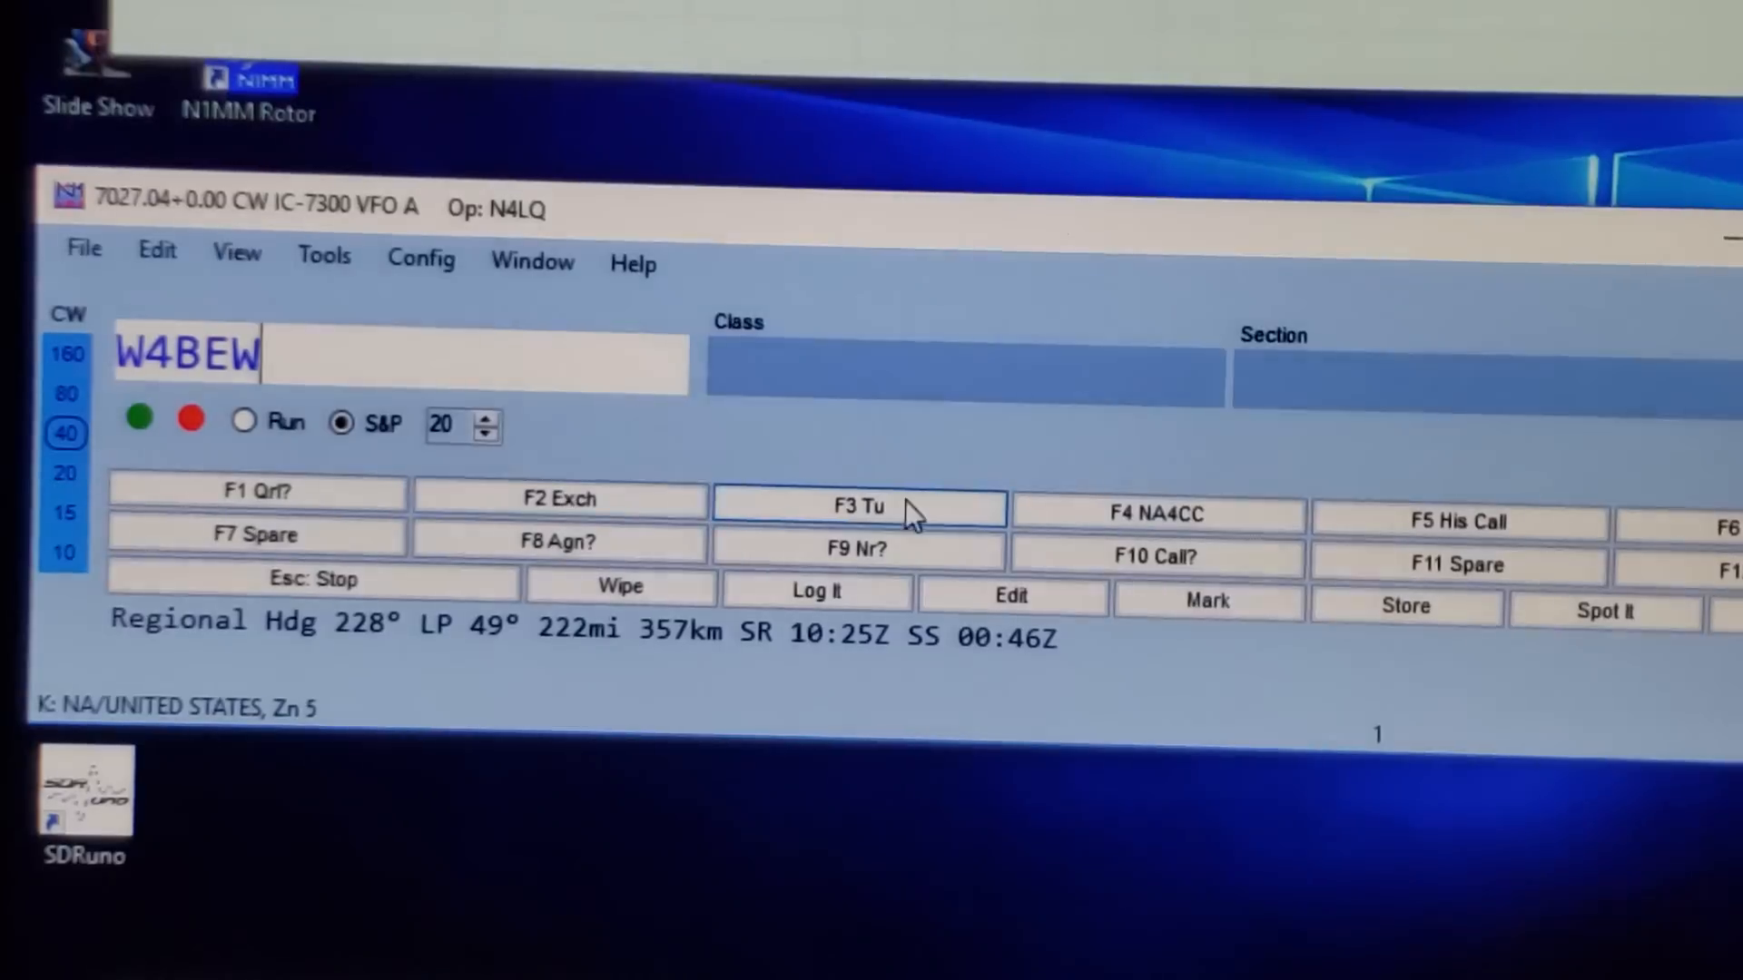
mouse_move(561, 501)
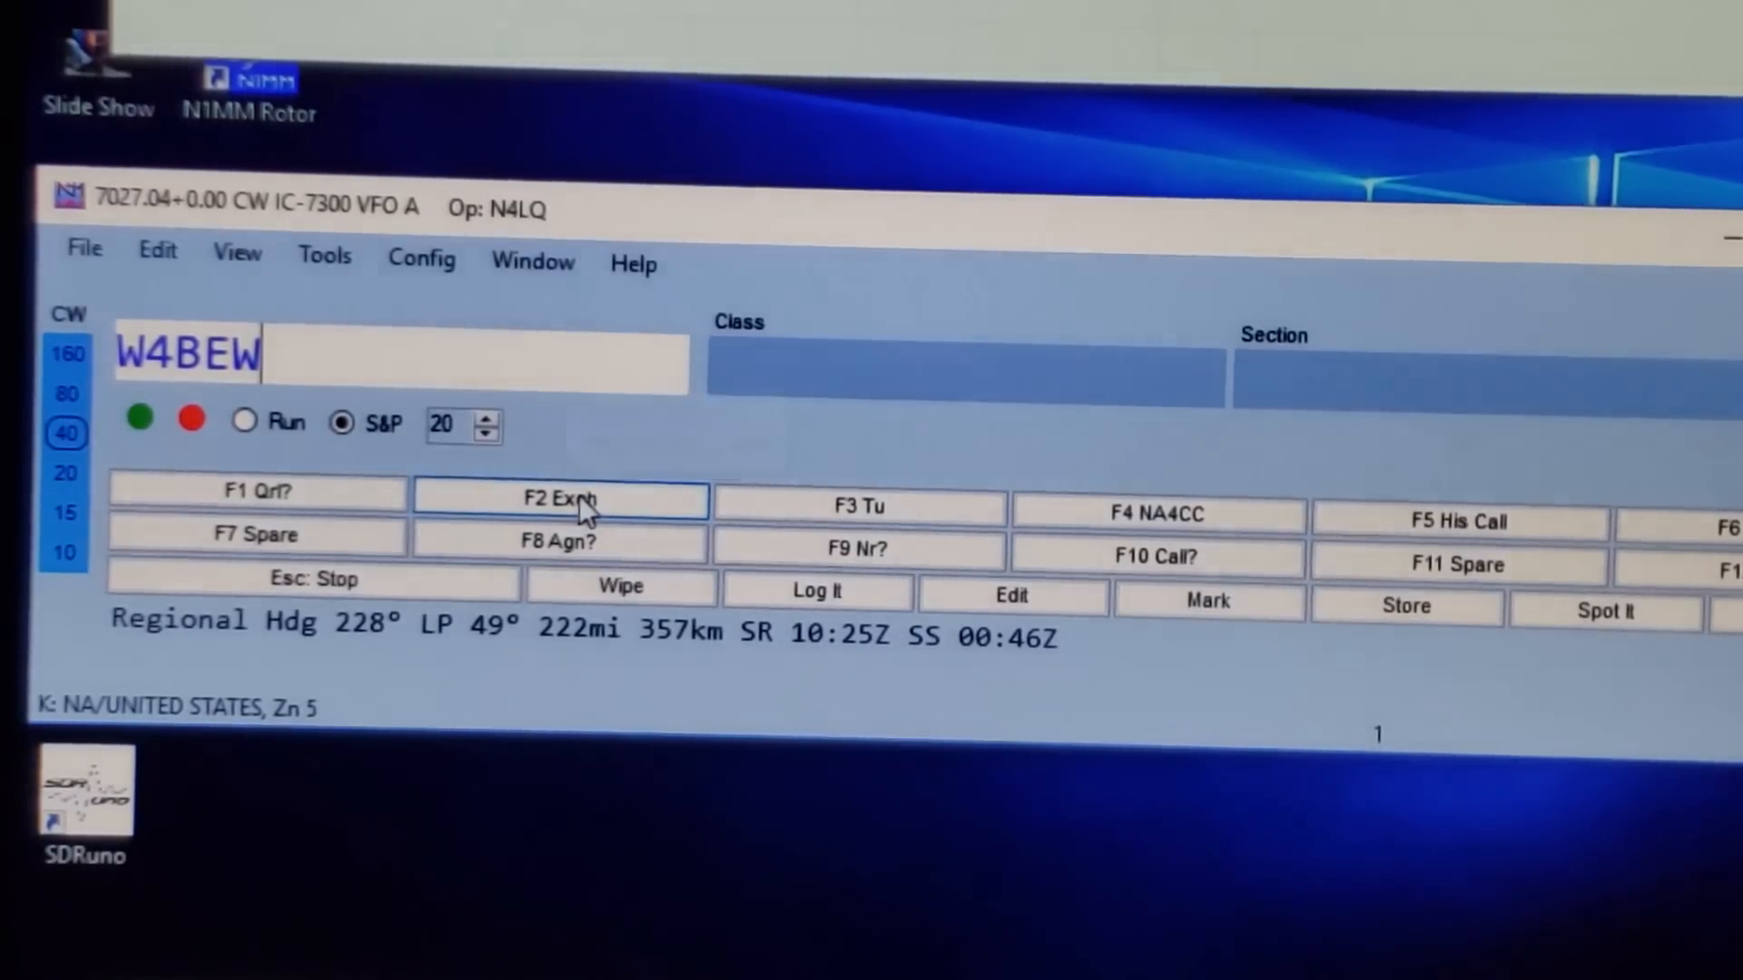
mouse_move(1167, 523)
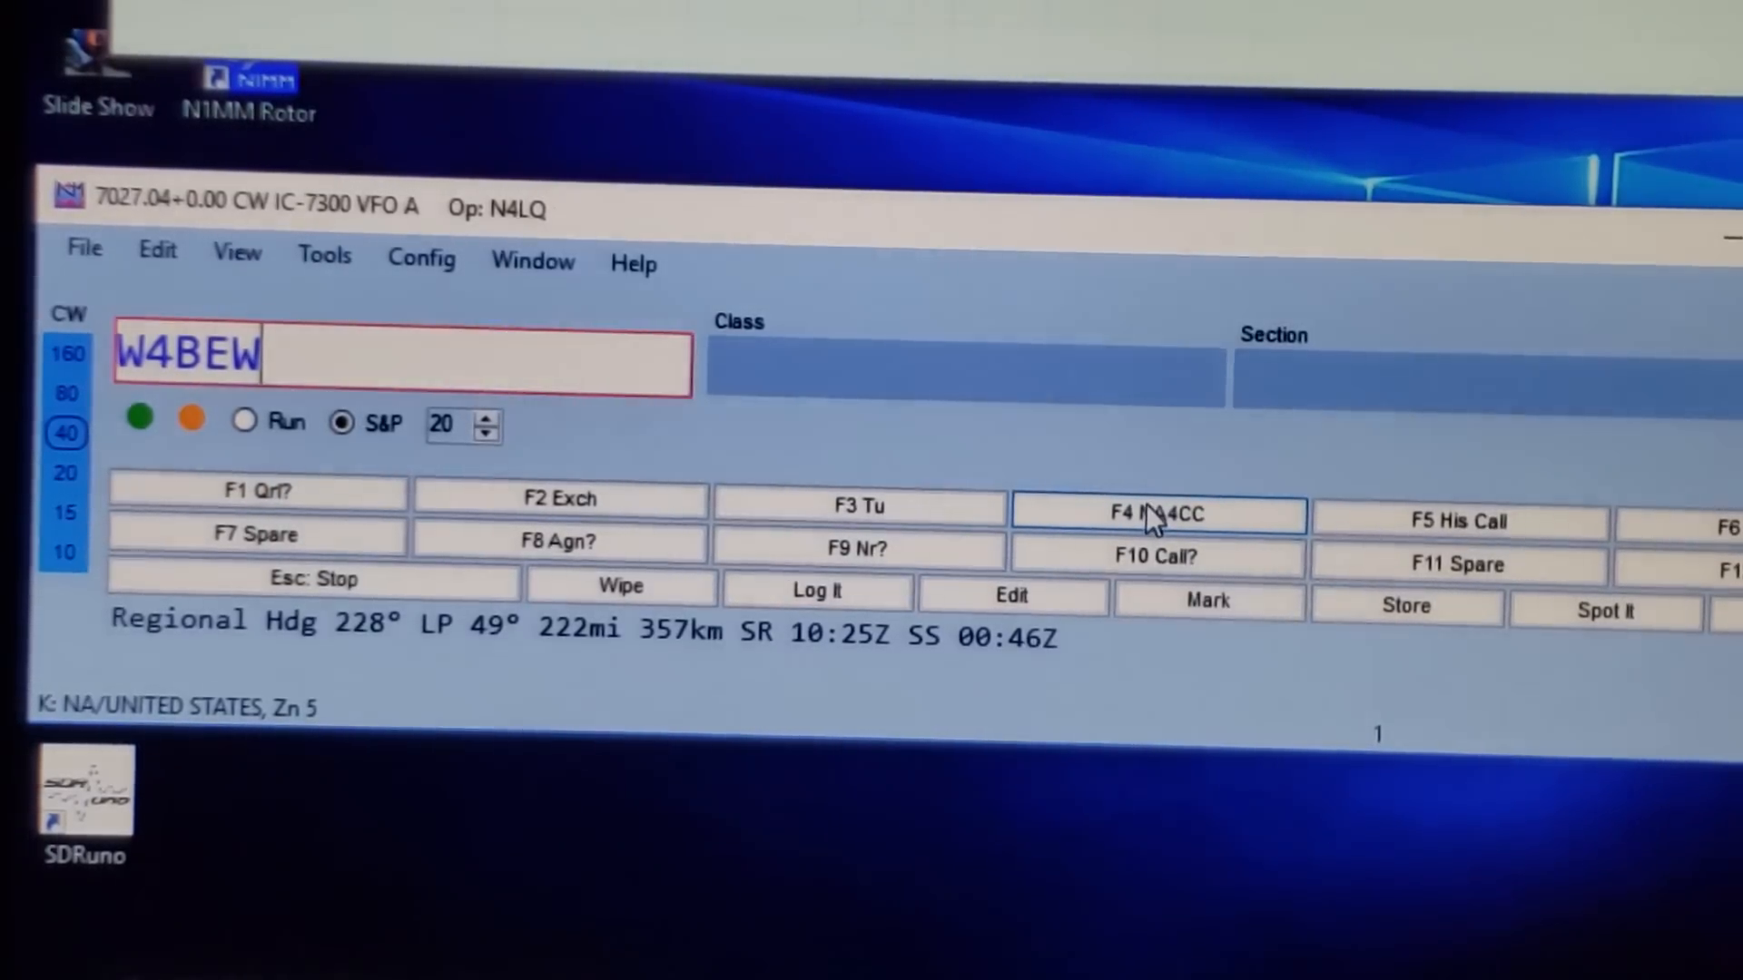
mouse_move(1160, 443)
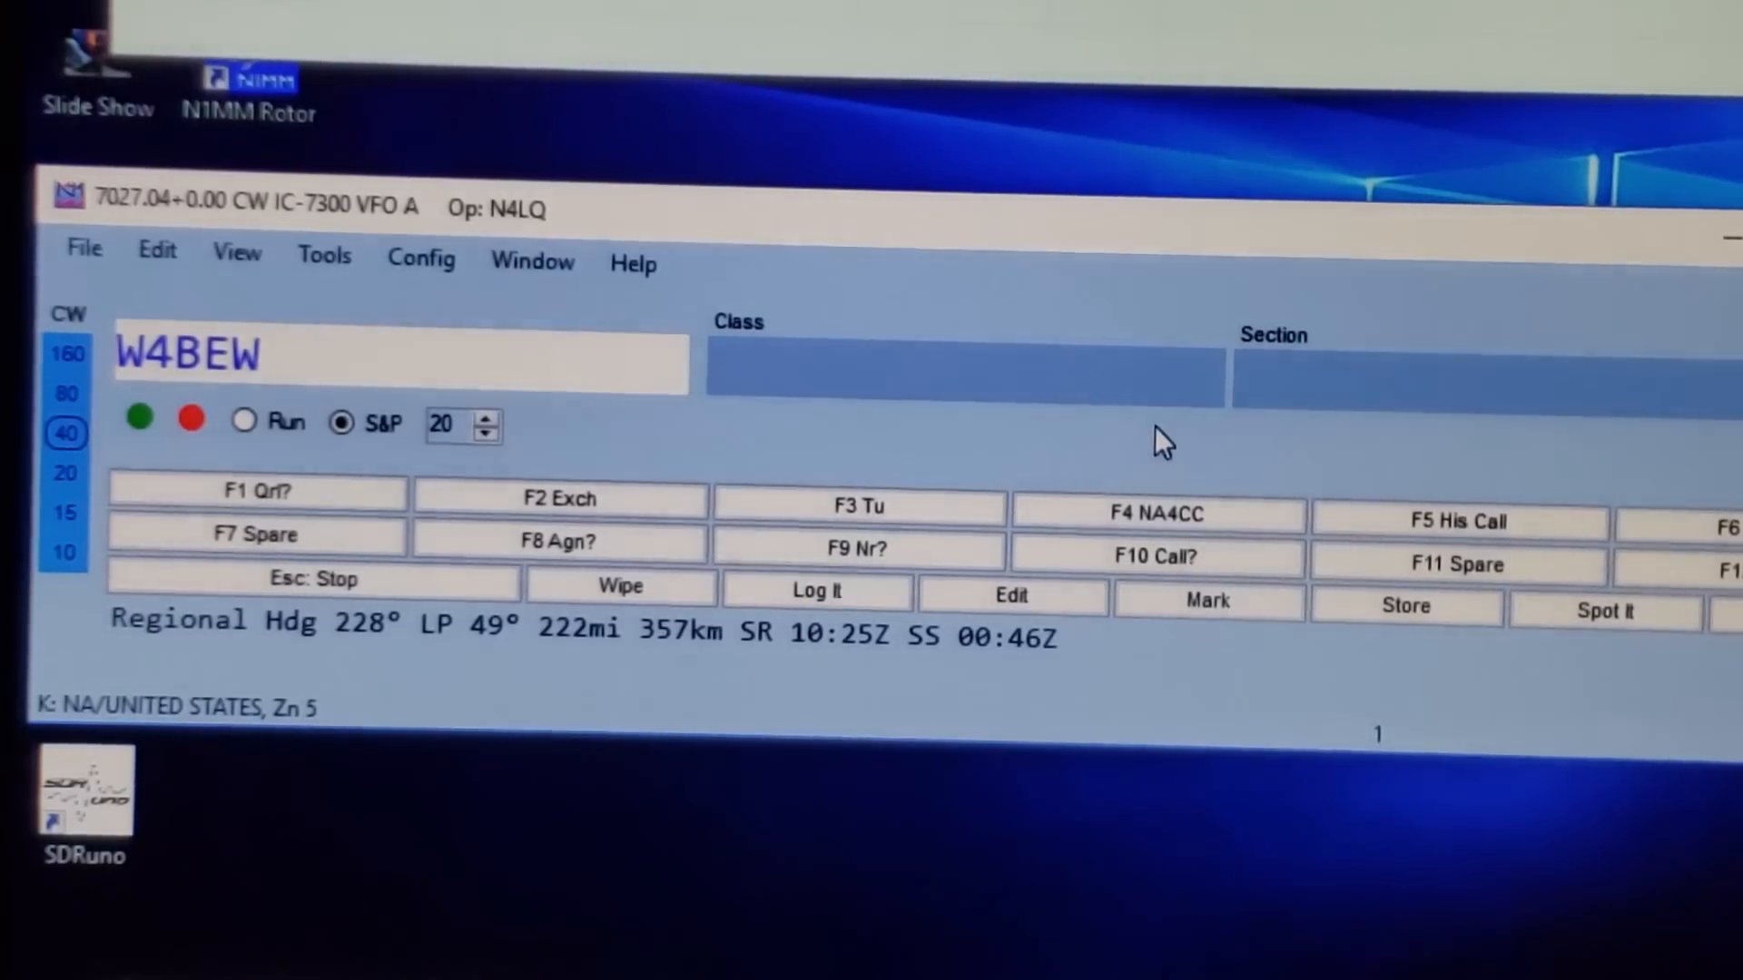
Step: Fill W4BEW's exchange with class 1A and section KY
left_click(895, 368)
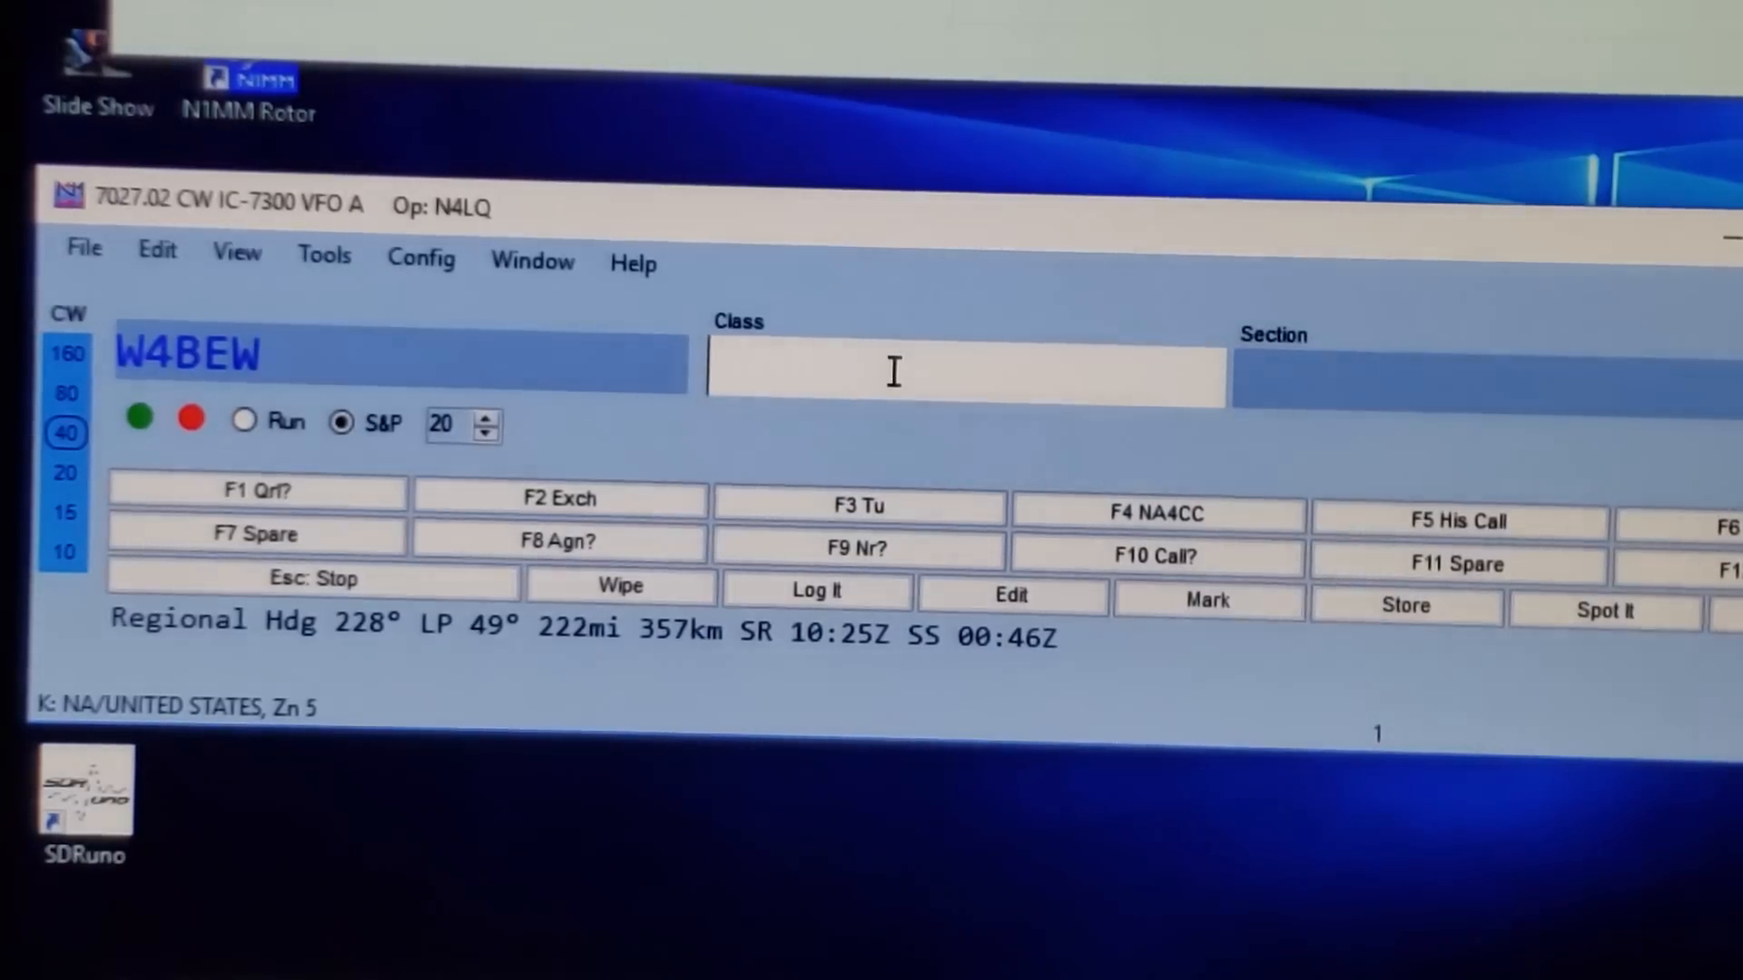
type("1A")
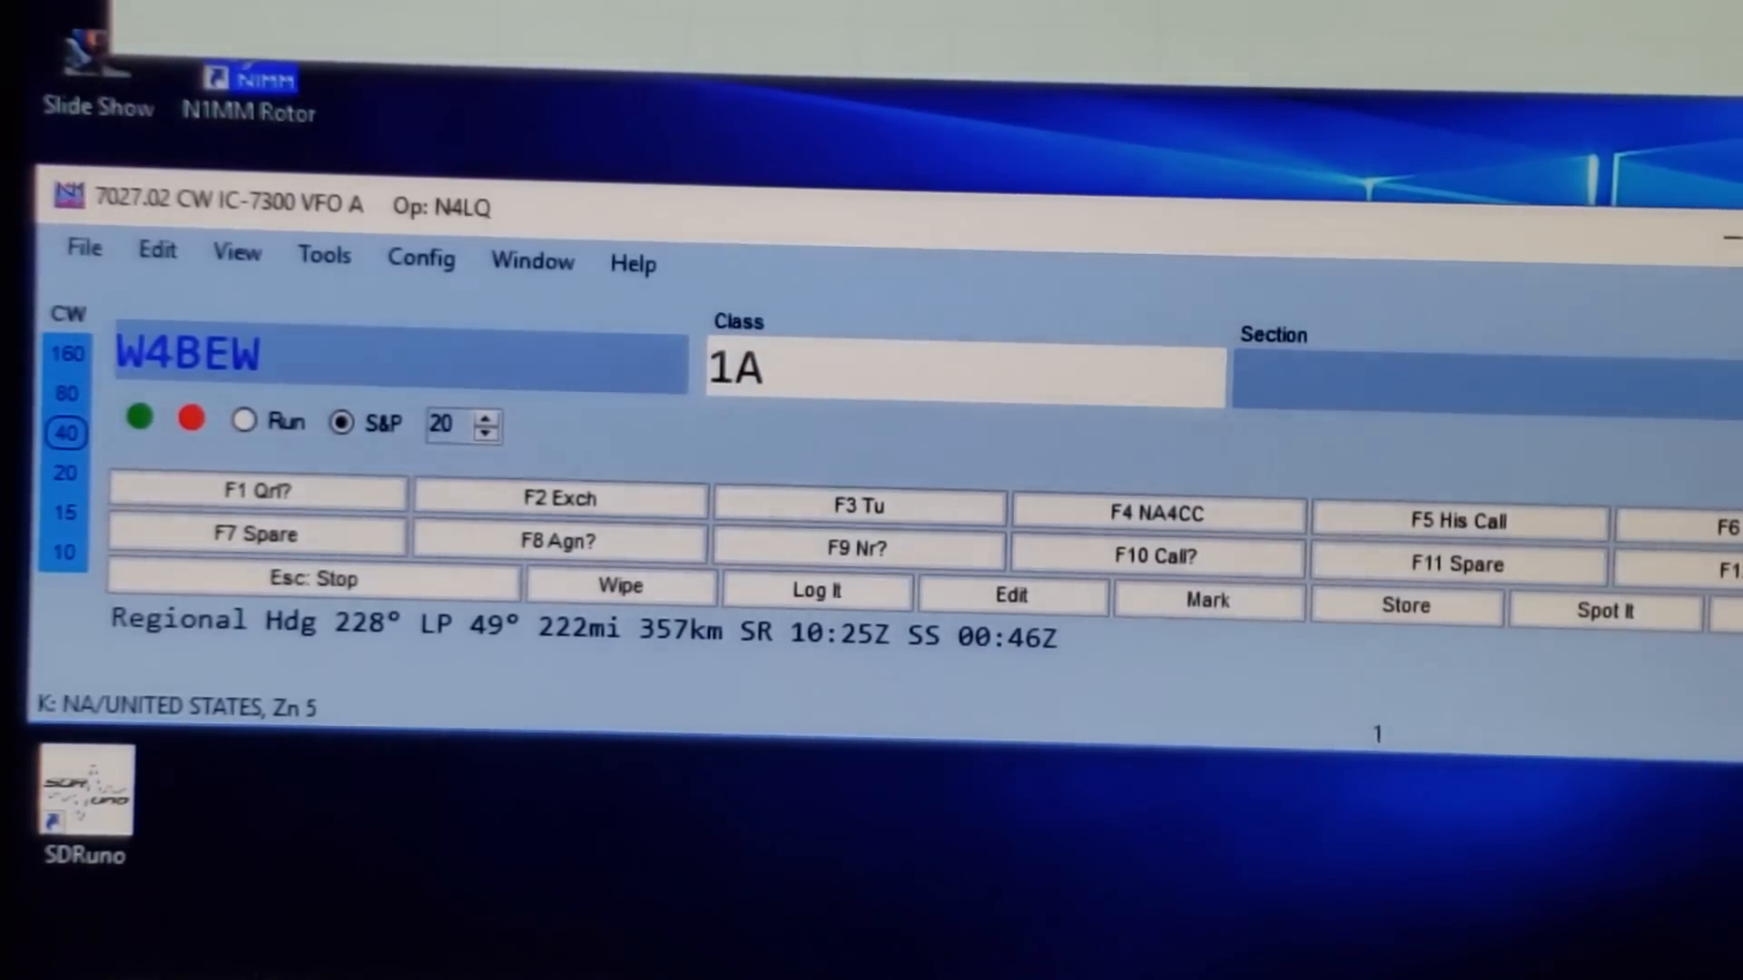
type("K")
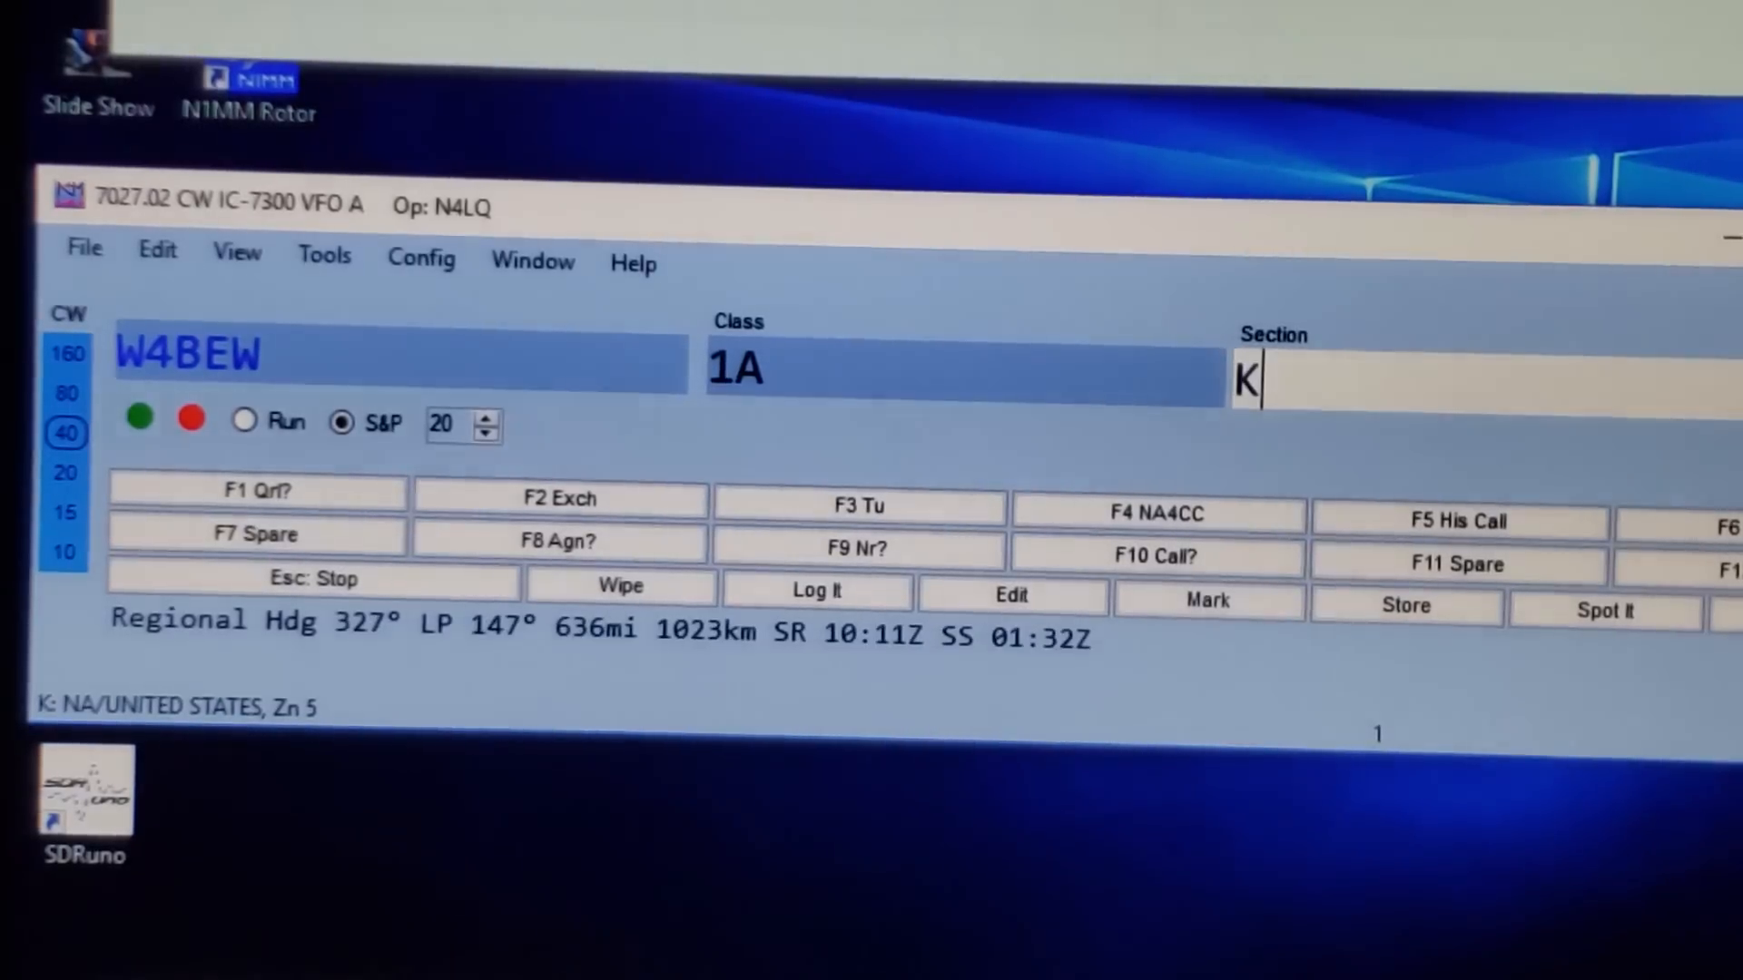
type("Y")
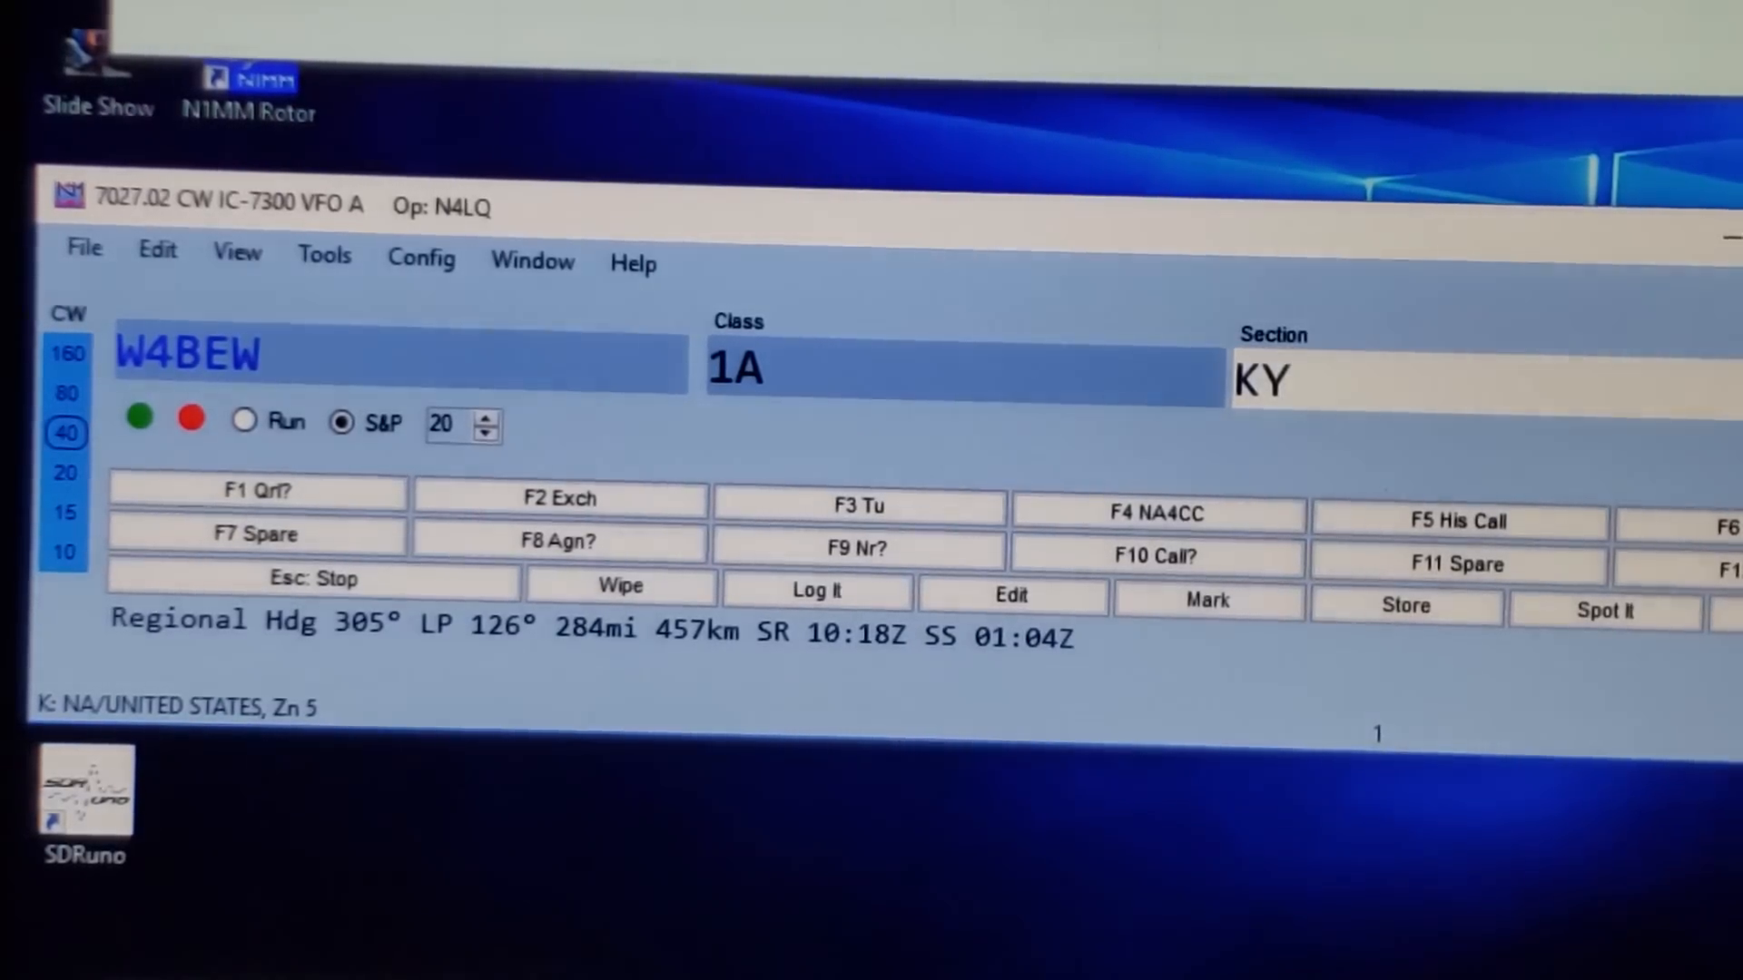
mouse_move(561, 483)
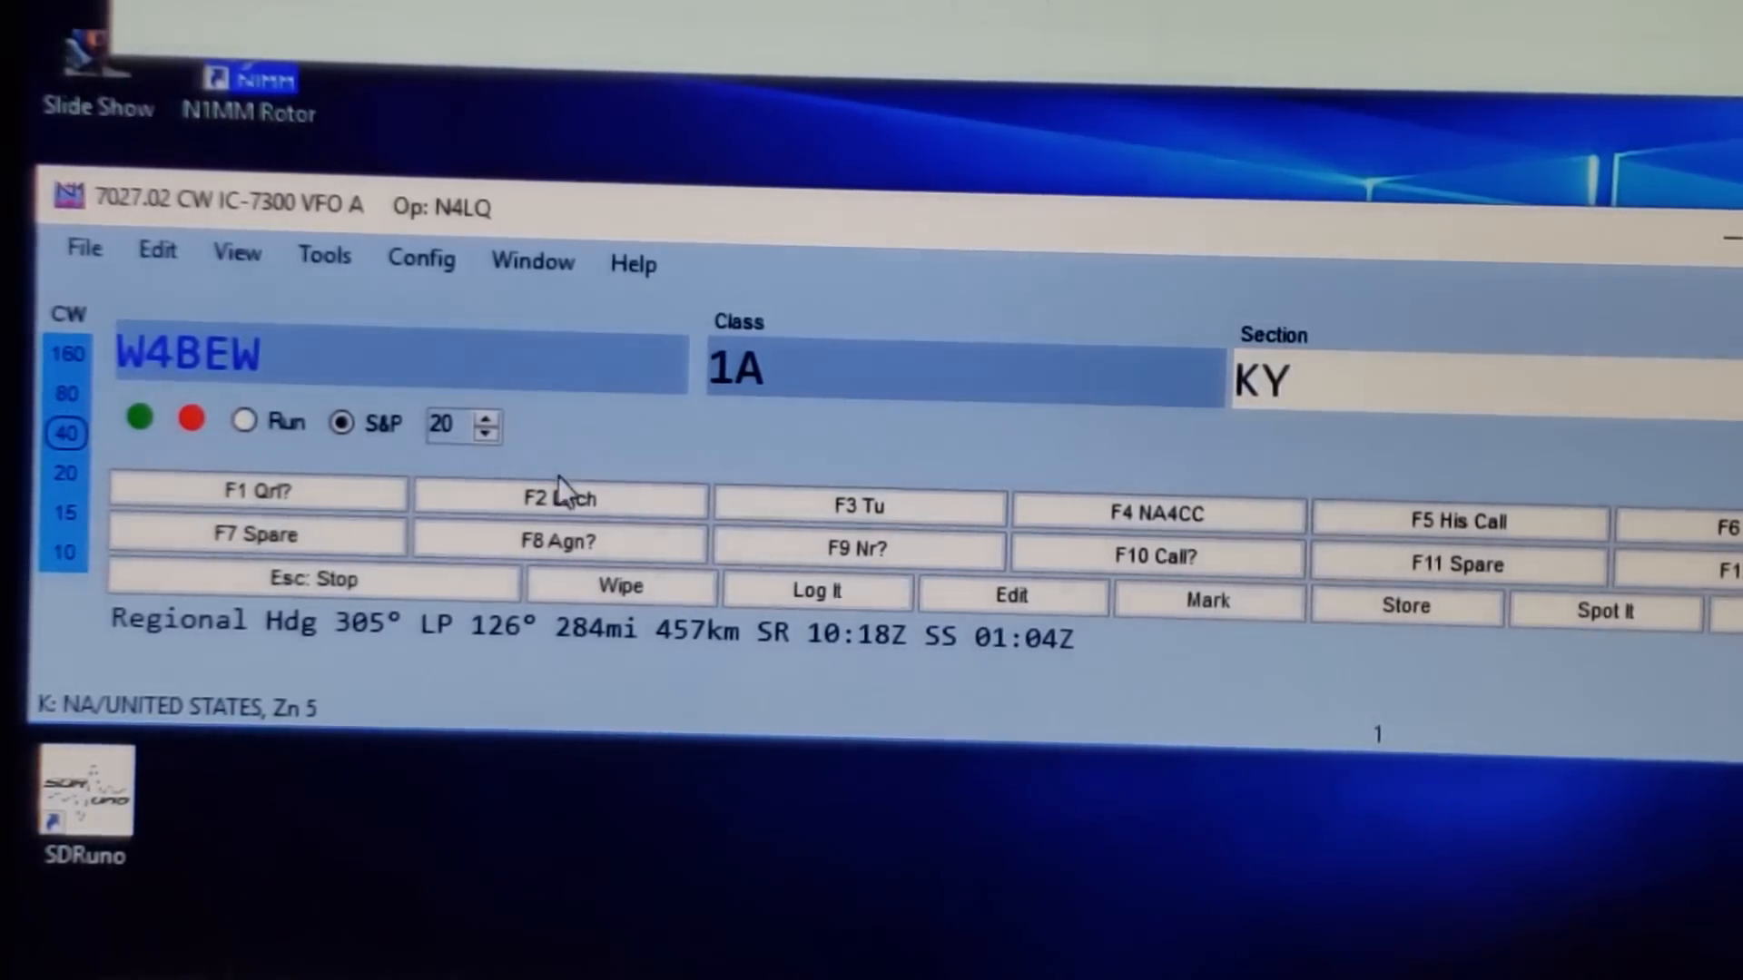
mouse_move(561, 497)
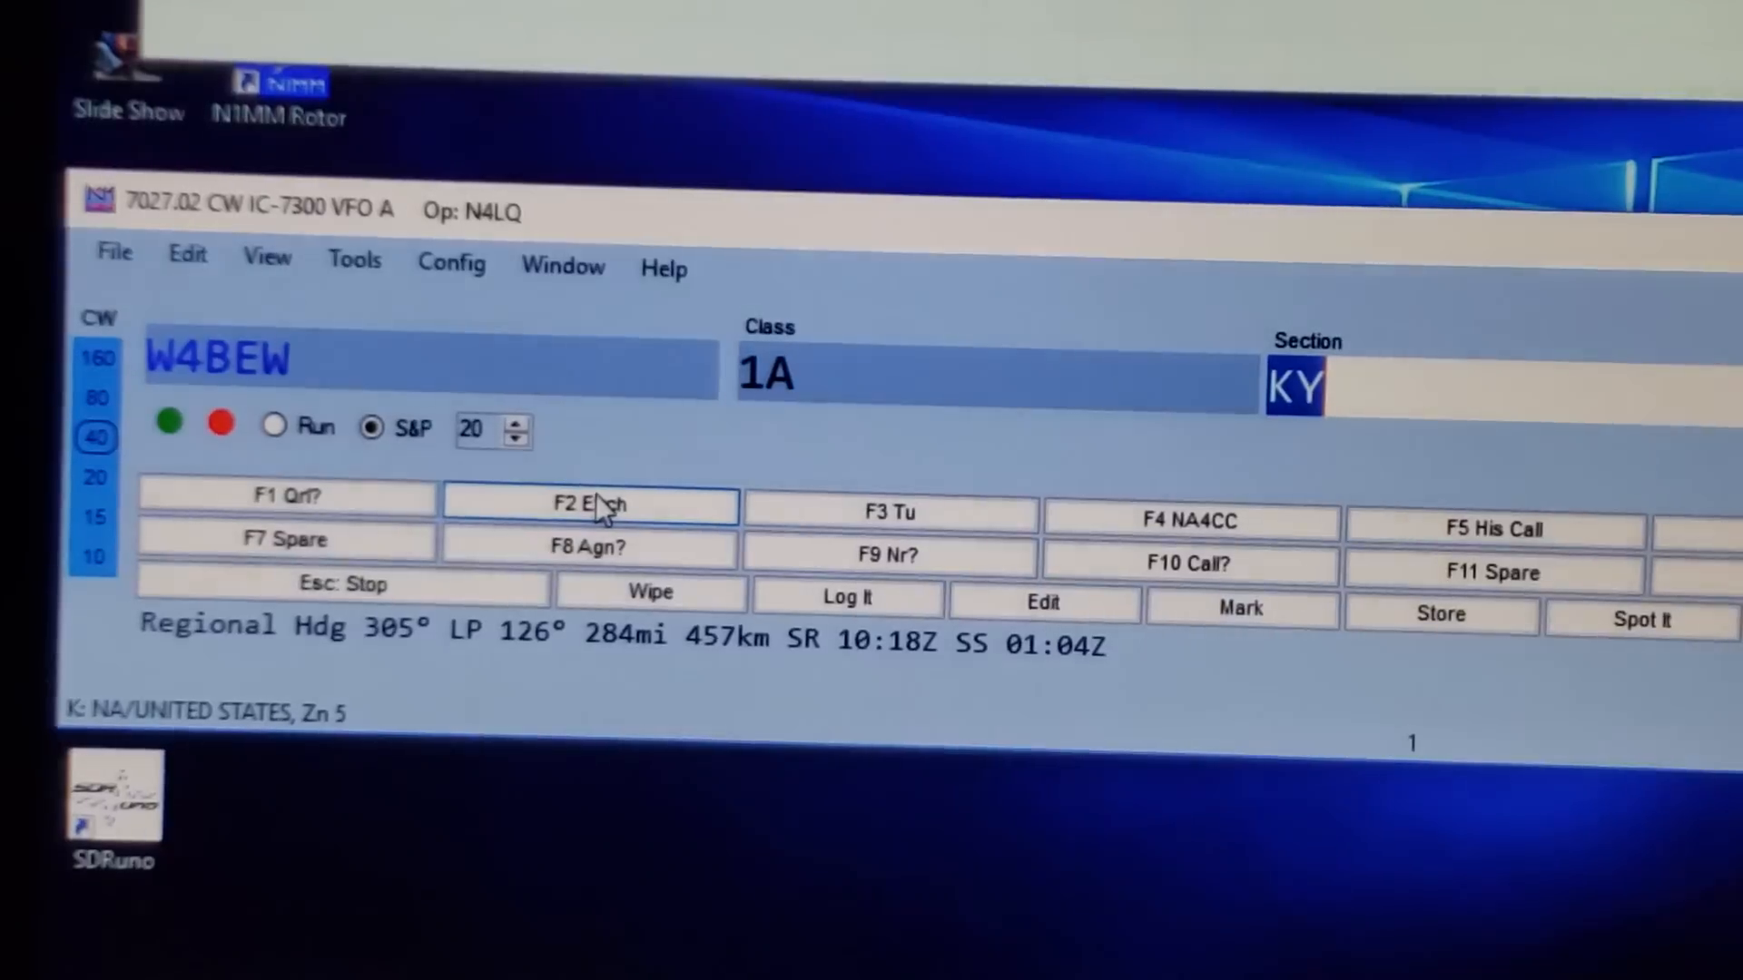
left_click(361, 367)
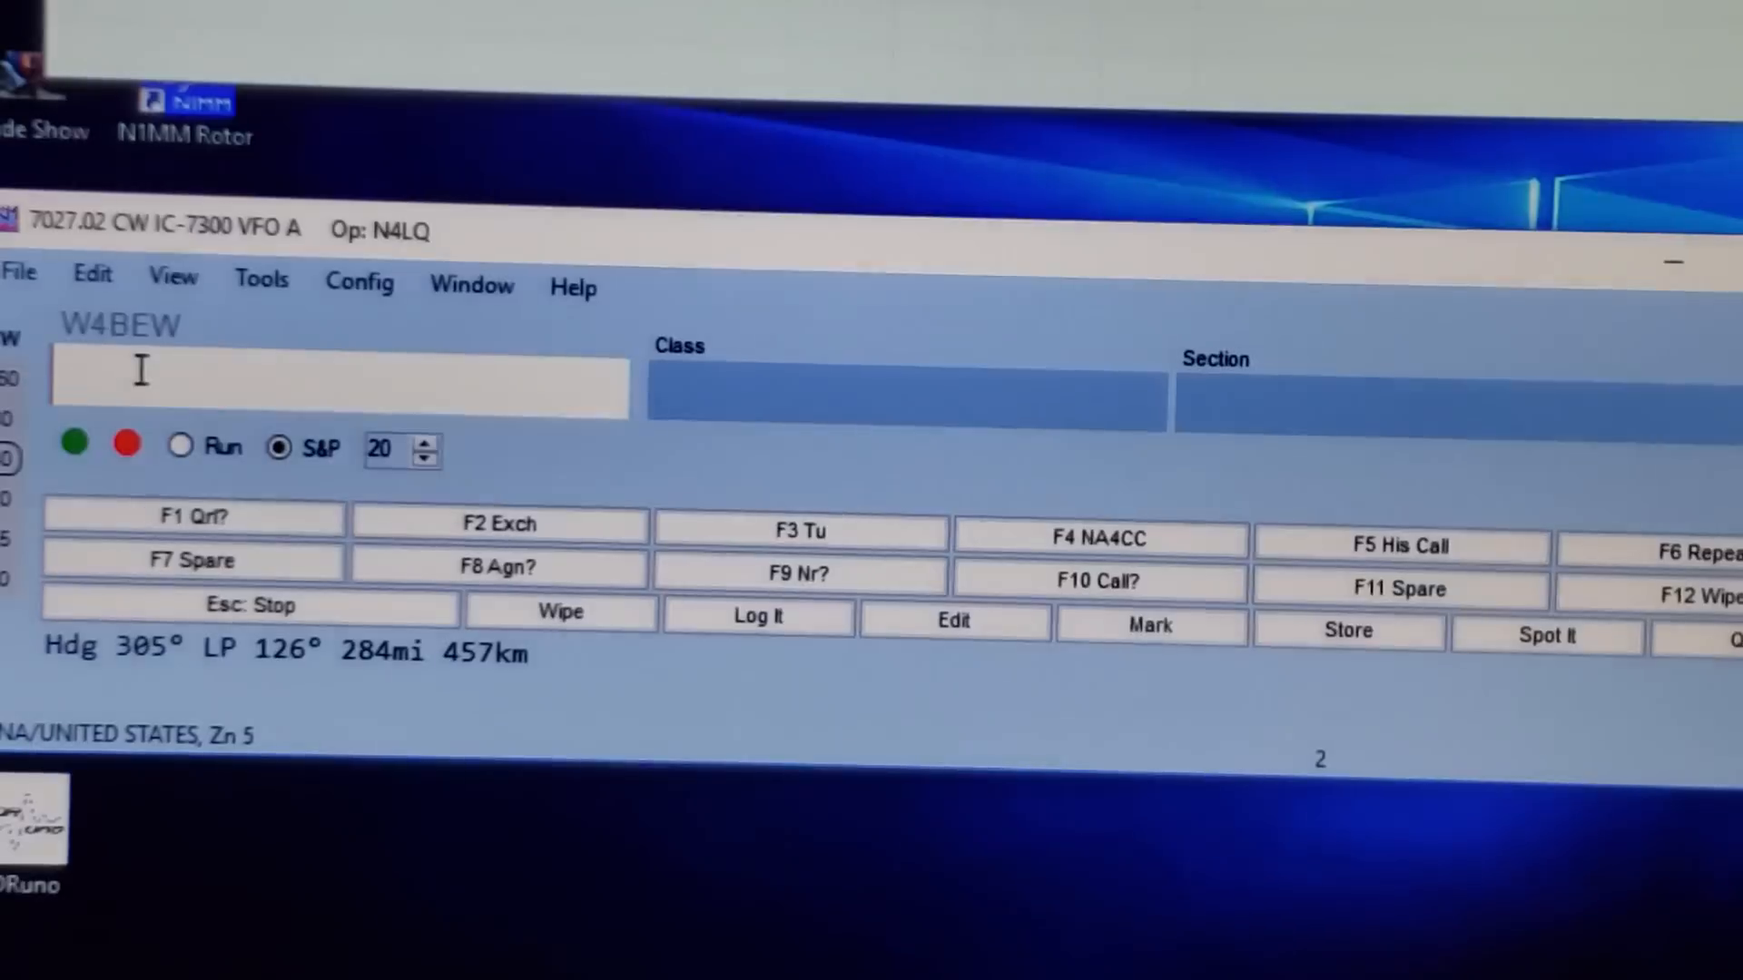
type("OPO")
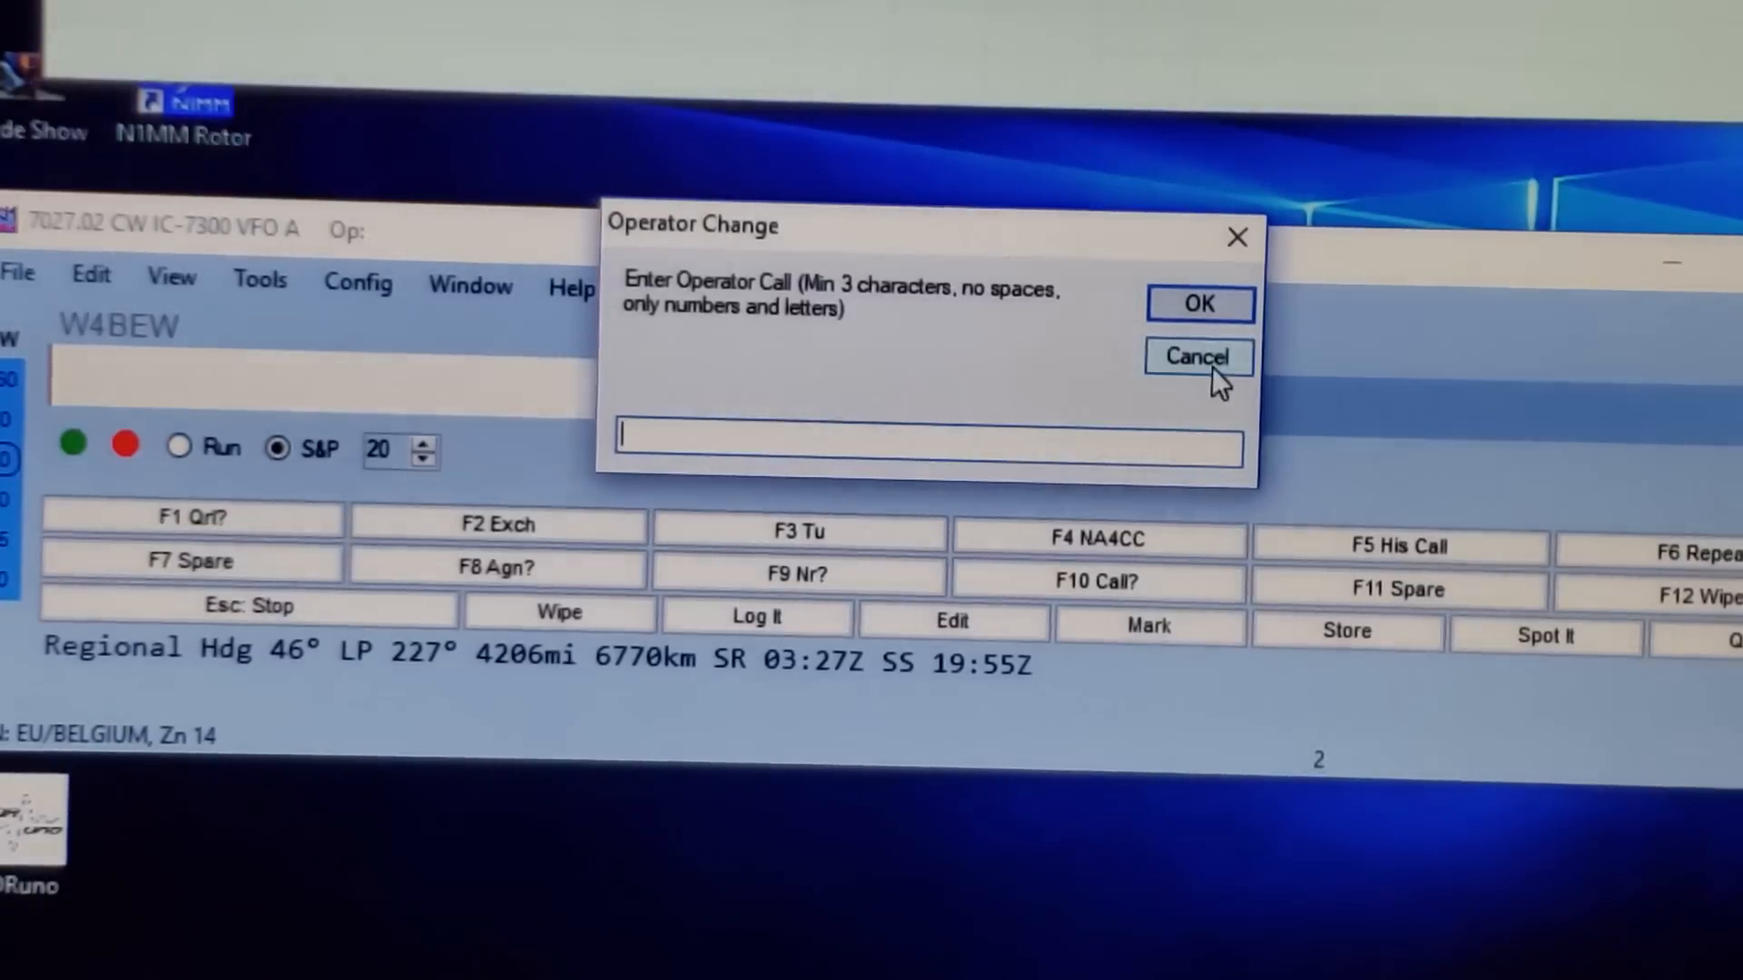
left_click(1198, 304)
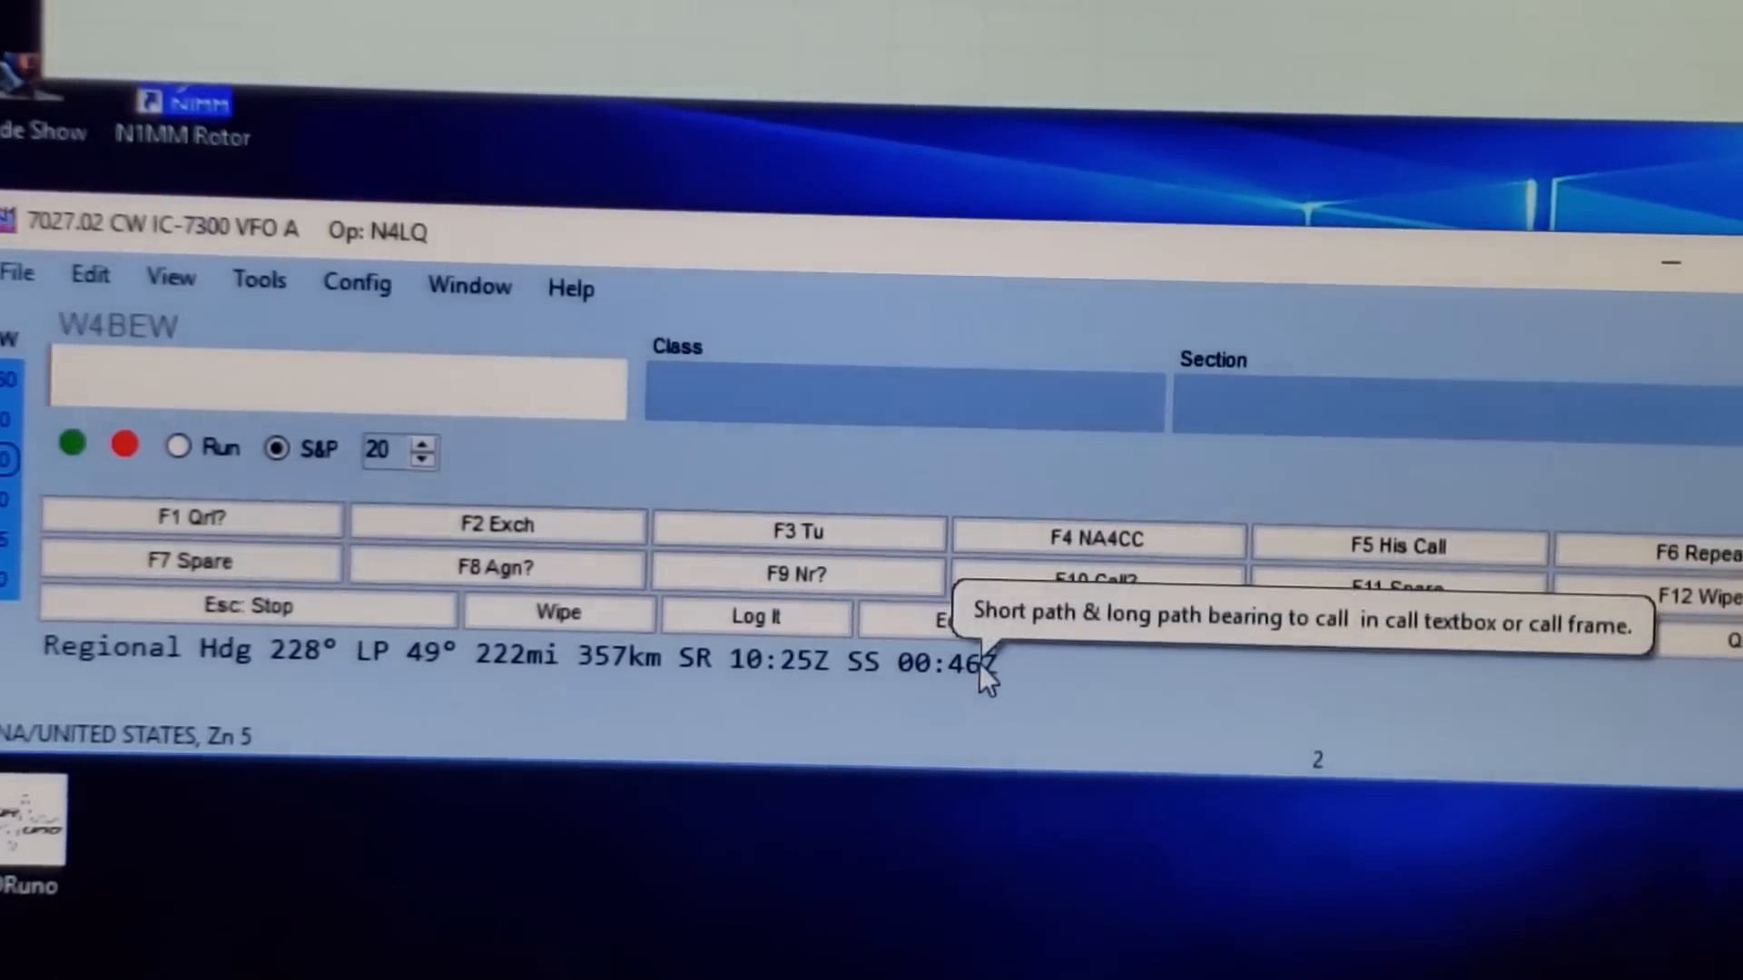
mouse_move(661, 466)
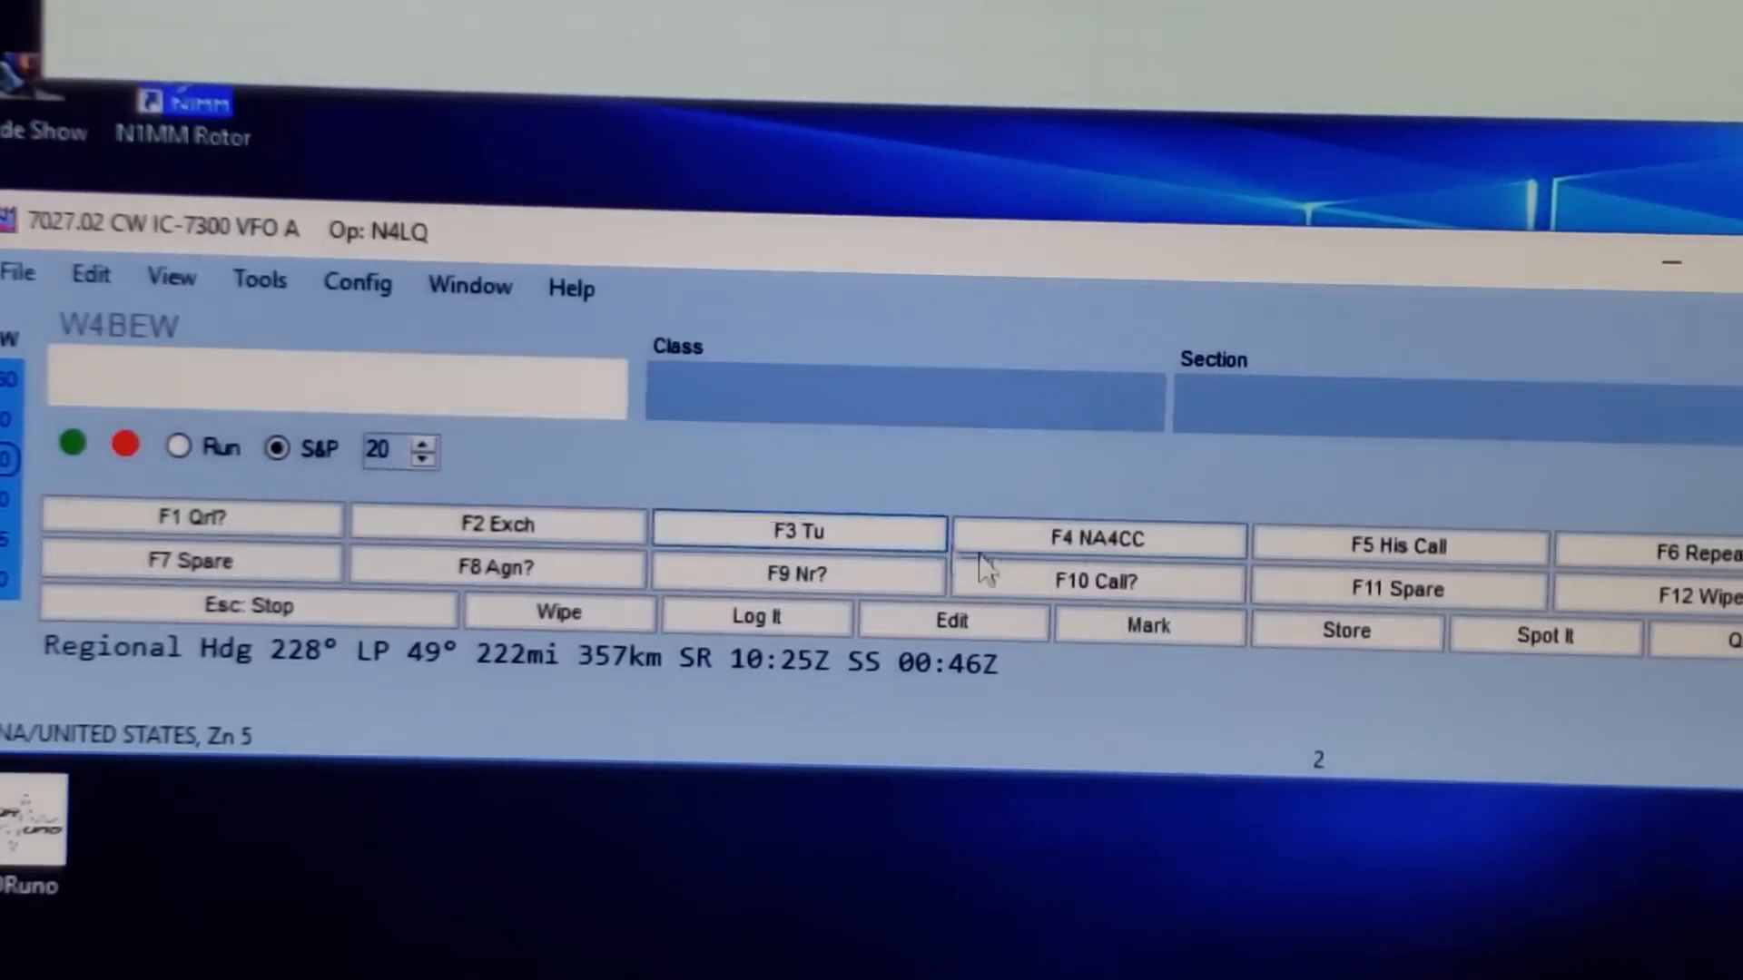
mouse_move(497, 567)
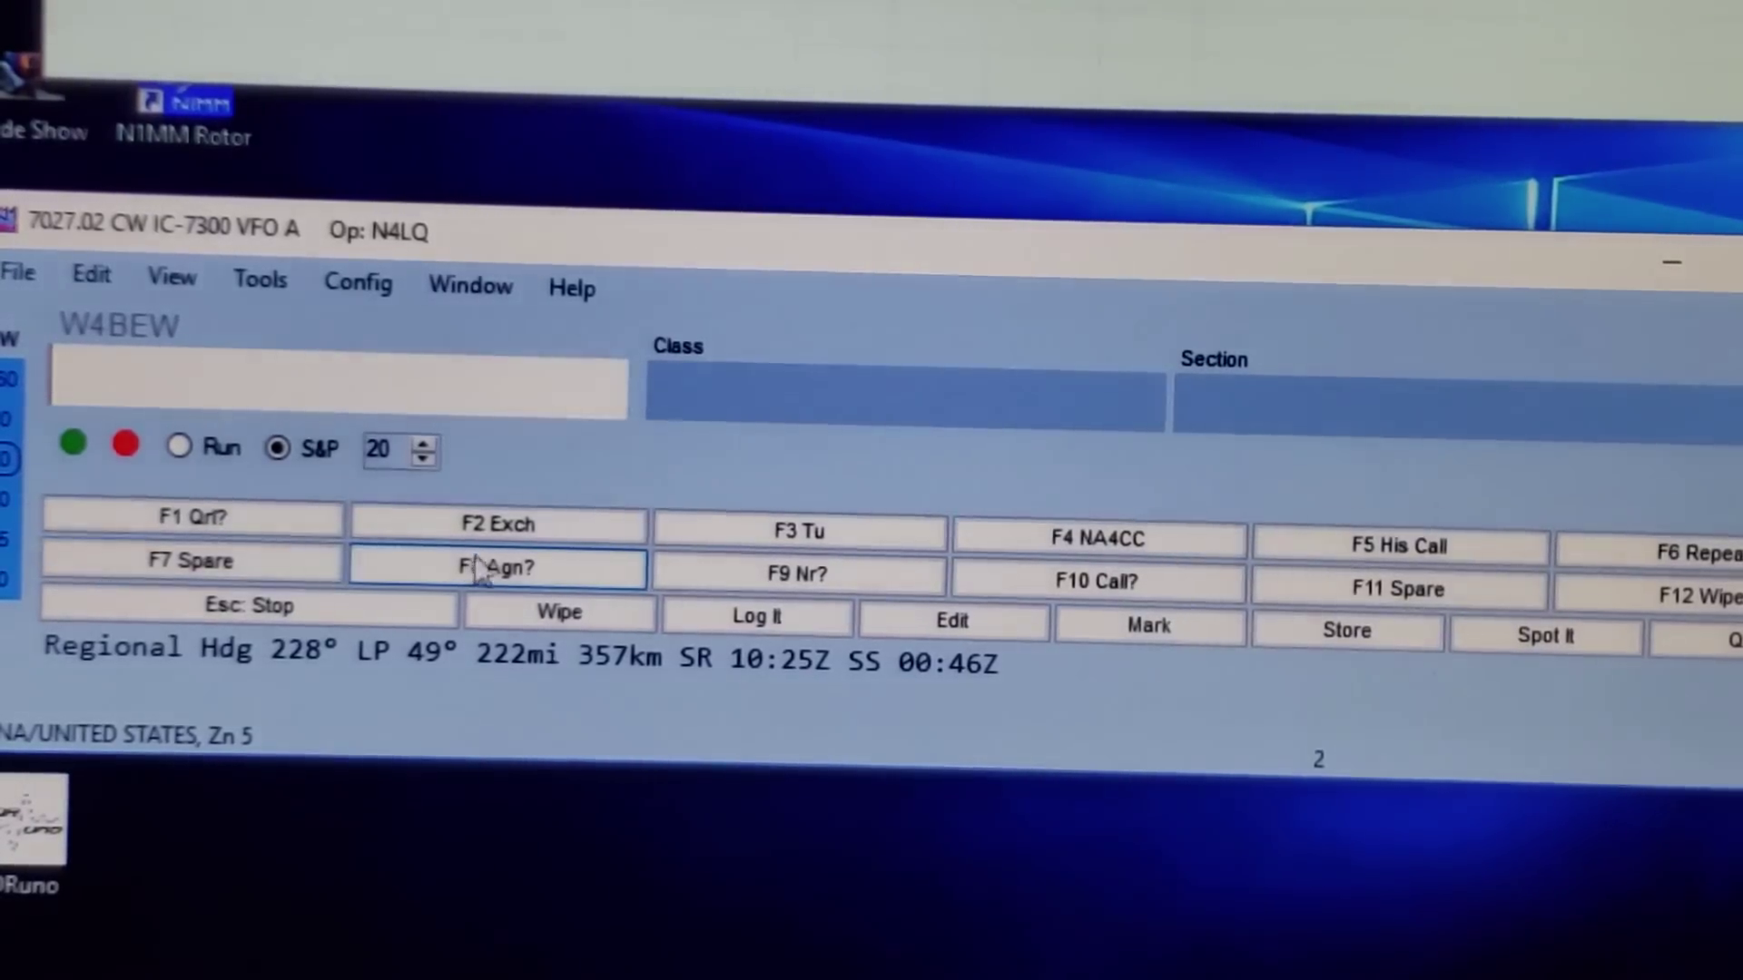
mouse_move(1146, 514)
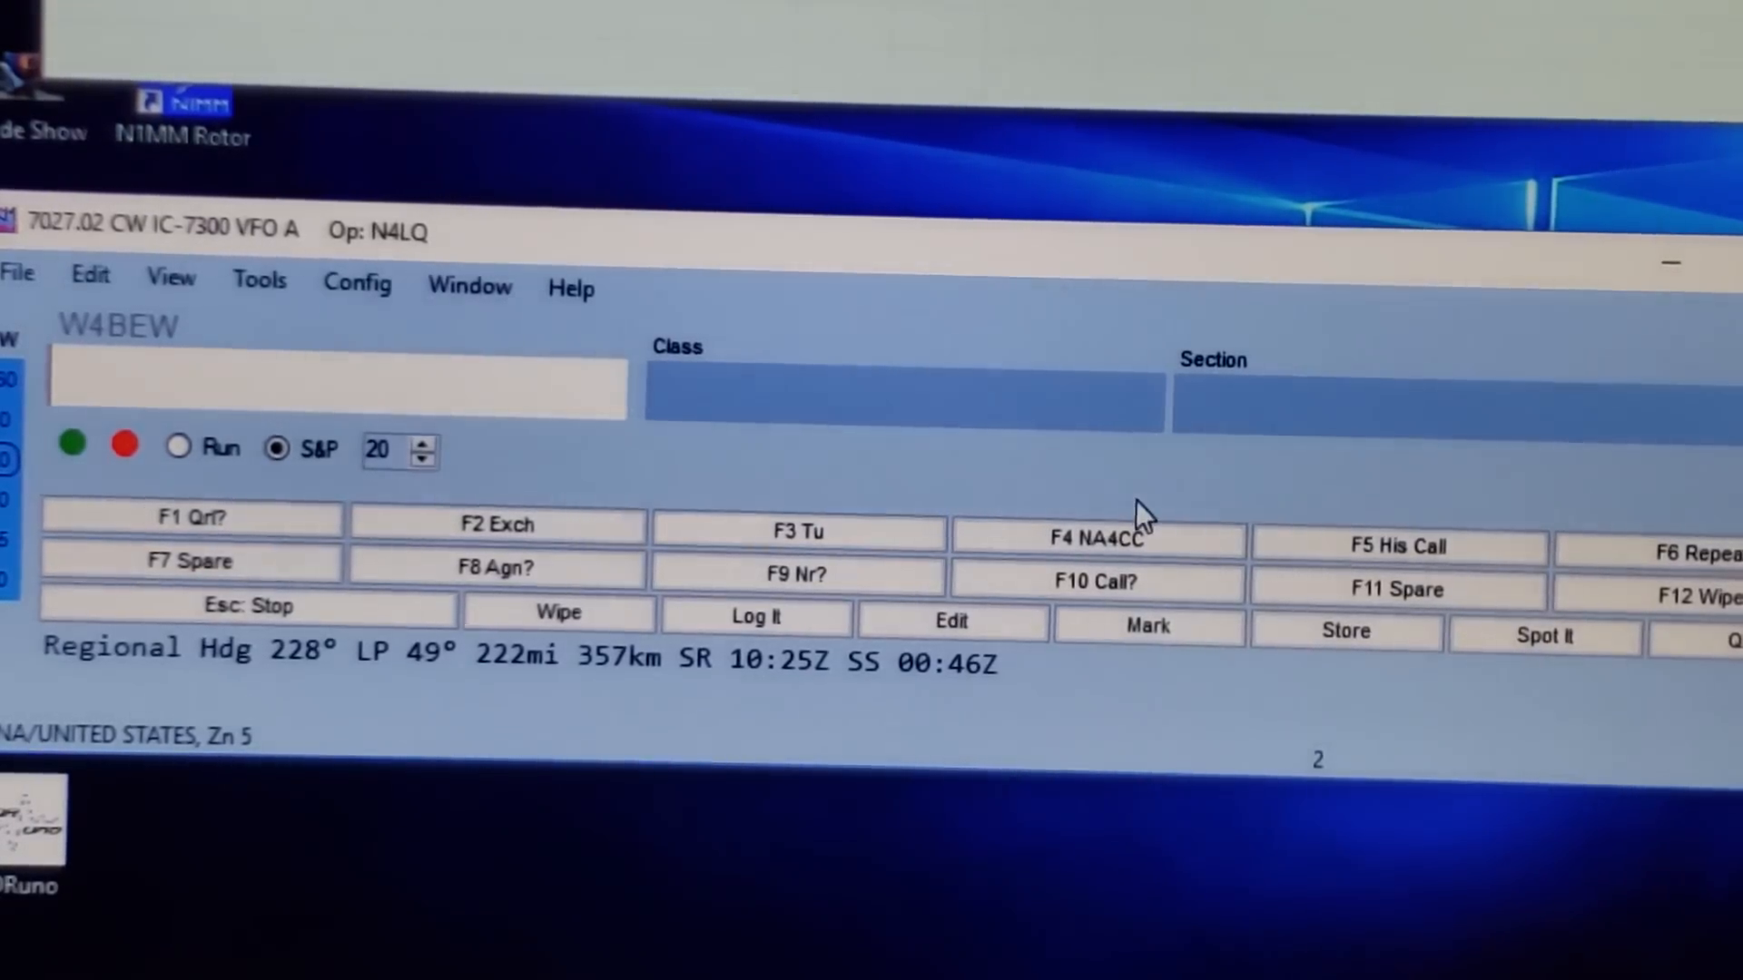
mouse_move(801, 463)
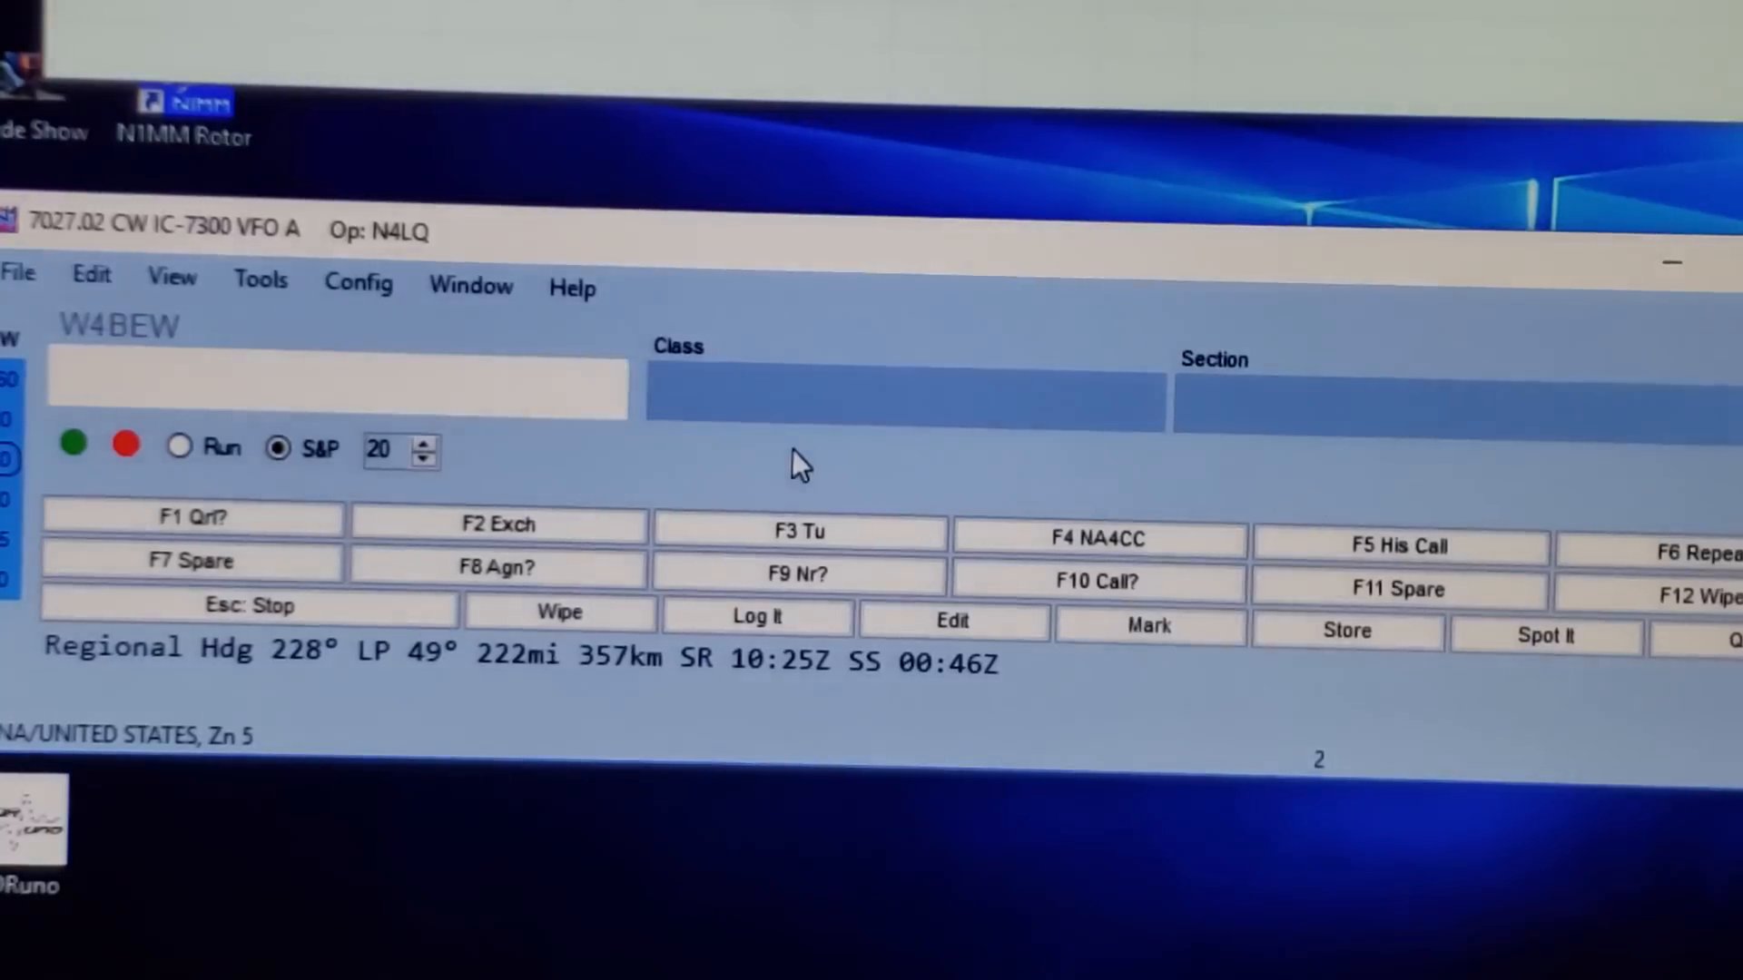
mouse_move(879, 445)
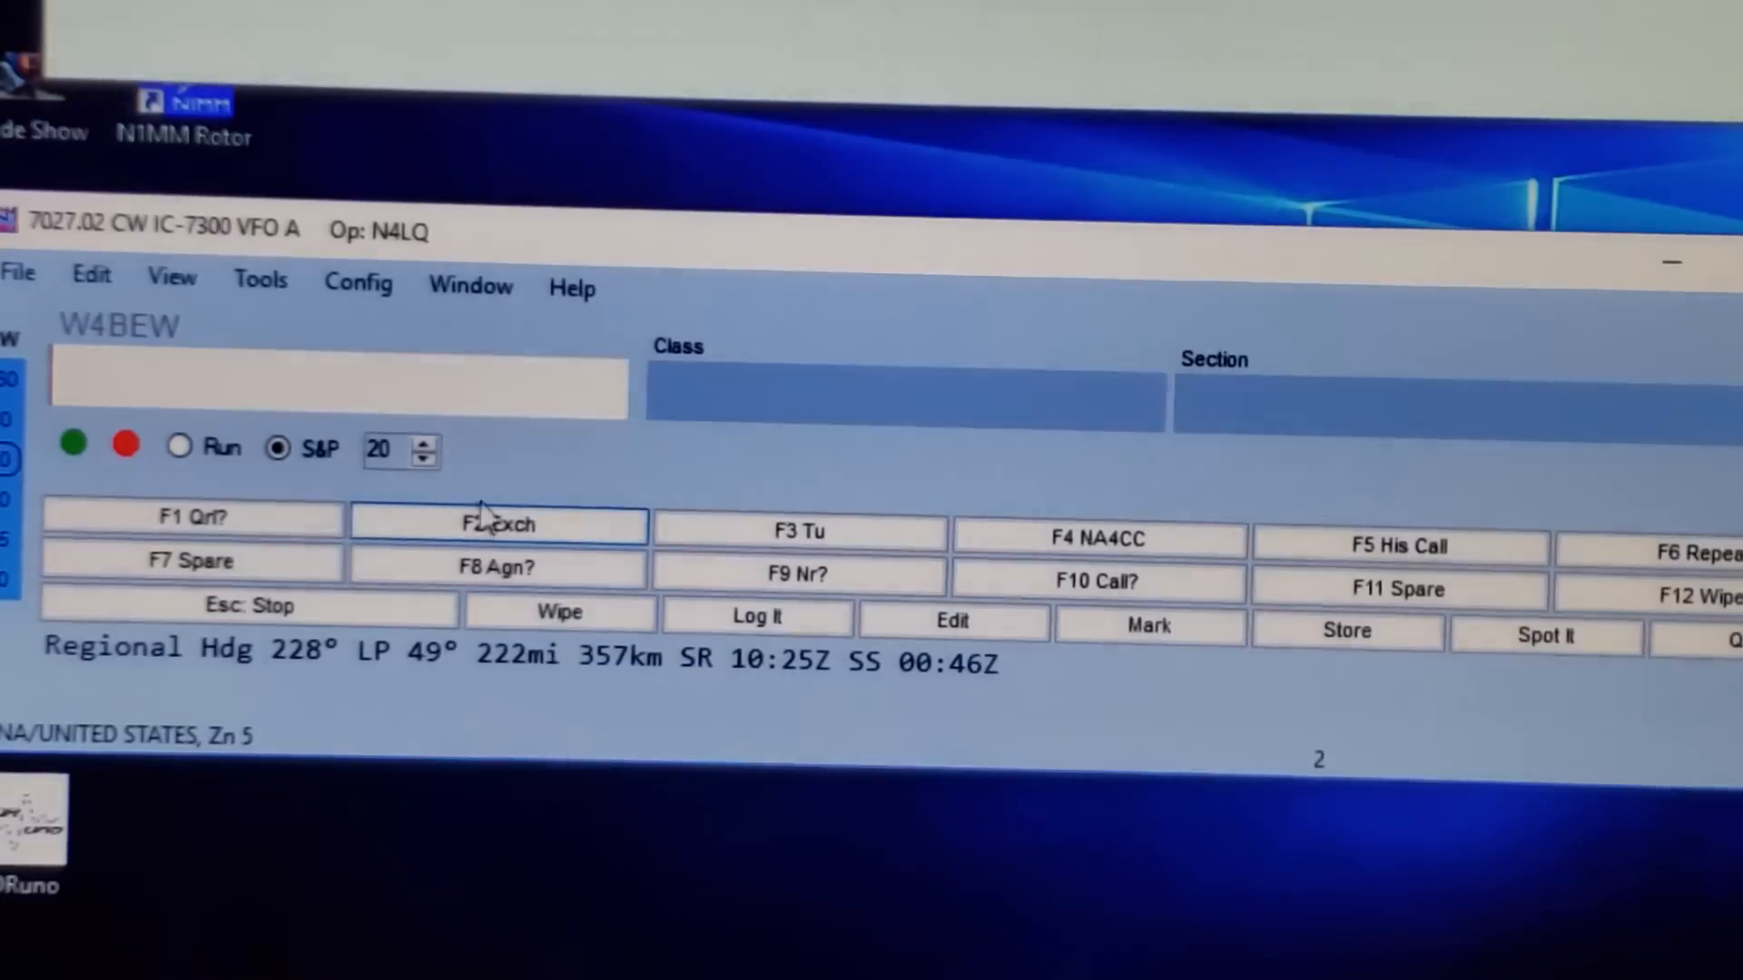
mouse_move(498, 525)
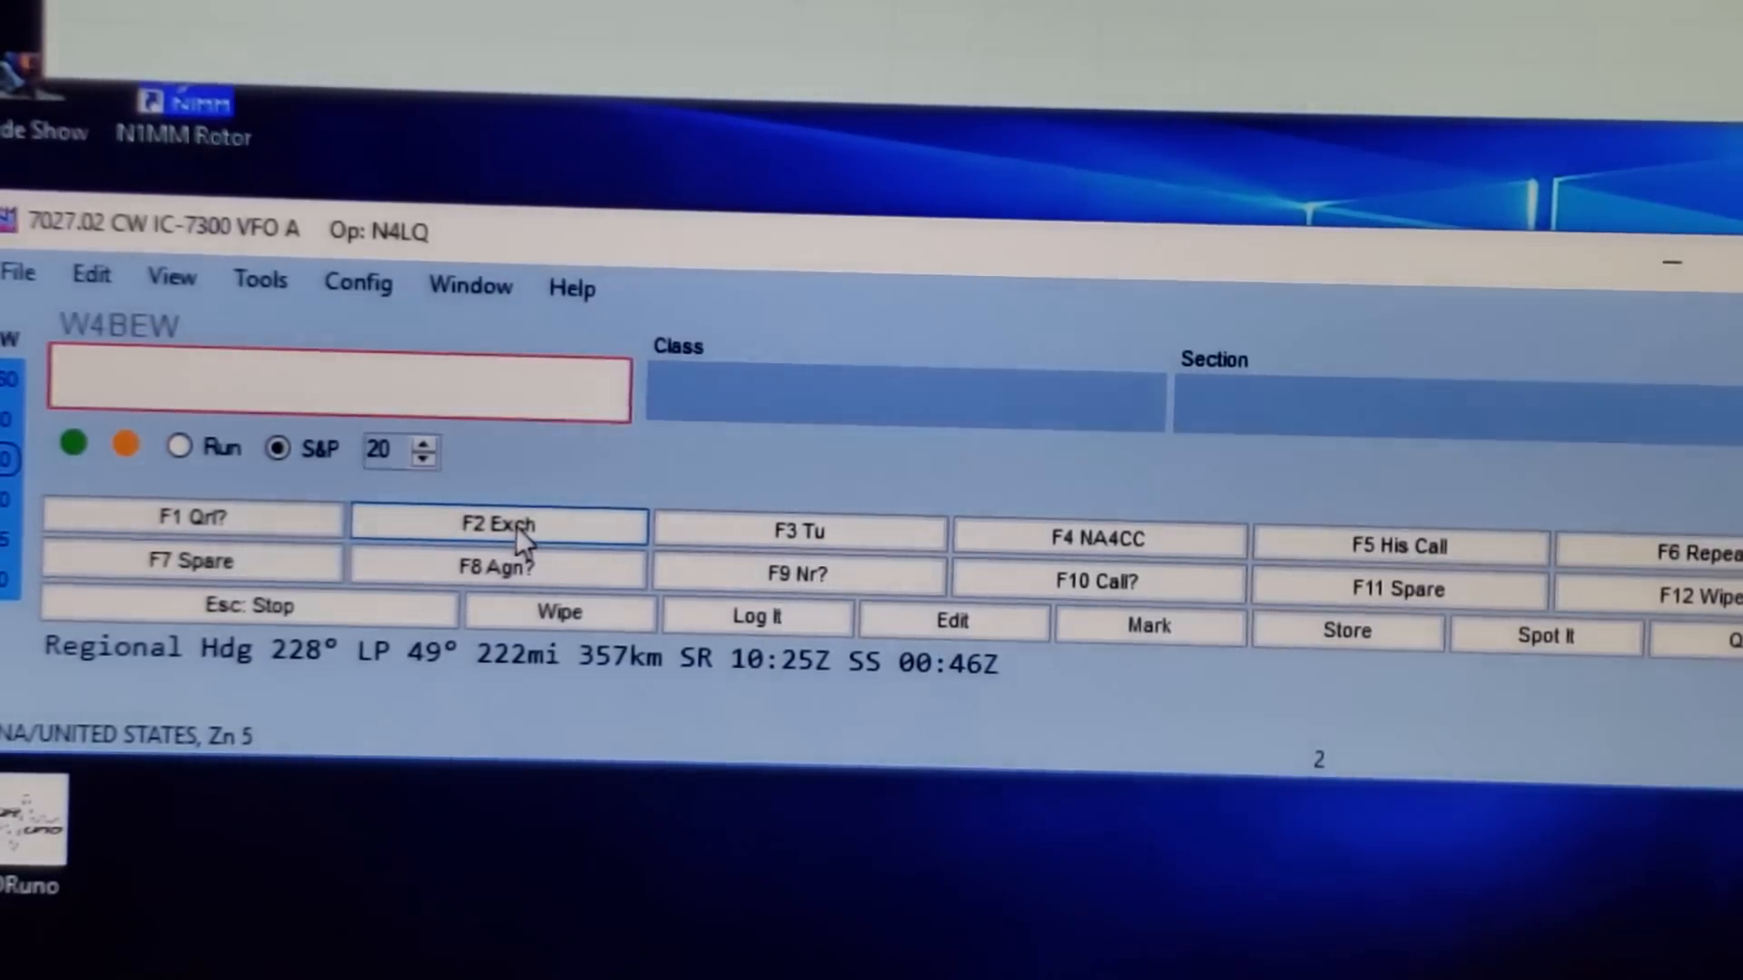
mouse_move(617, 494)
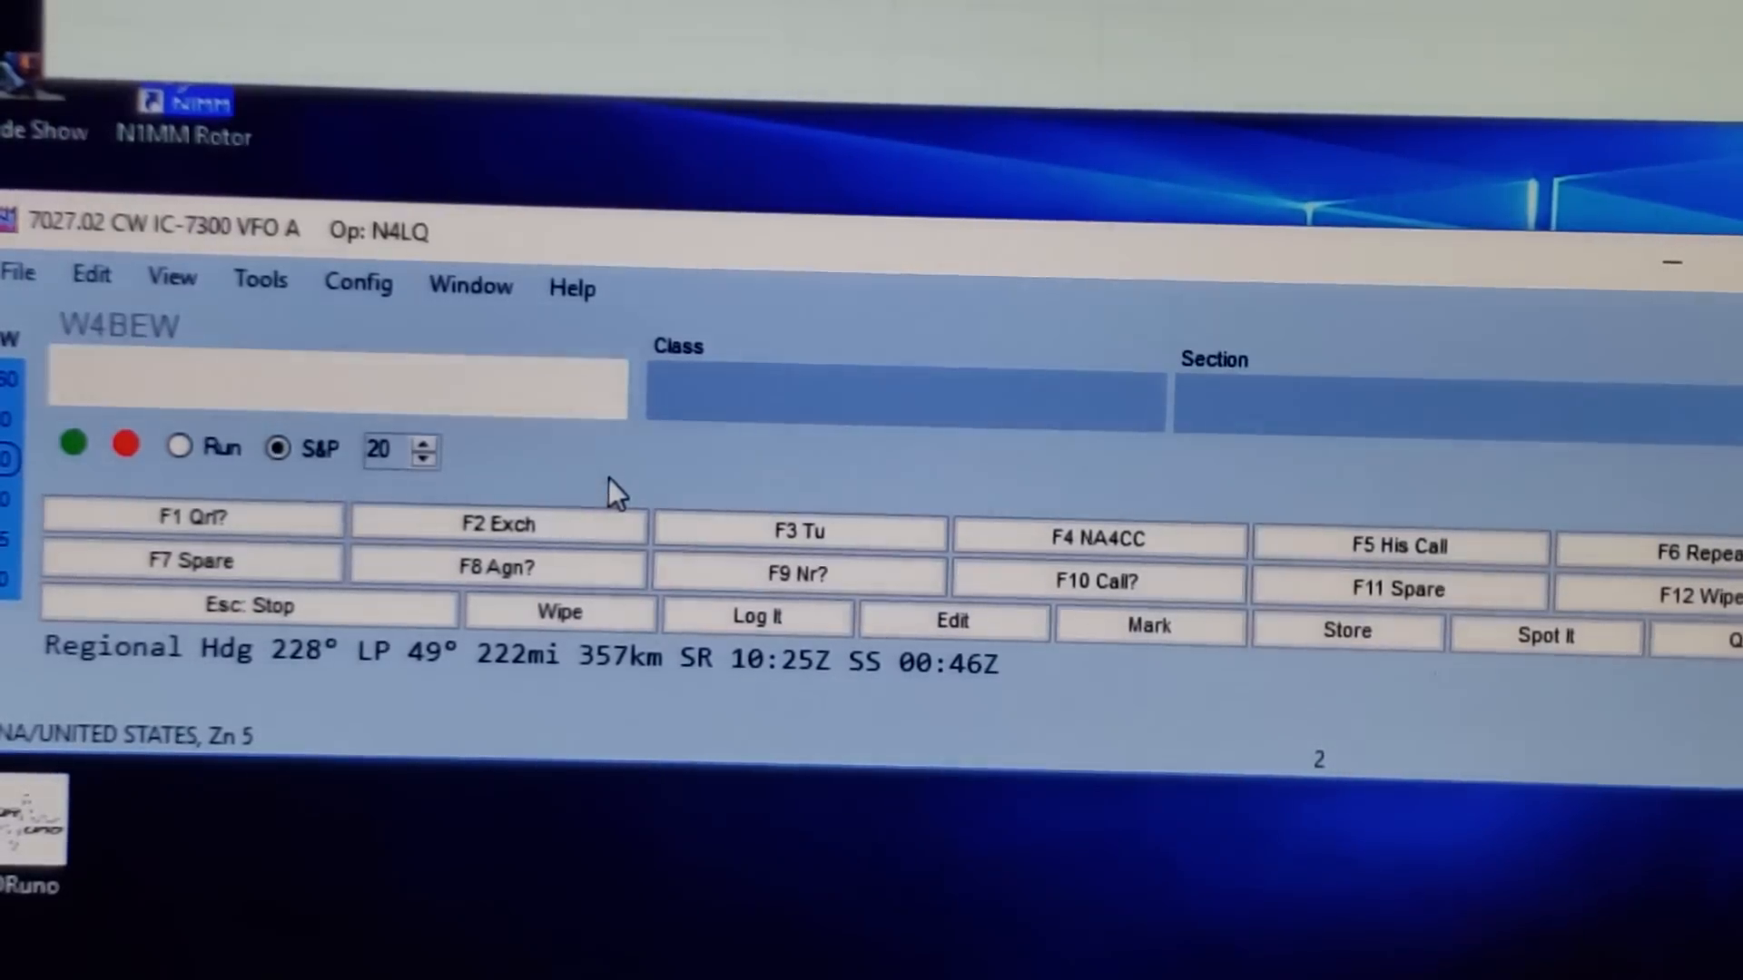
mouse_move(1320, 482)
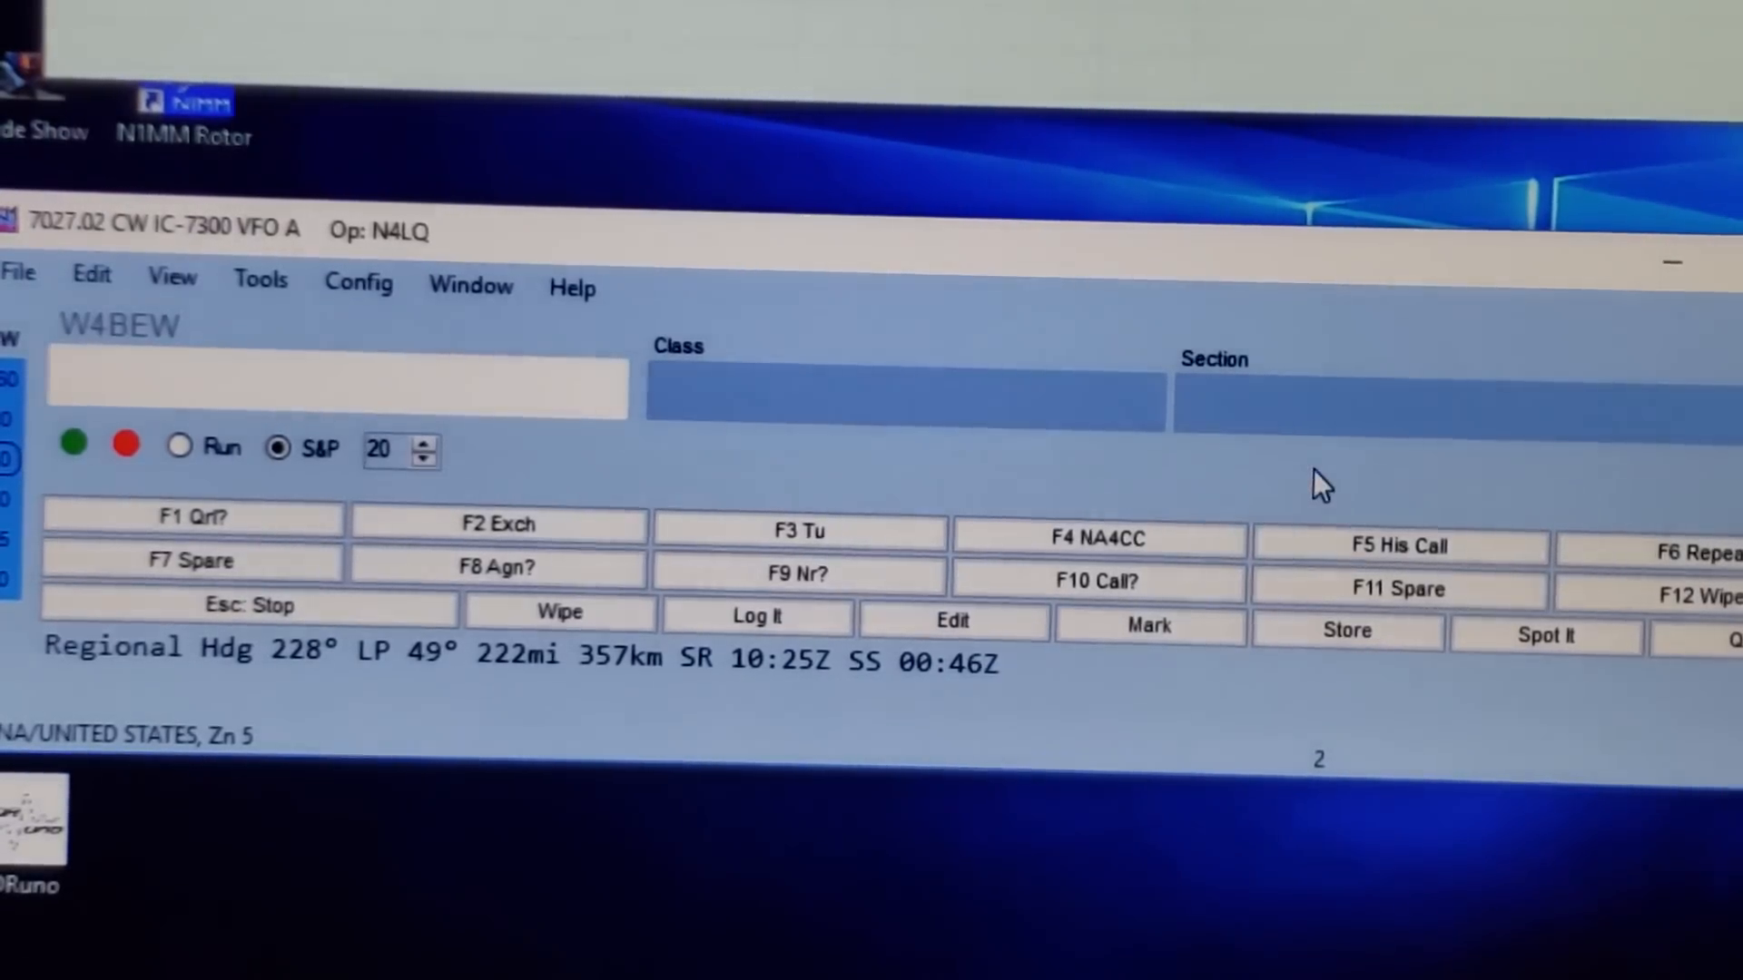
mouse_move(1318, 501)
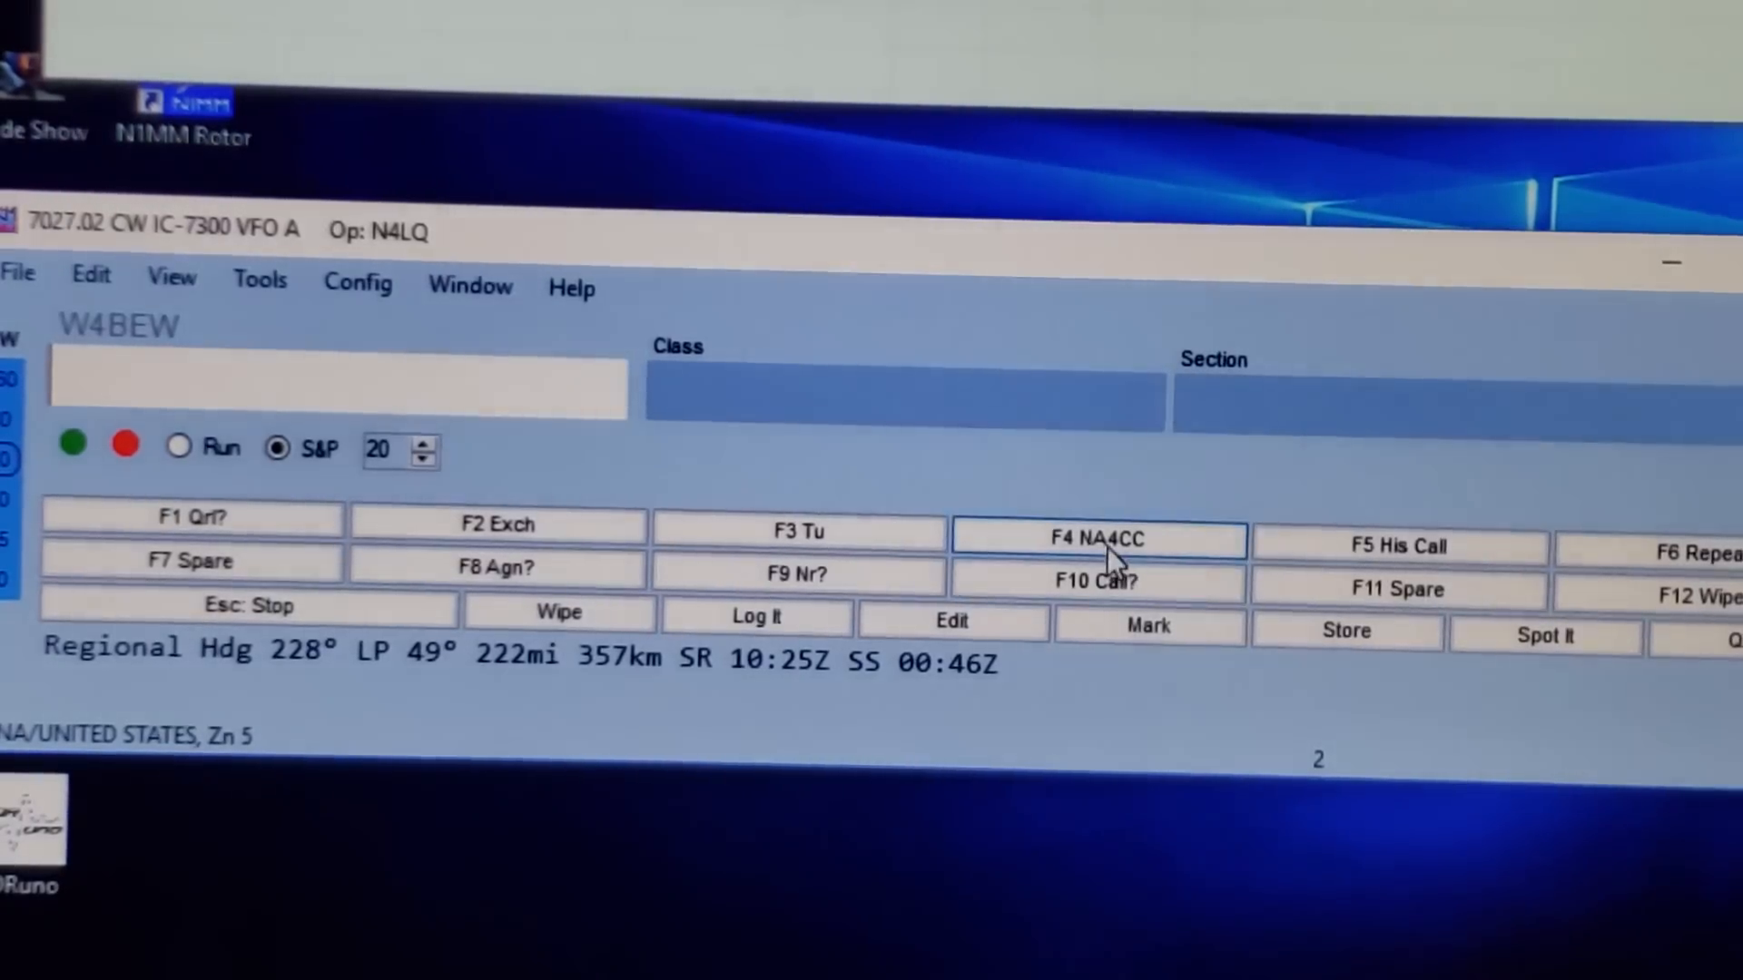
mouse_move(1068, 522)
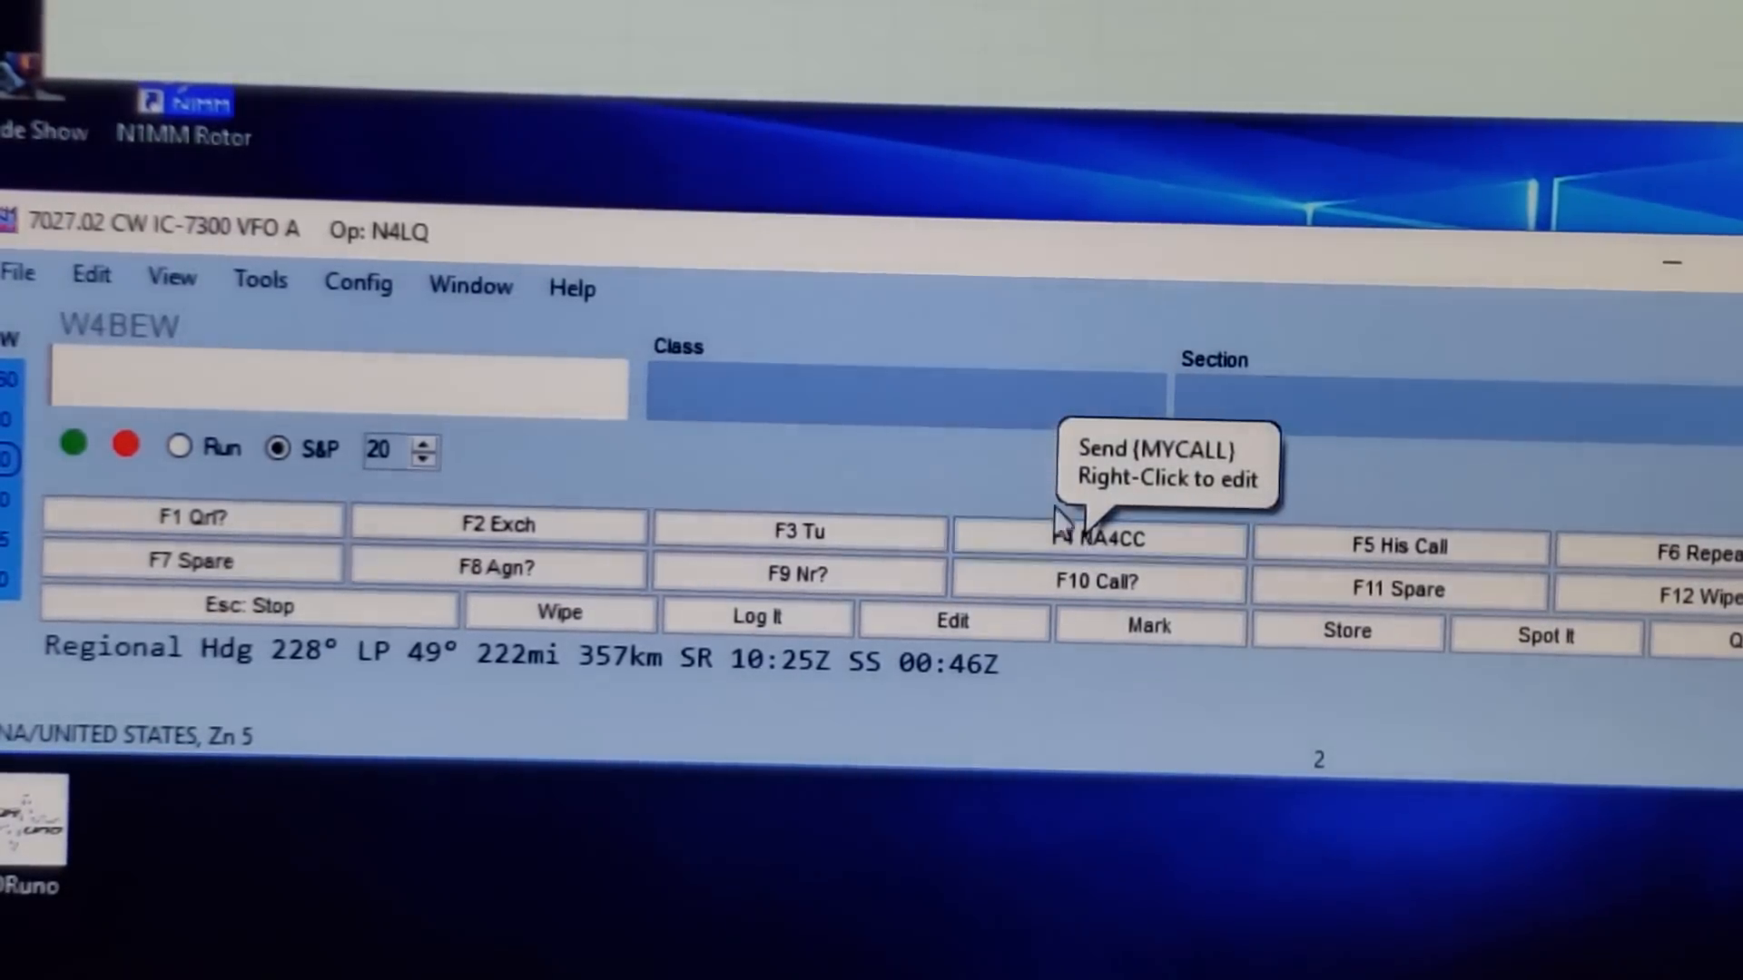
mouse_move(902, 412)
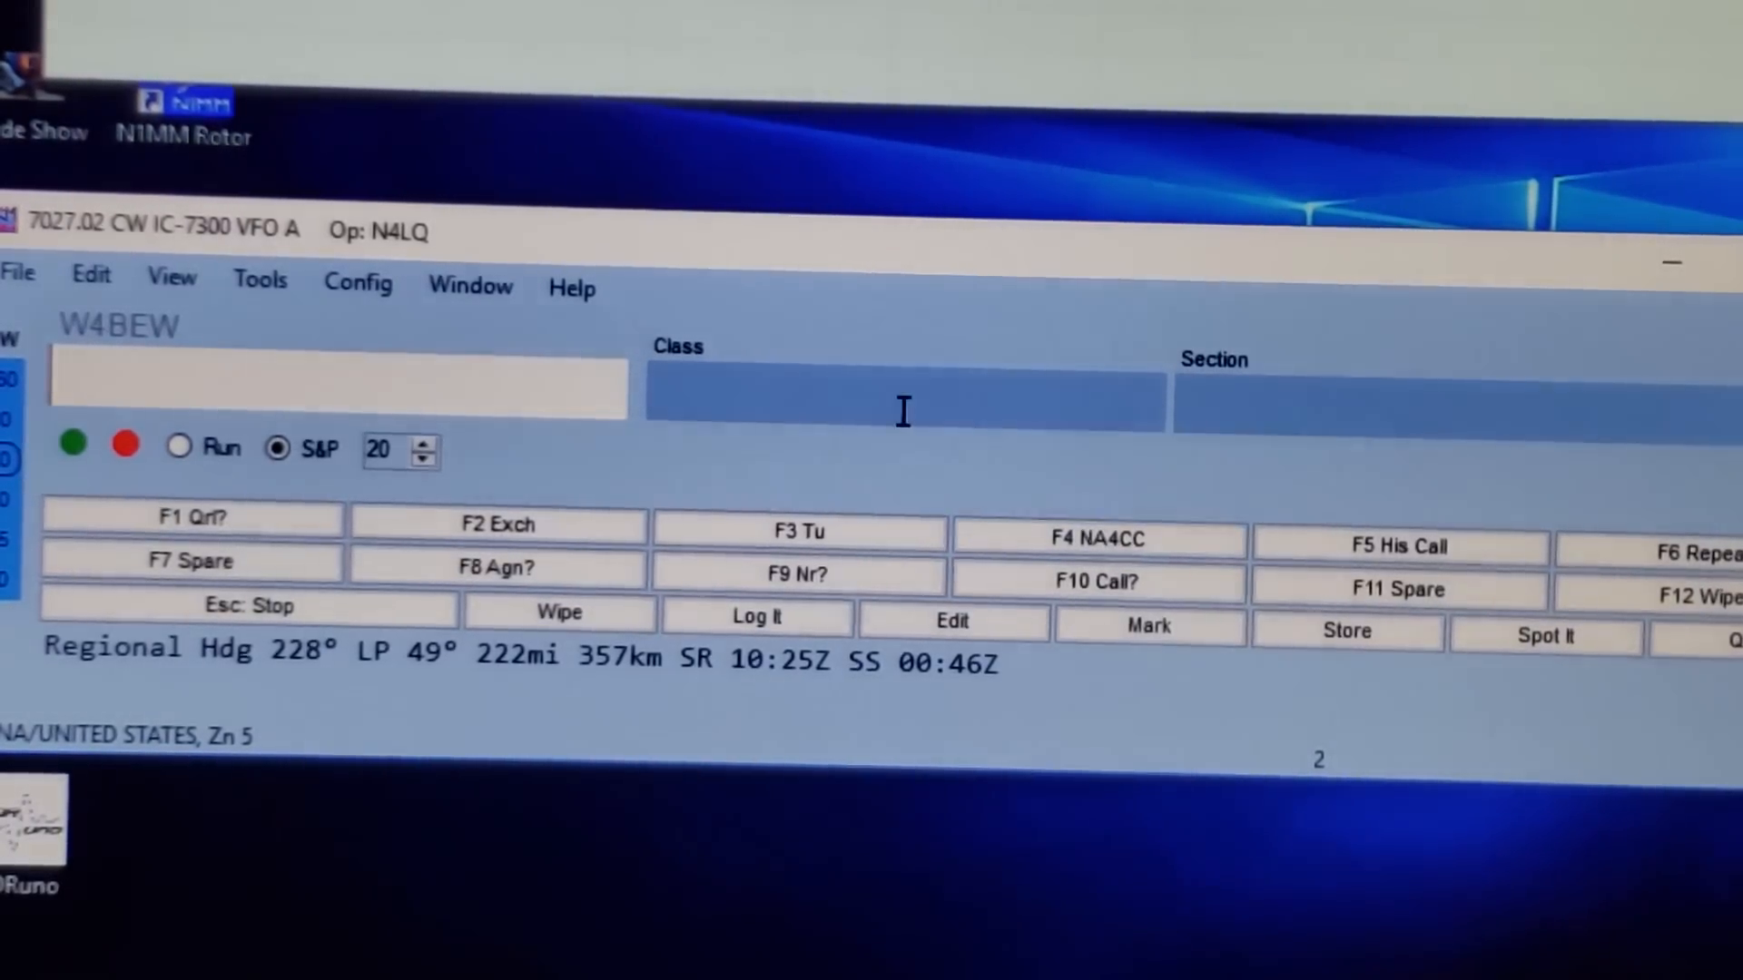
mouse_move(798, 575)
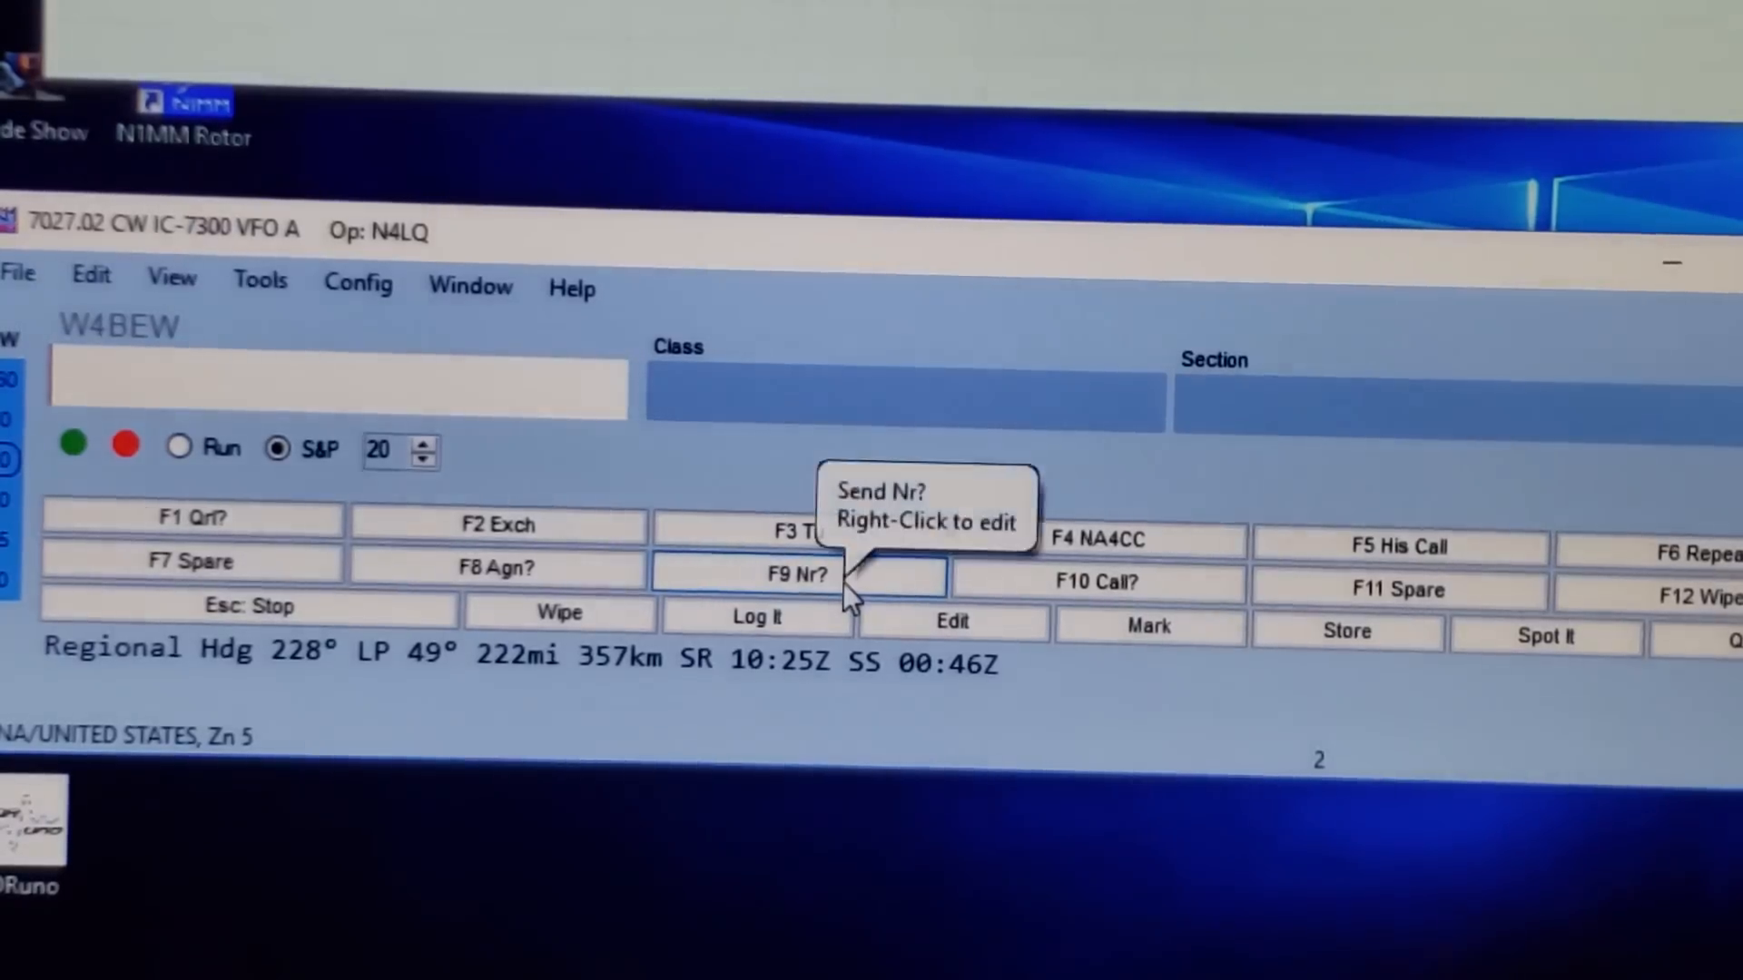
mouse_move(523, 577)
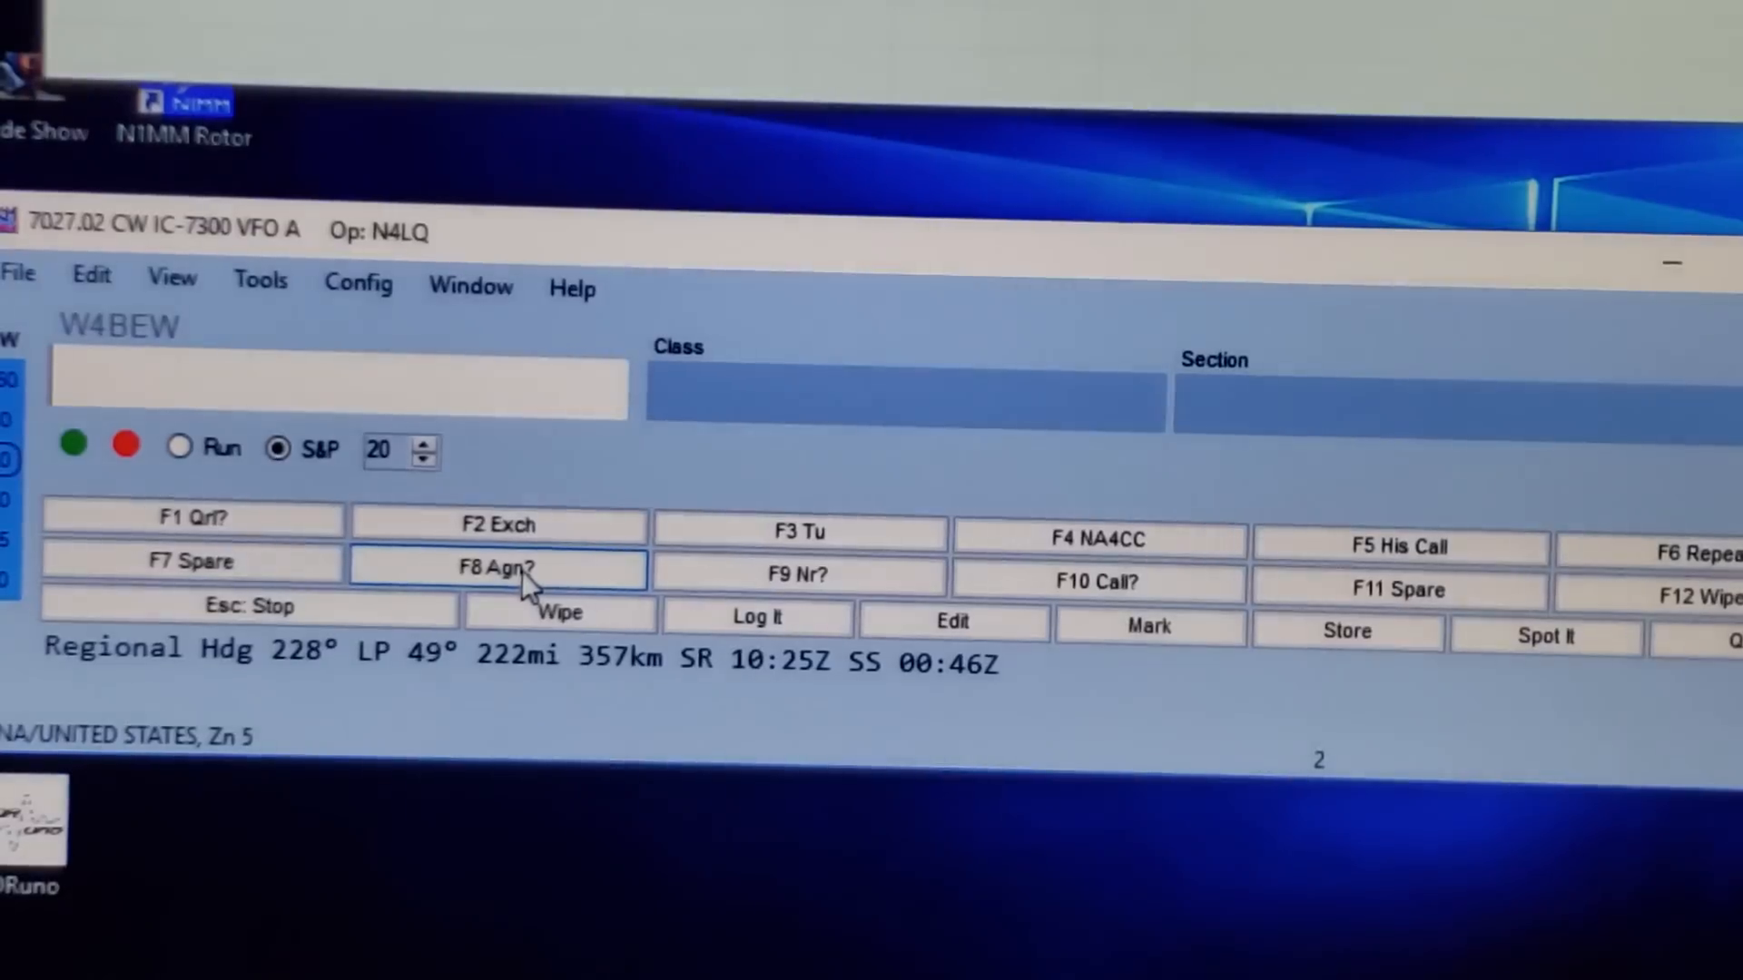
mouse_move(842, 487)
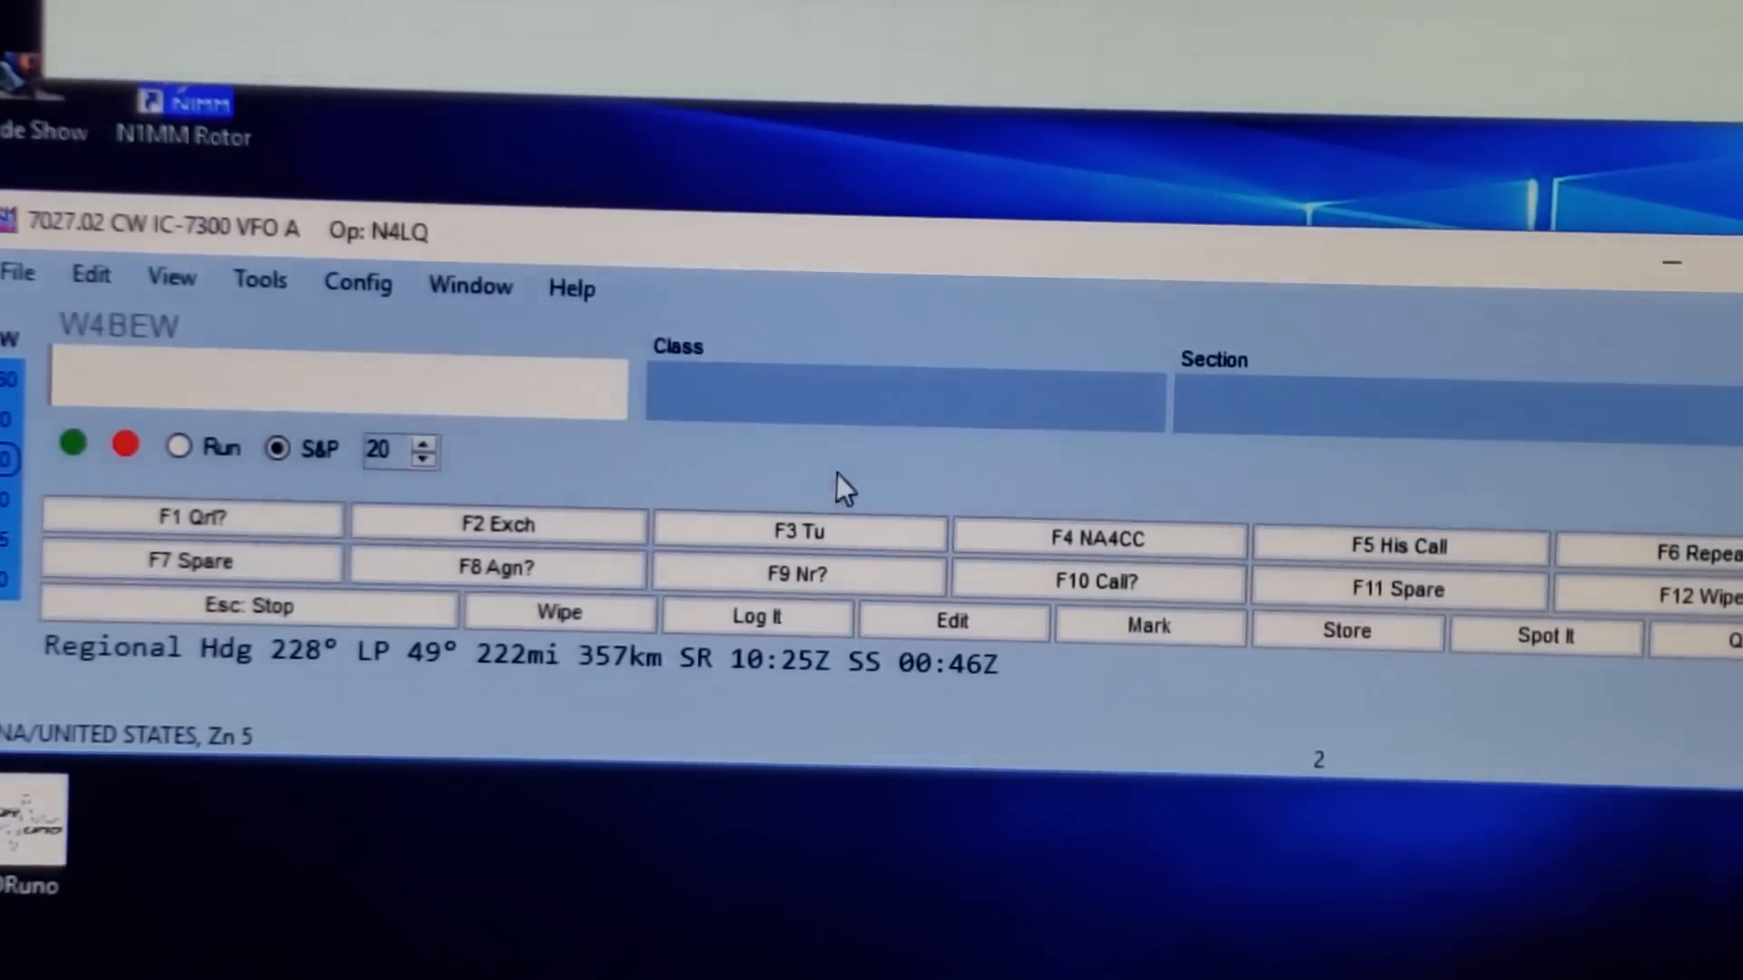
mouse_move(800, 576)
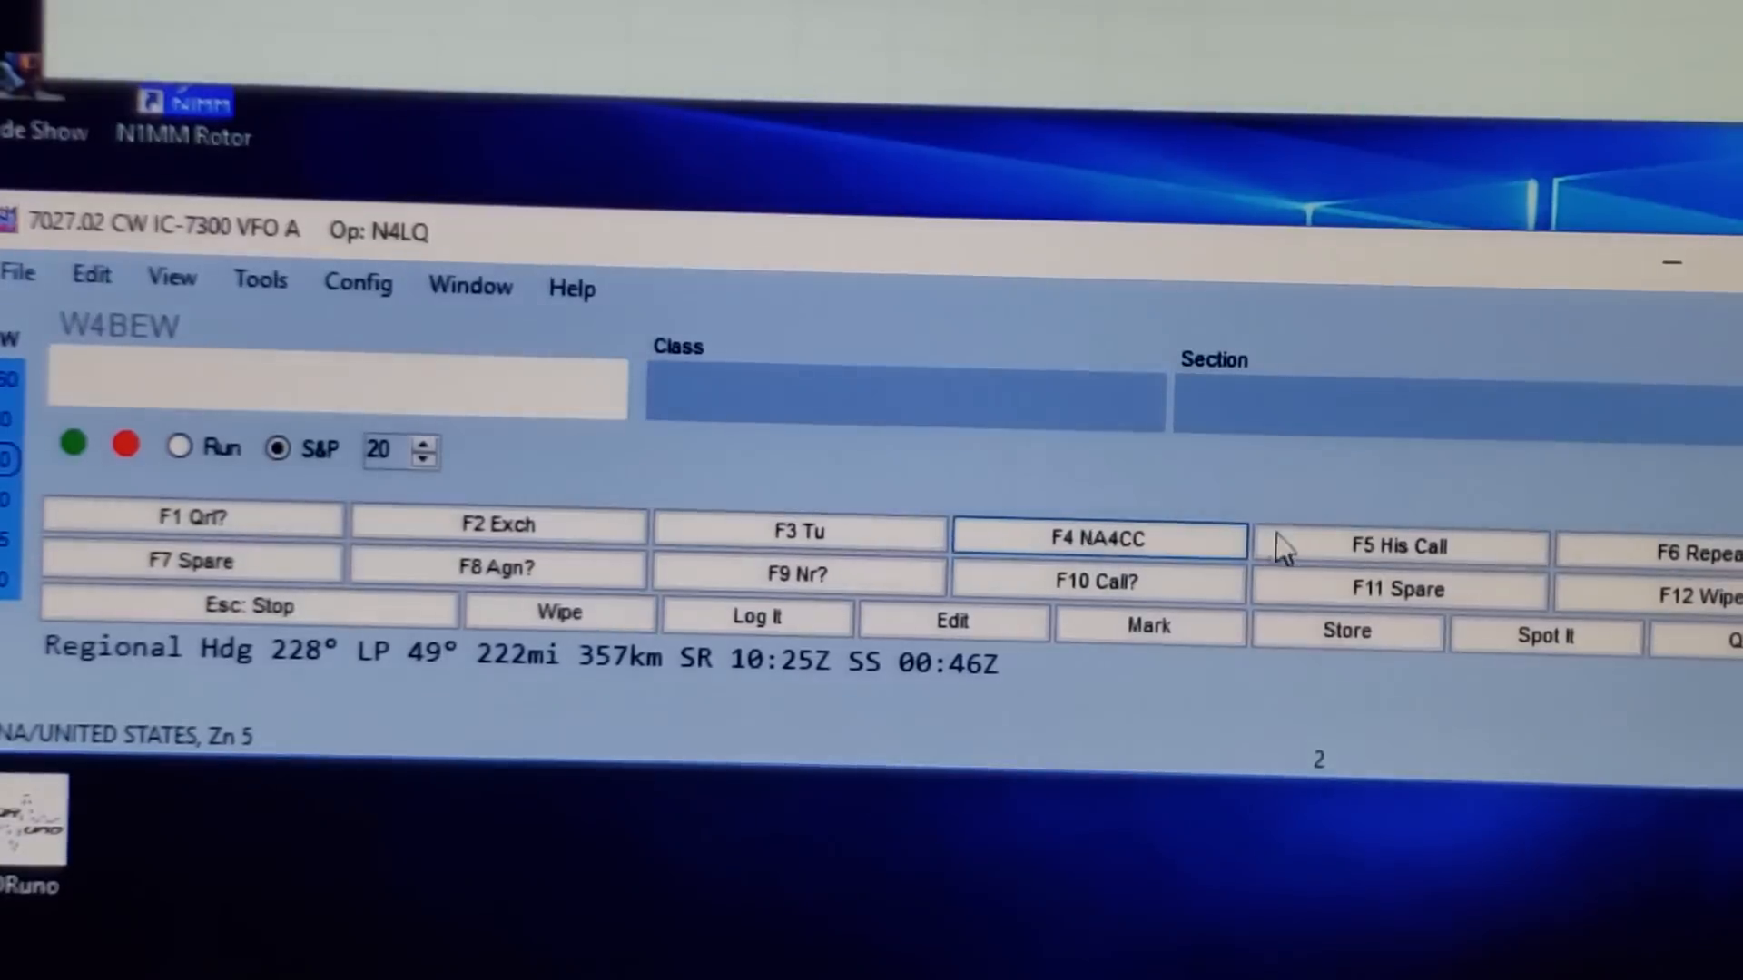
mouse_move(912, 690)
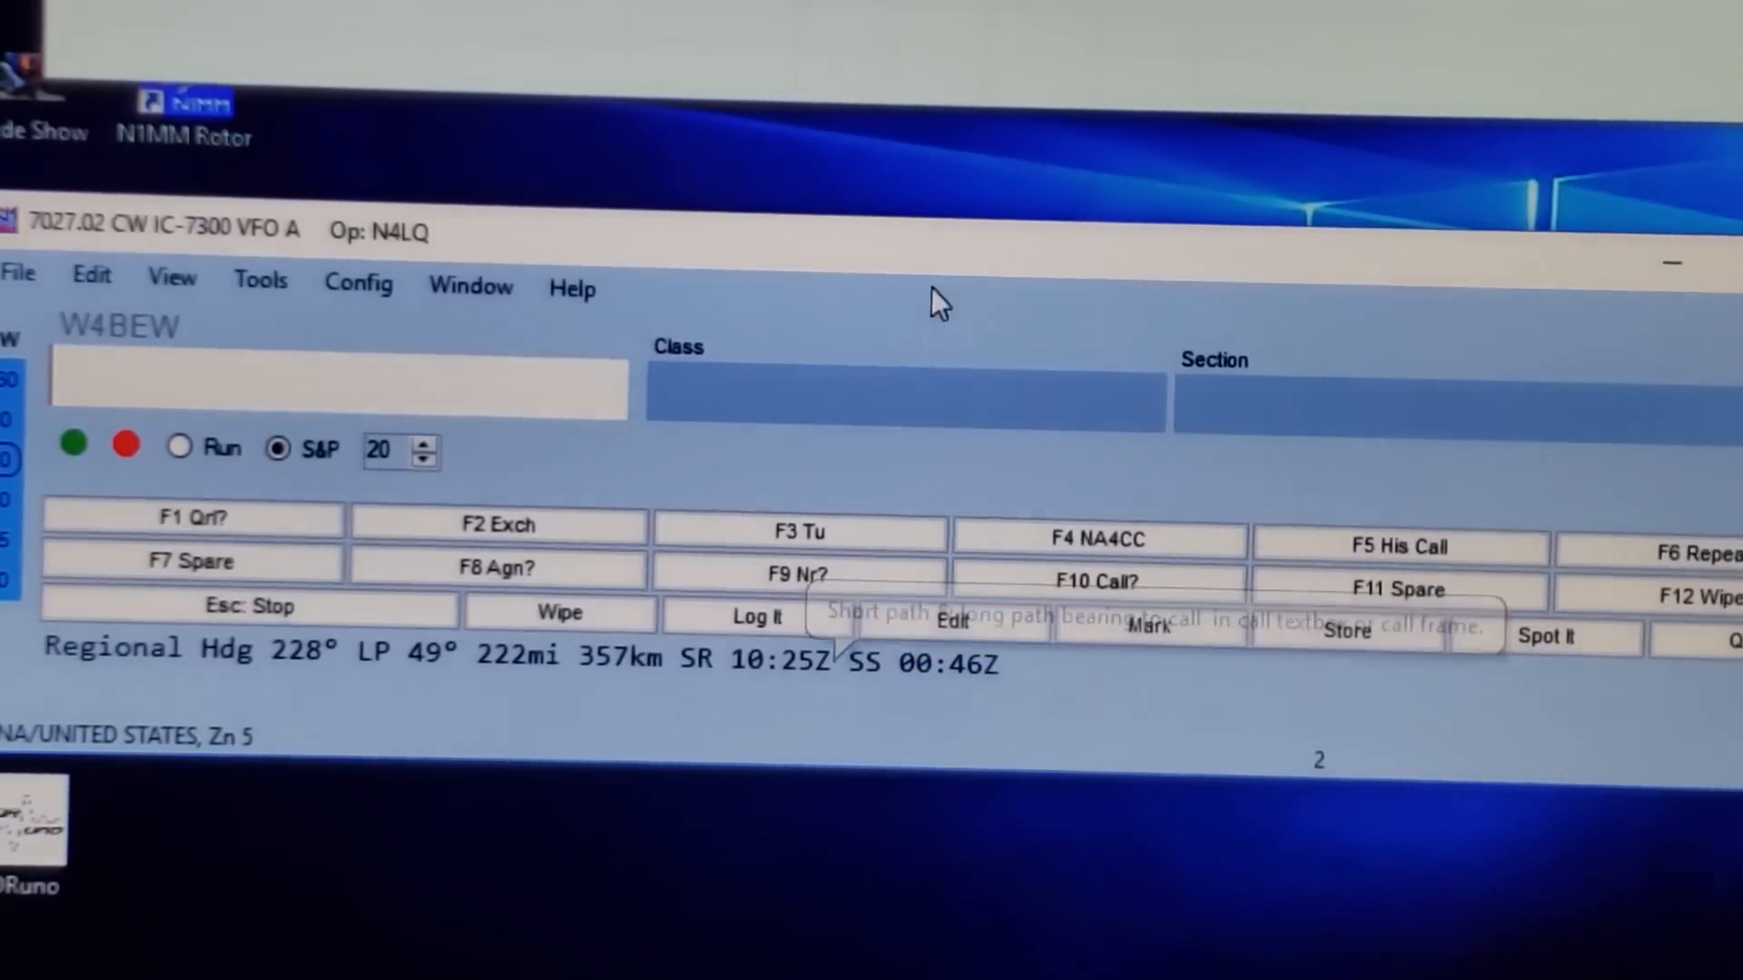
mouse_move(962, 167)
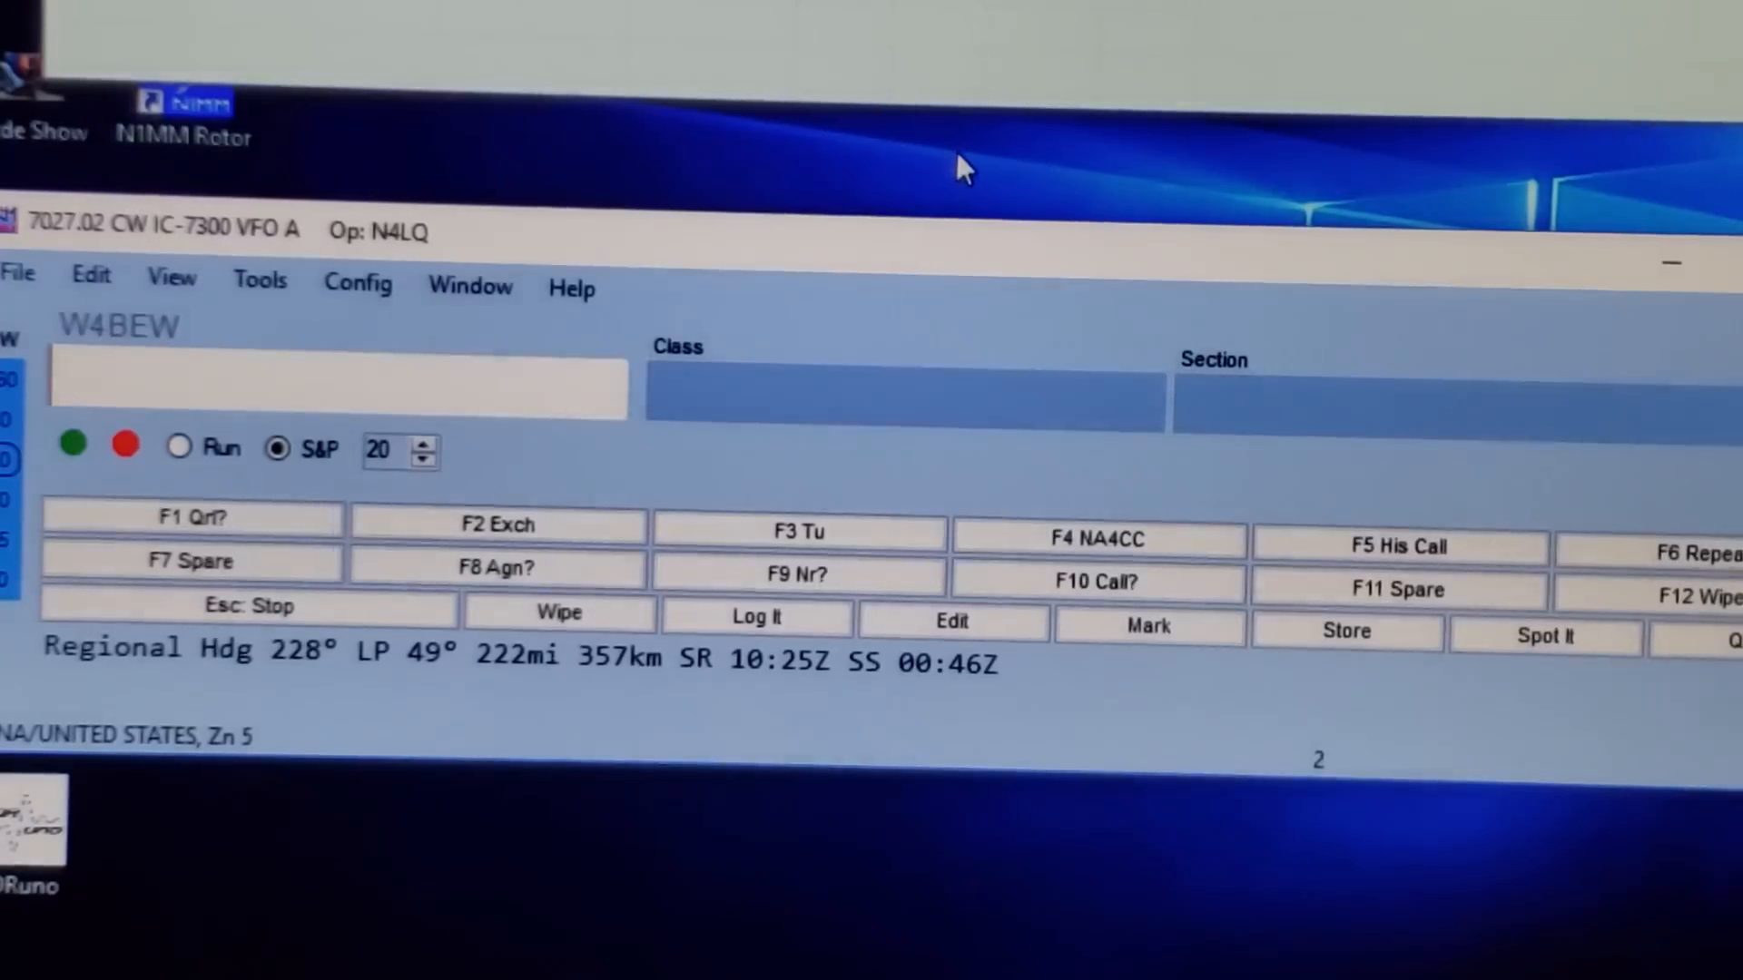